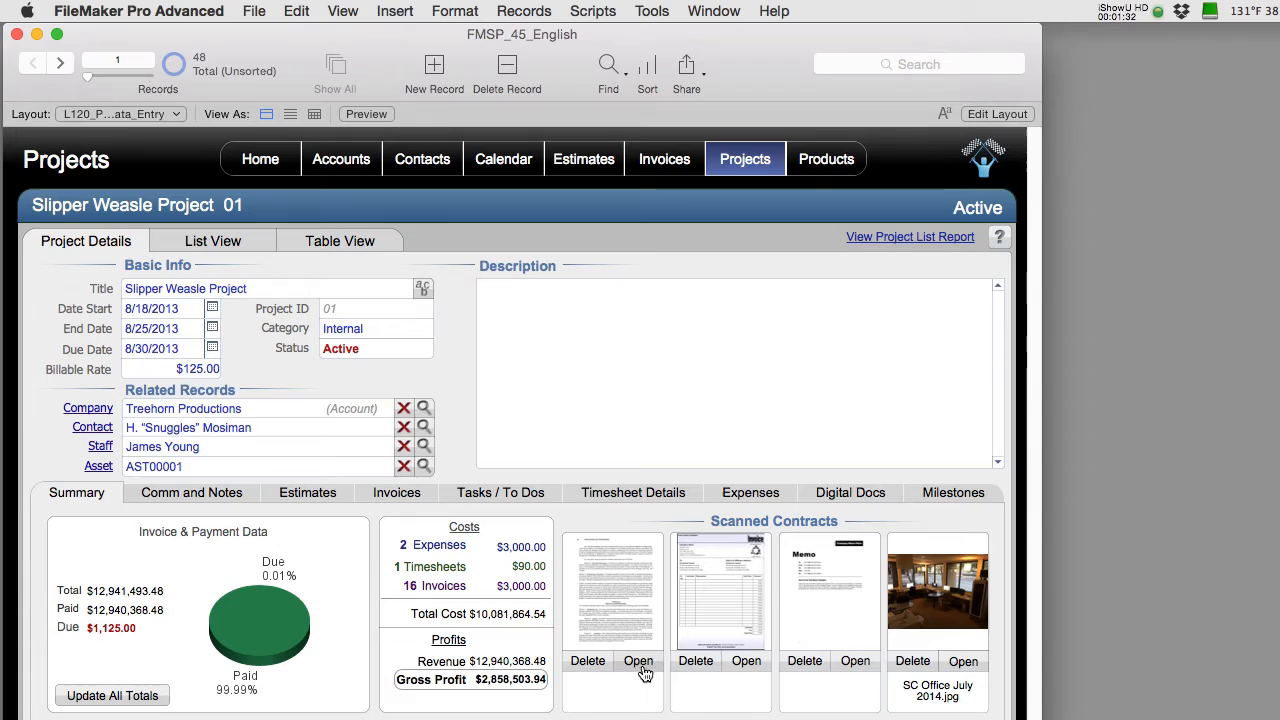
{"action": "mouse_move", "coordinate": [730, 622]}
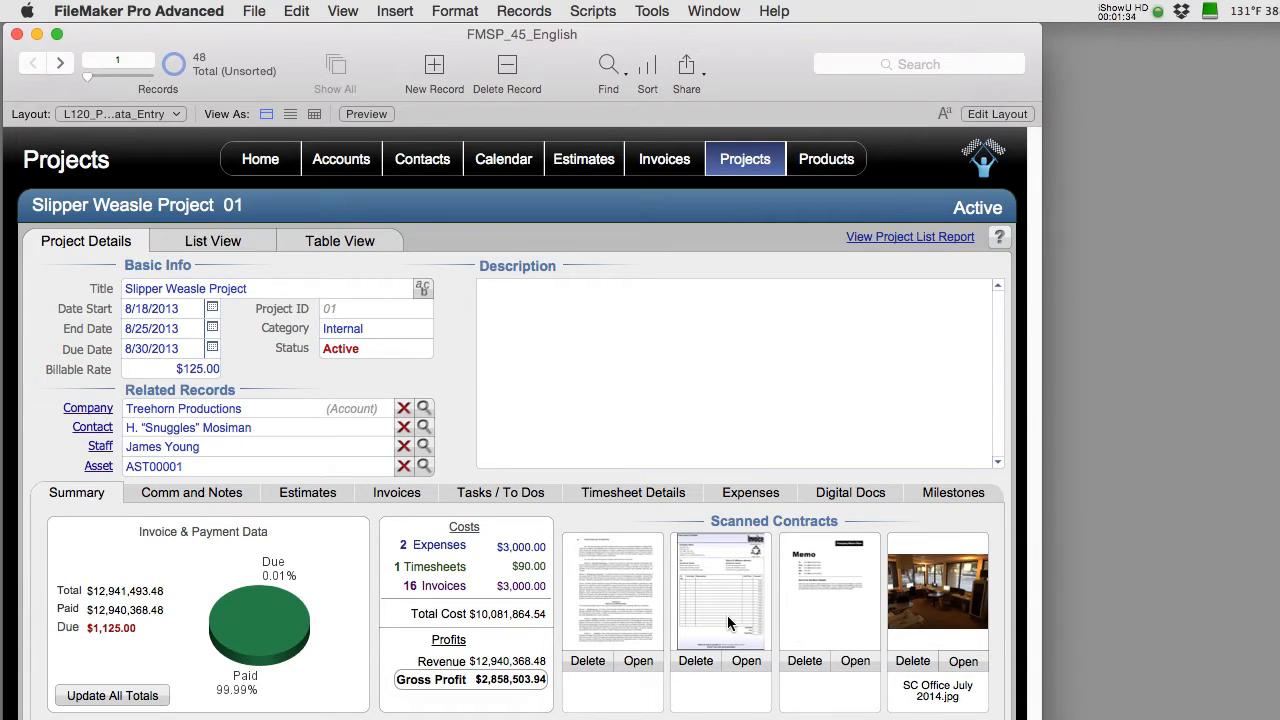
{"action": "mouse_move", "coordinate": [920, 598]}
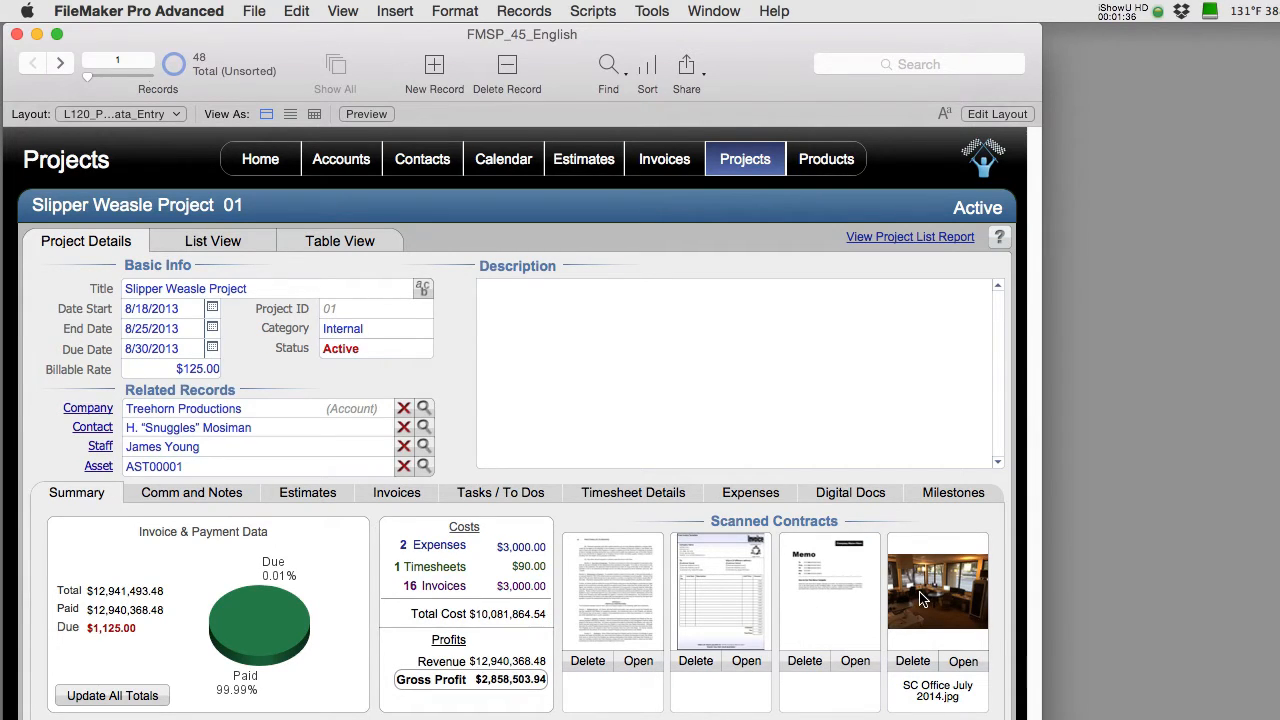
{"action": "mouse_move", "coordinate": [878, 598]}
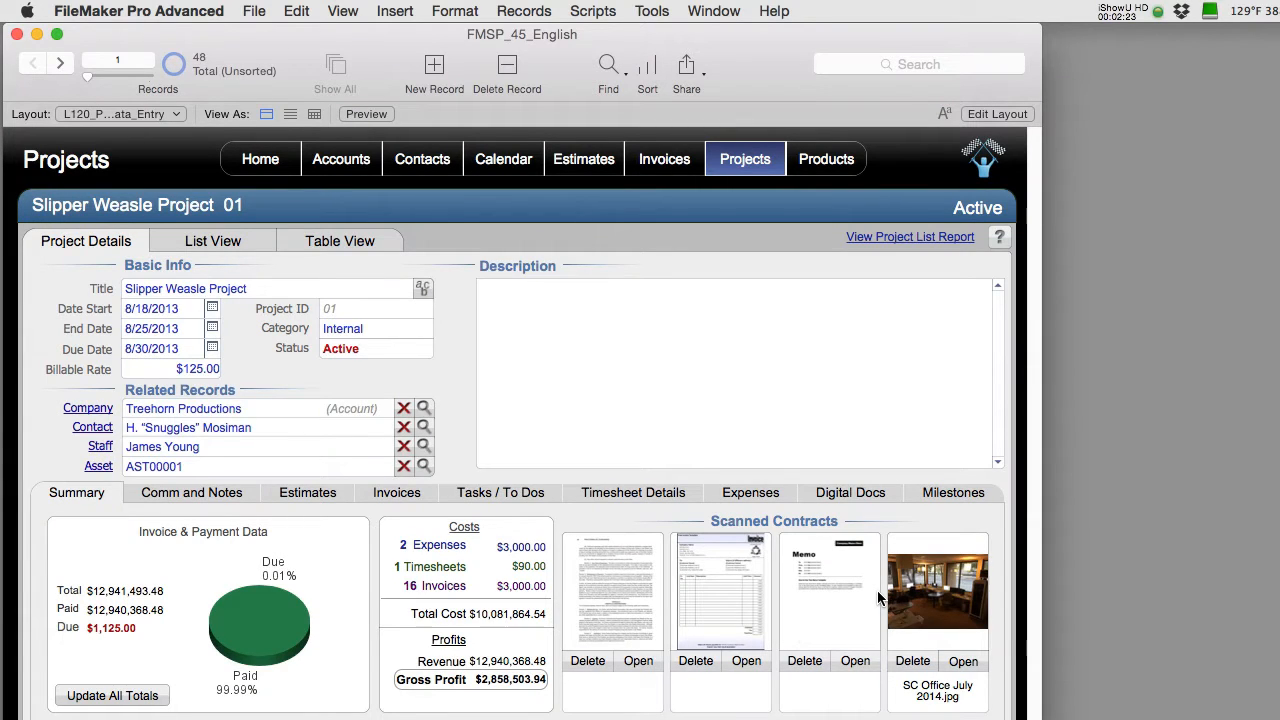
Enter layout editing and select the contract1 container to view its Data Formatting options.
{"action": "left_click", "coordinate": [996, 112]}
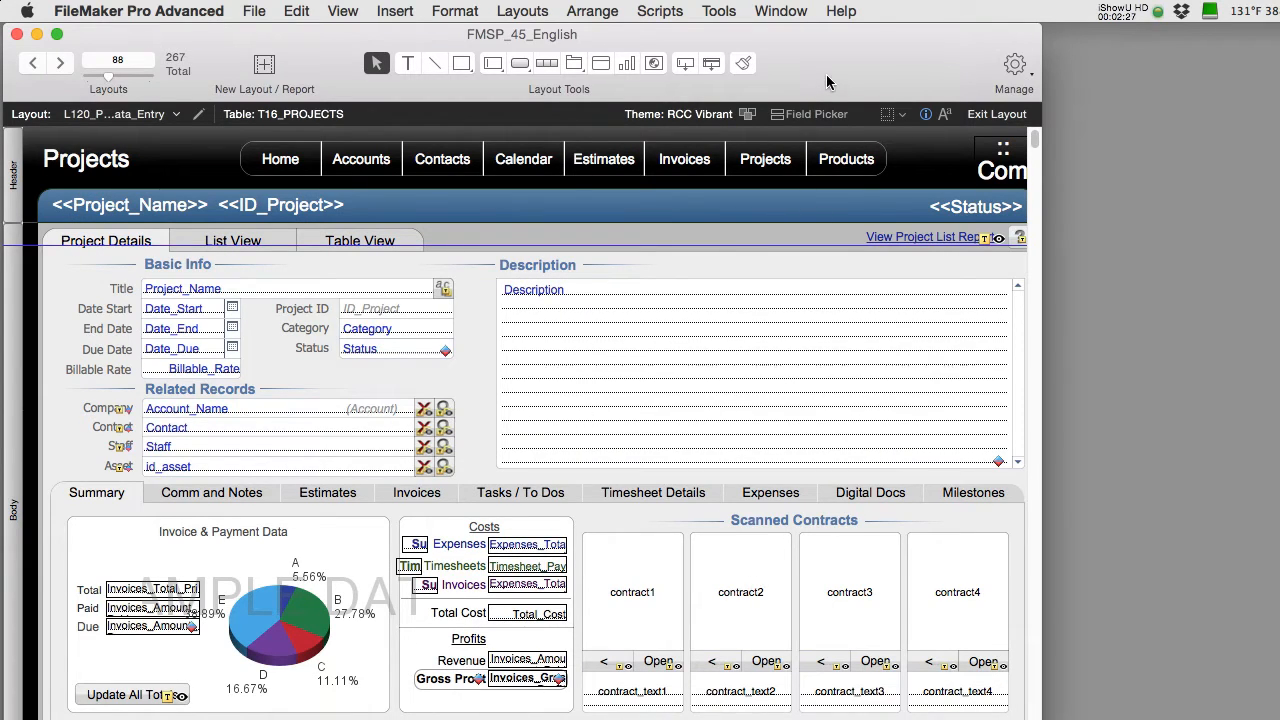
{"action": "mouse_move", "coordinate": [656, 634]}
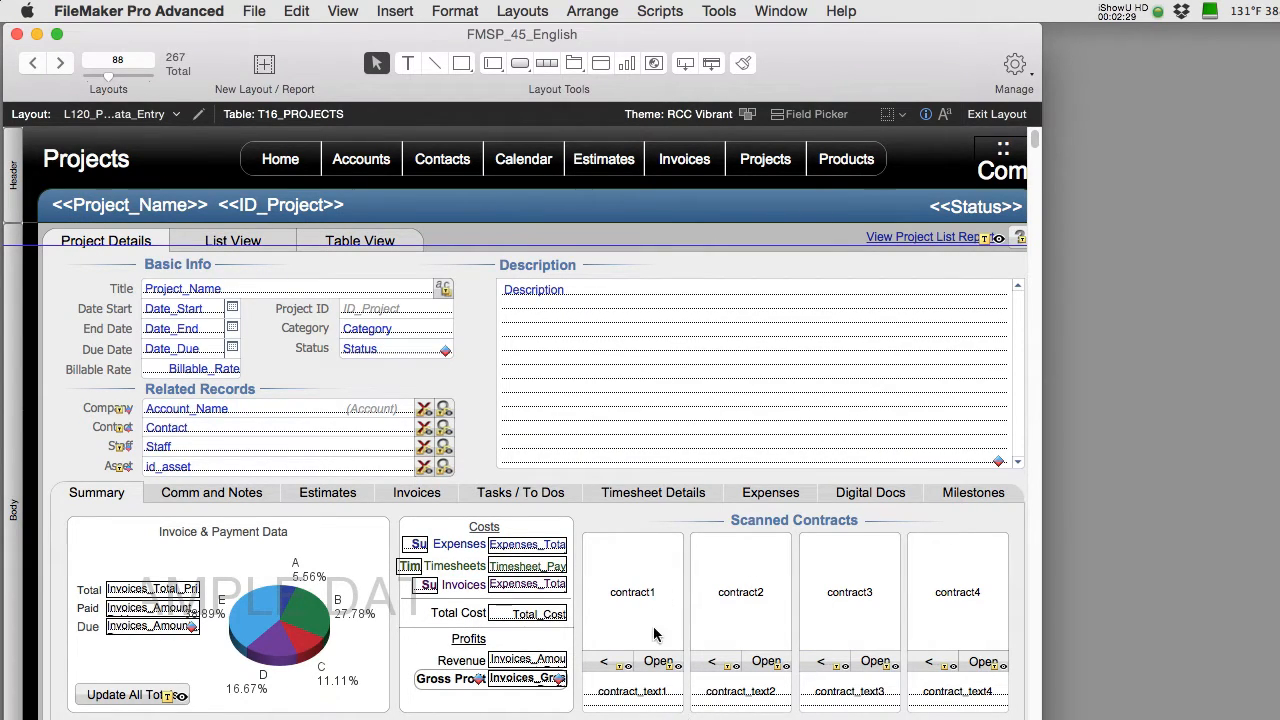
{"action": "left_click", "coordinate": [632, 592]}
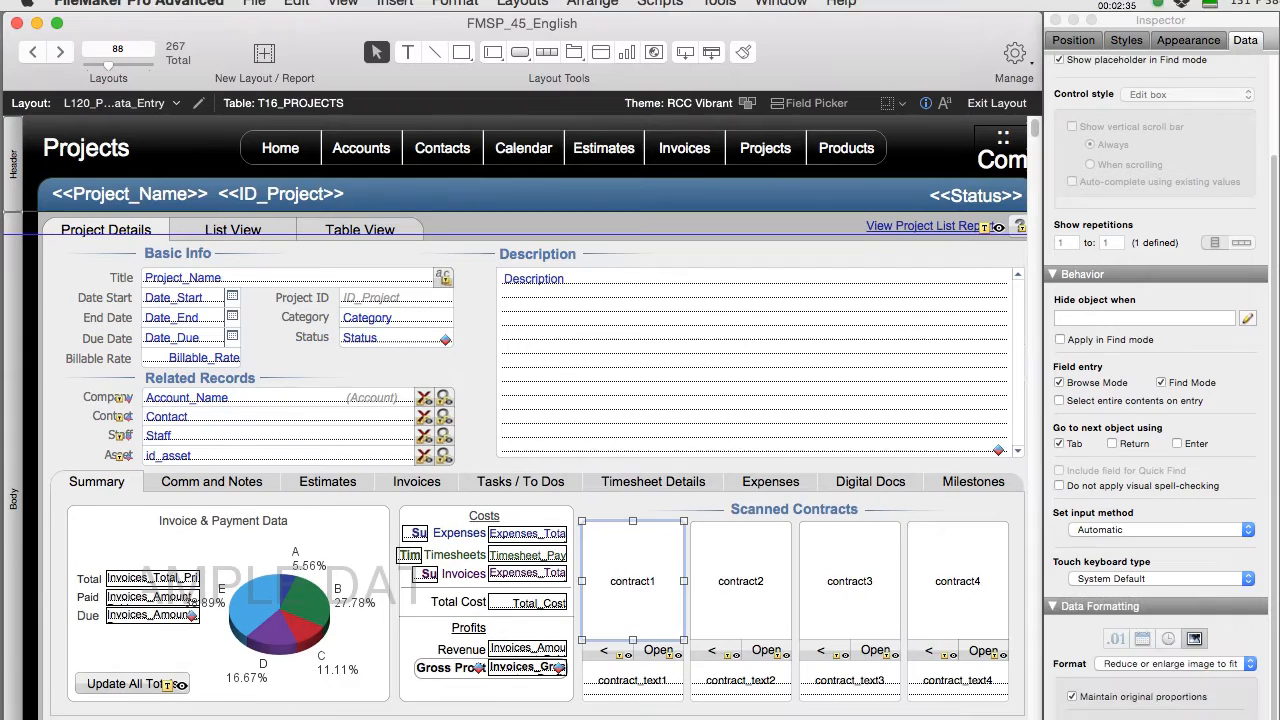
{"action": "scroll", "scroll_direction": "down", "scroll_amount": 3}
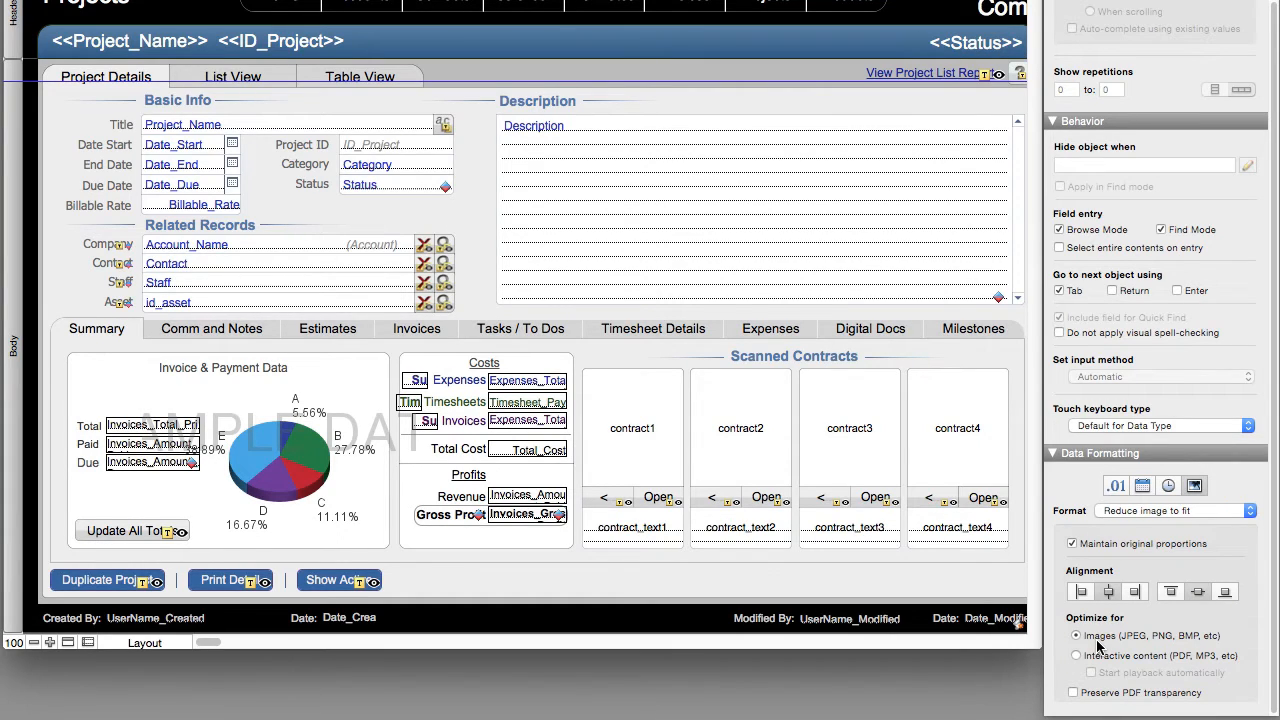
{"action": "mouse_move", "coordinate": [1094, 652]}
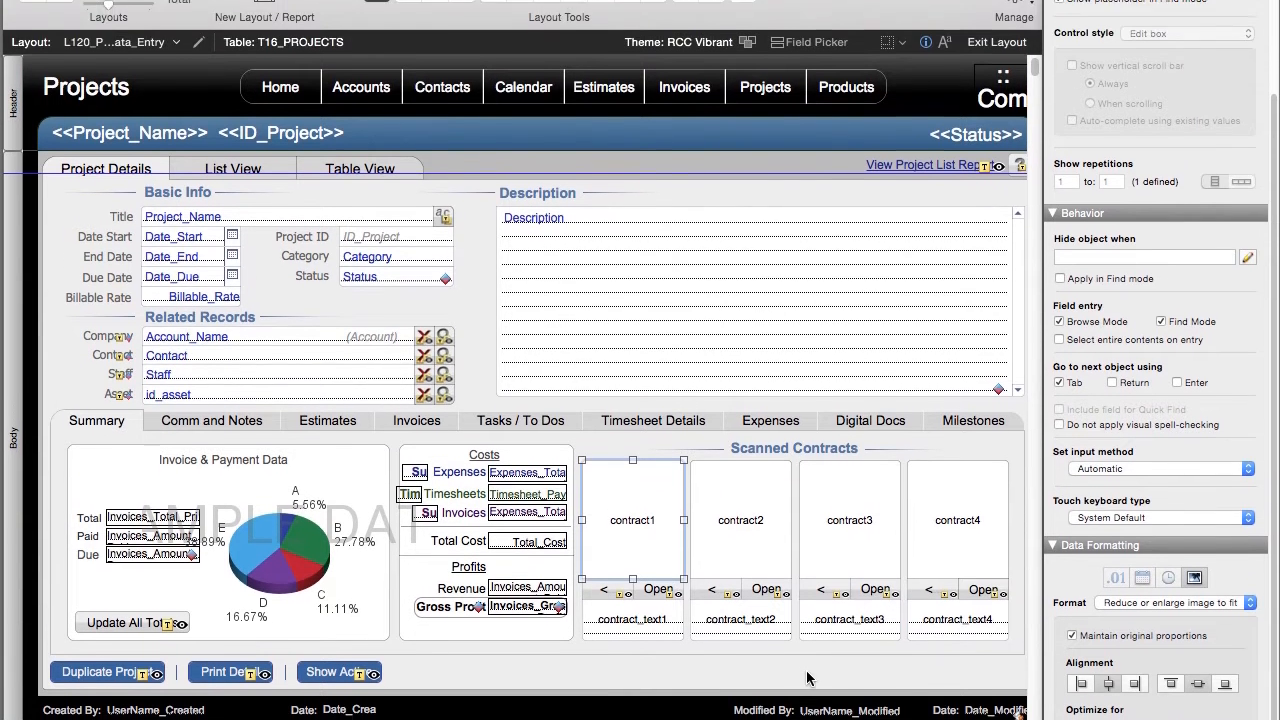
Return to Browse mode, create record PROJ75 and insert the screenshot PNG into the first contract container.
{"action": "left_click", "coordinate": [996, 40]}
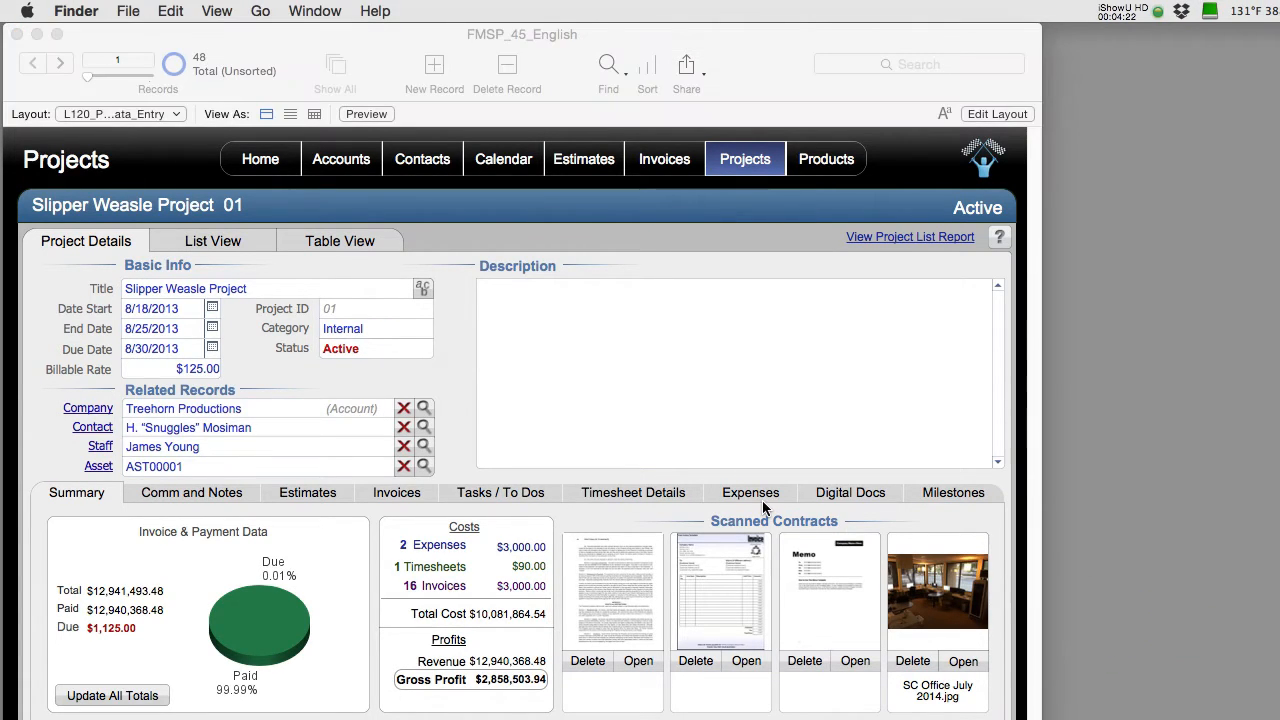
{"action": "left_click", "coordinate": [434, 64]}
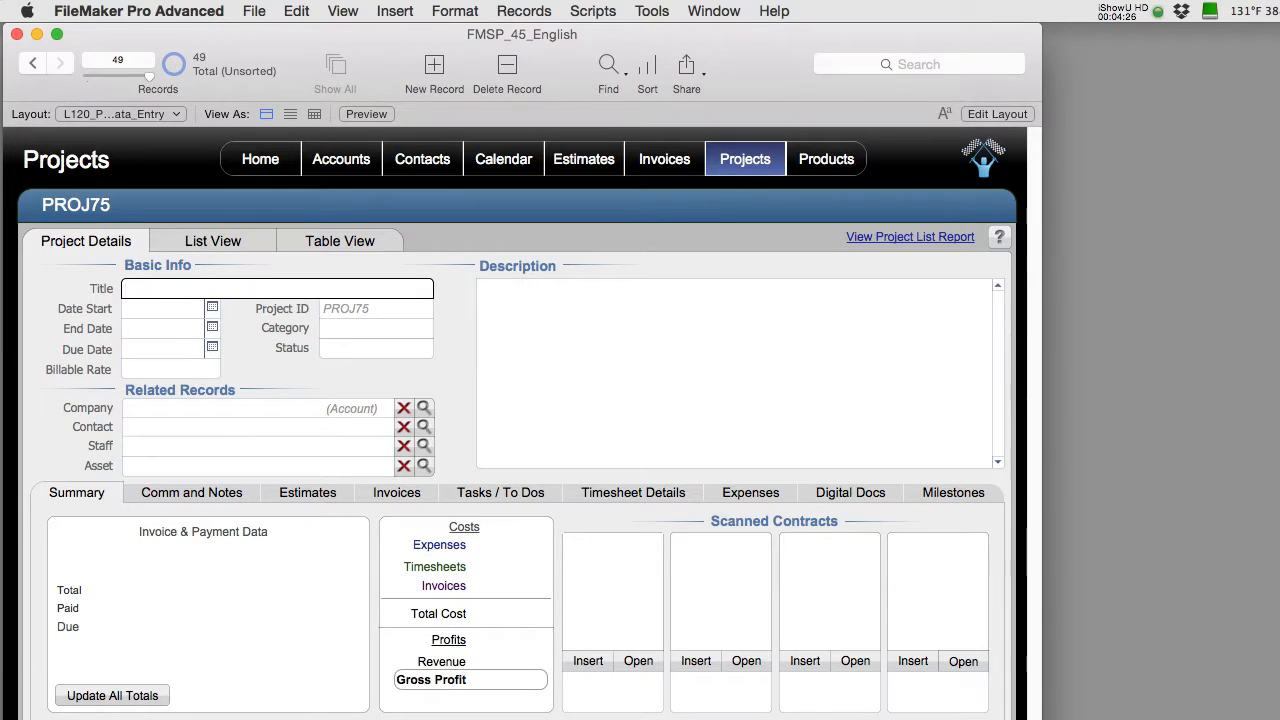
{"action": "left_click", "coordinate": [588, 660]}
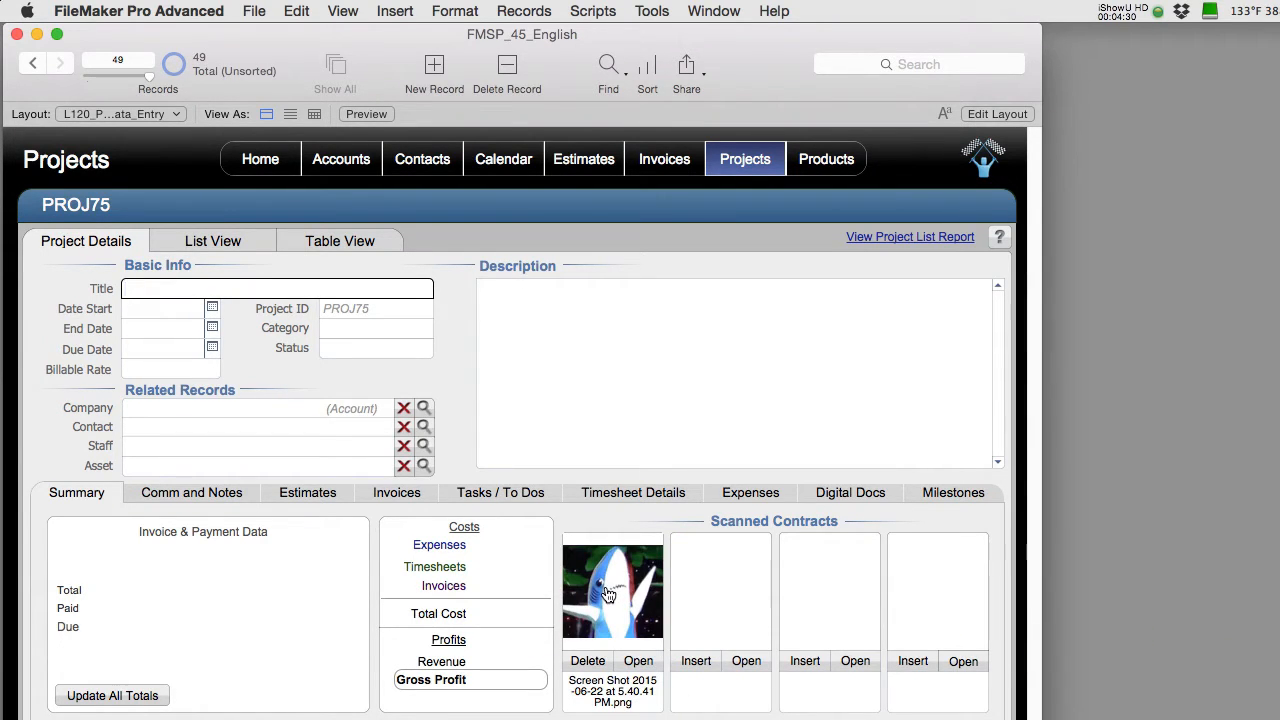
{"action": "mouse_move", "coordinate": [612, 598]}
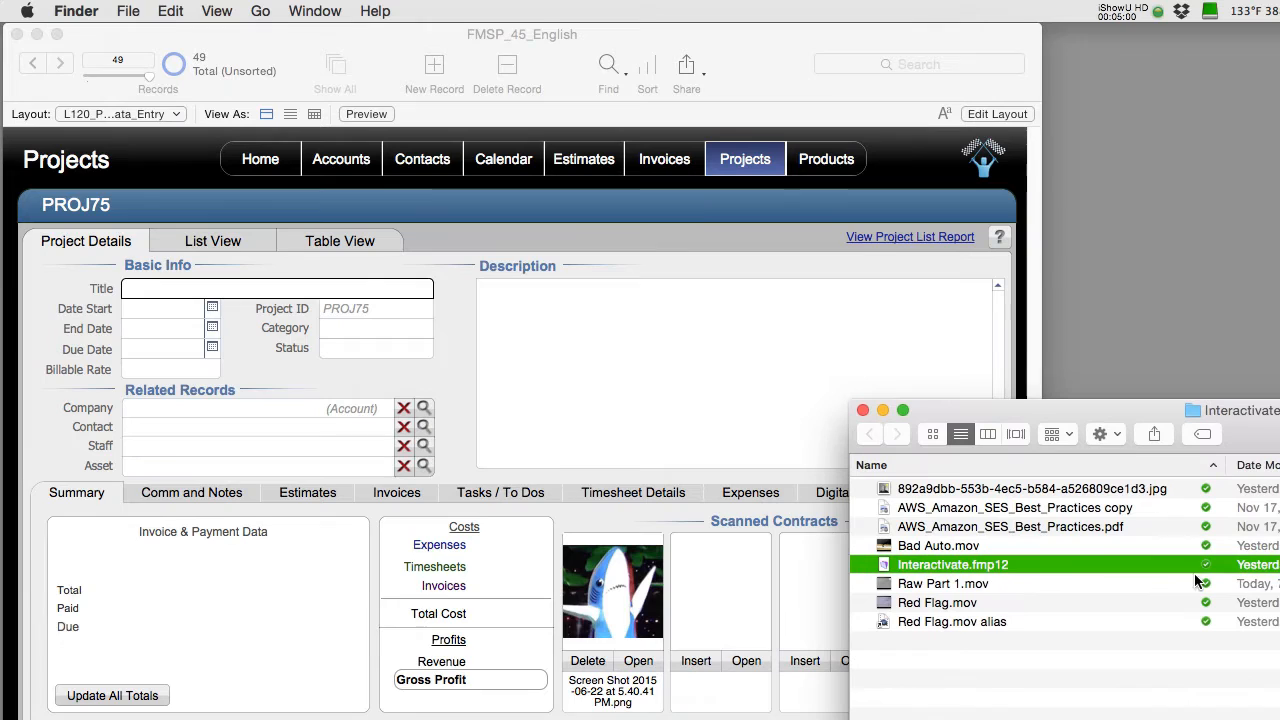
{"action": "mouse_move", "coordinate": [996, 620]}
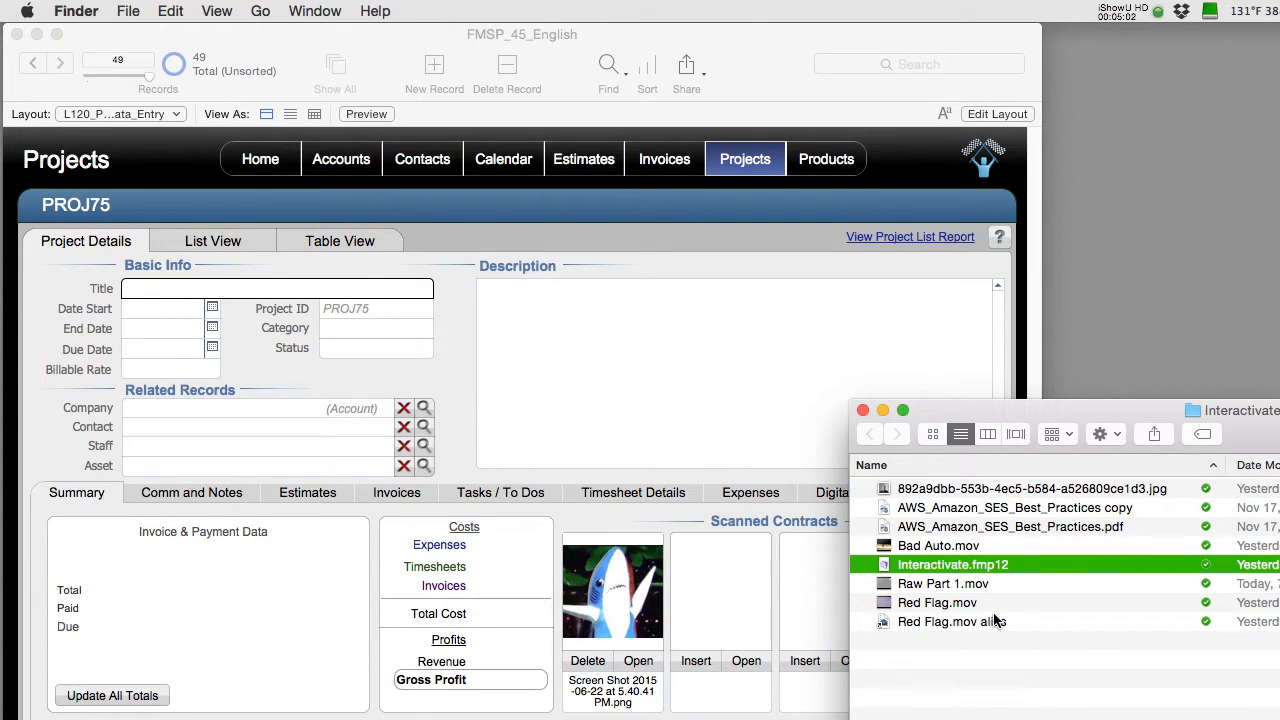
{"action": "mouse_move", "coordinate": [944, 644]}
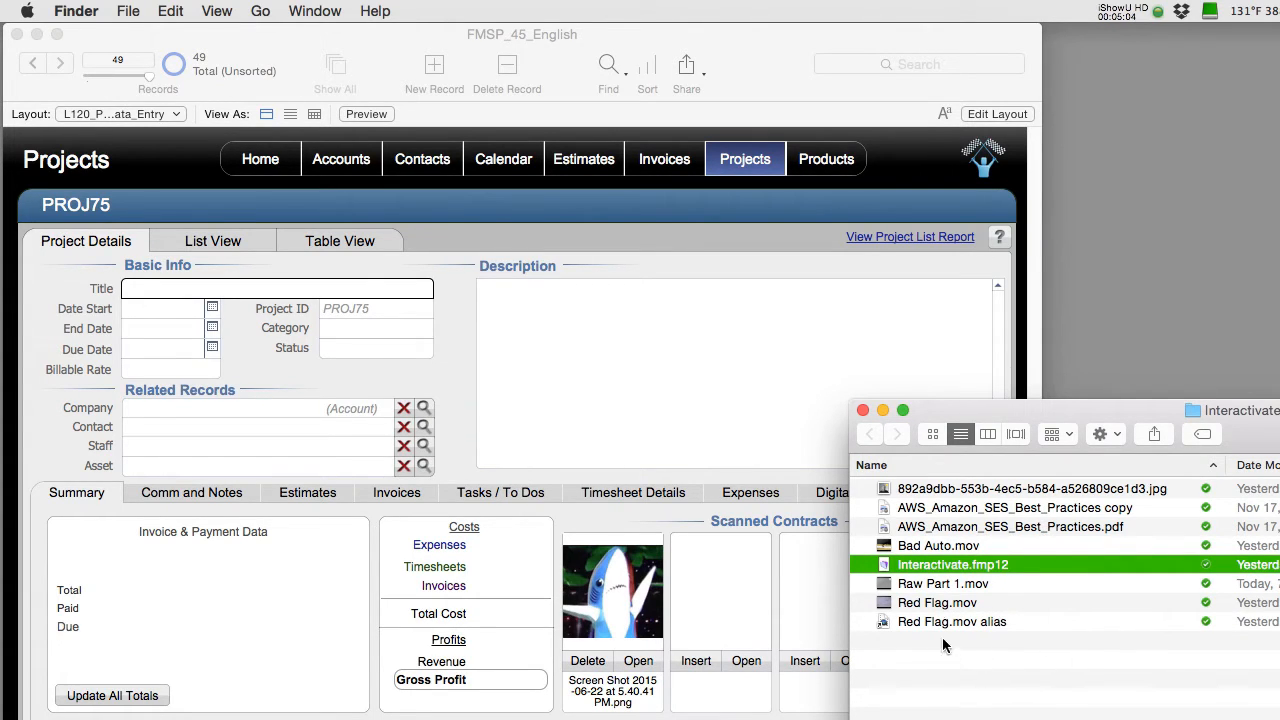
Drag Bad Auto.mov into the second contract container, then onto the first to replace the screenshot.
{"action": "left_click", "coordinate": [938, 544]}
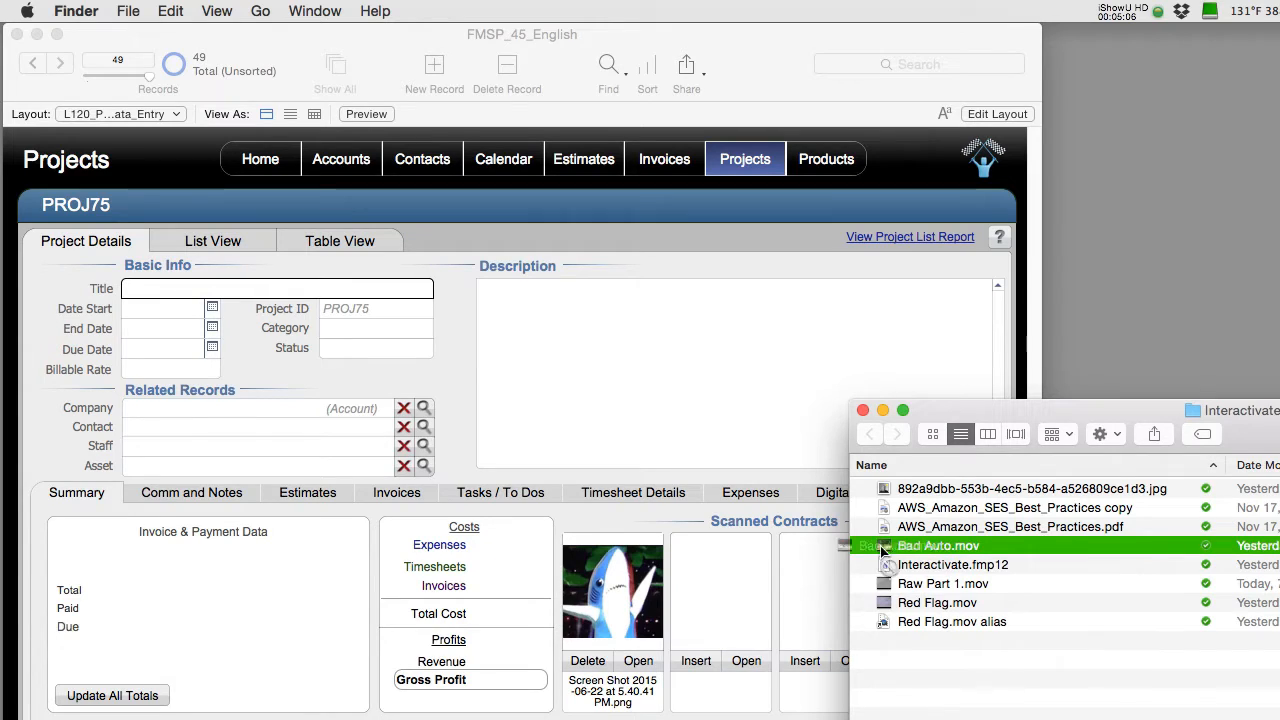
{"action": "left_click_drag", "start_coordinate": [938, 544], "coordinate": [720, 584]}
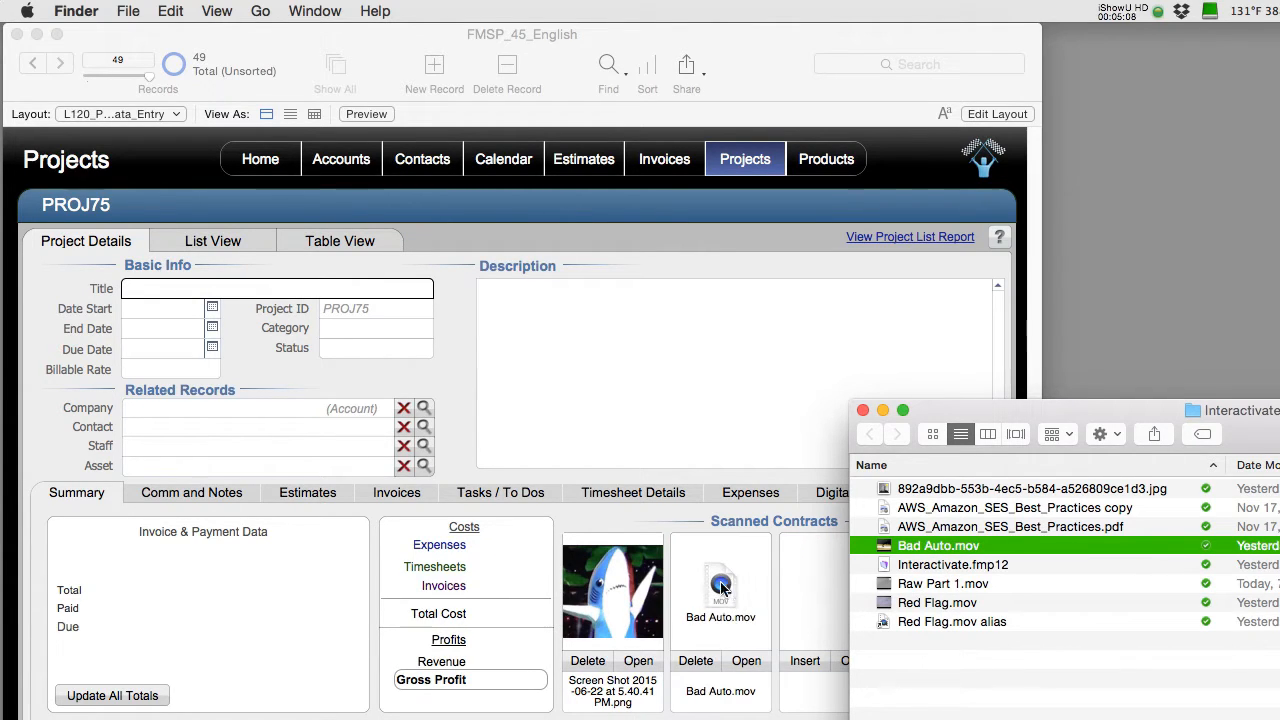
{"action": "mouse_move", "coordinate": [718, 620]}
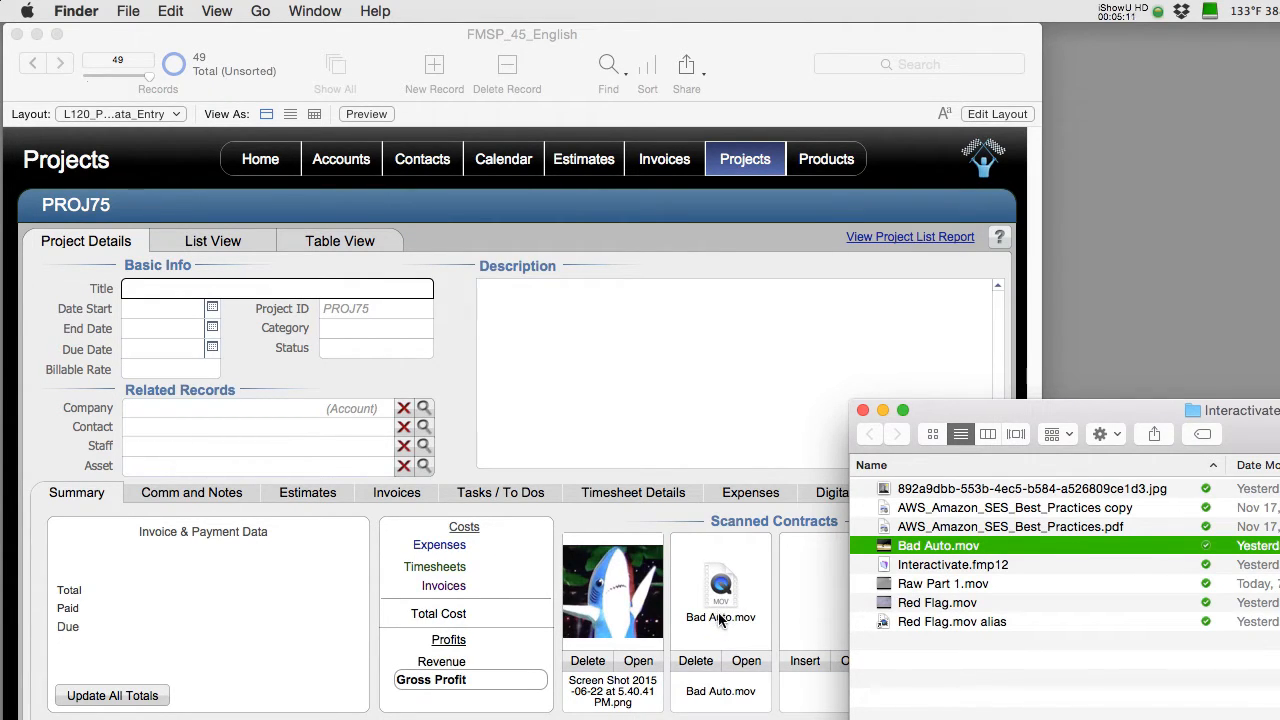
{"action": "mouse_move", "coordinate": [742, 628]}
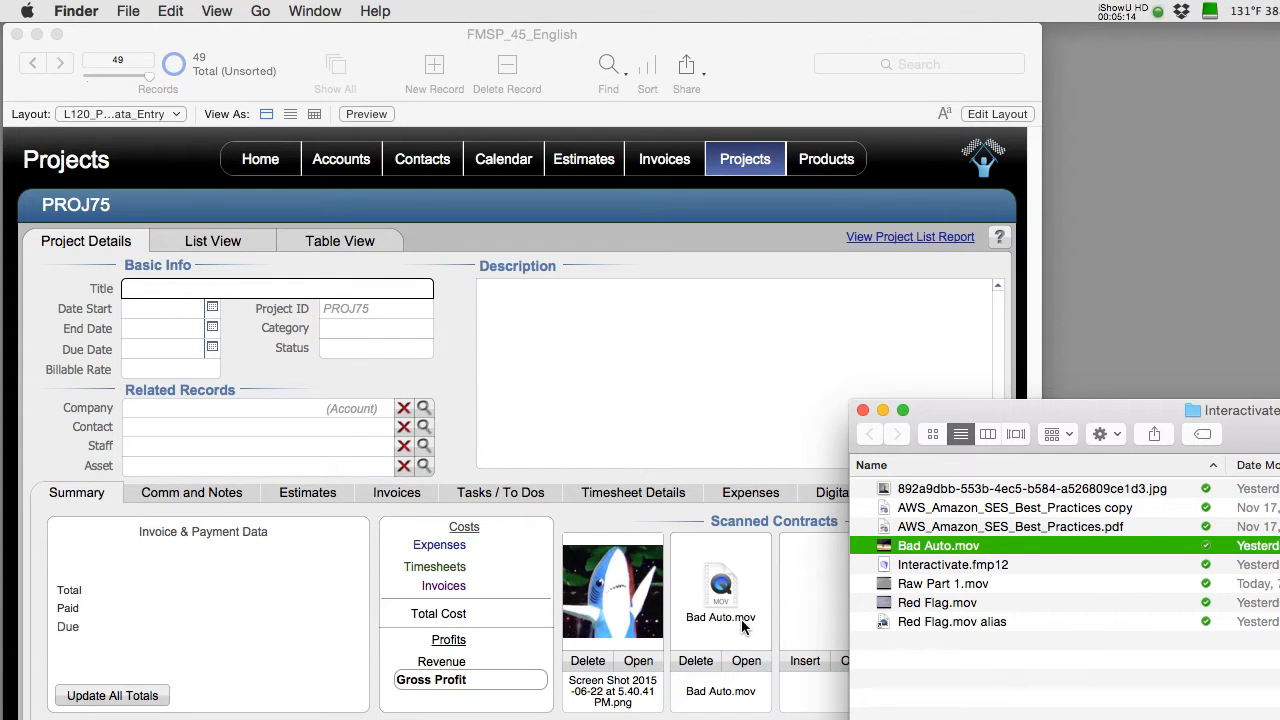
{"action": "mouse_move", "coordinate": [724, 628]}
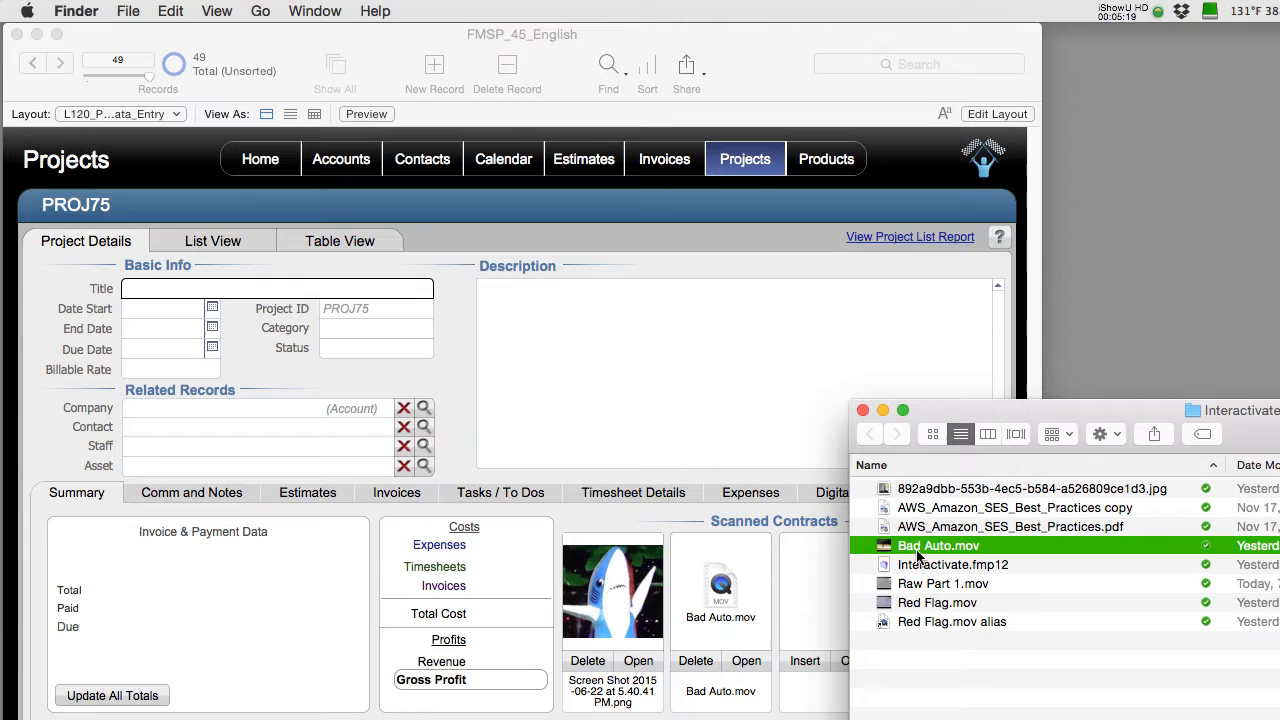
{"action": "left_click_drag", "start_coordinate": [938, 544], "coordinate": [636, 584]}
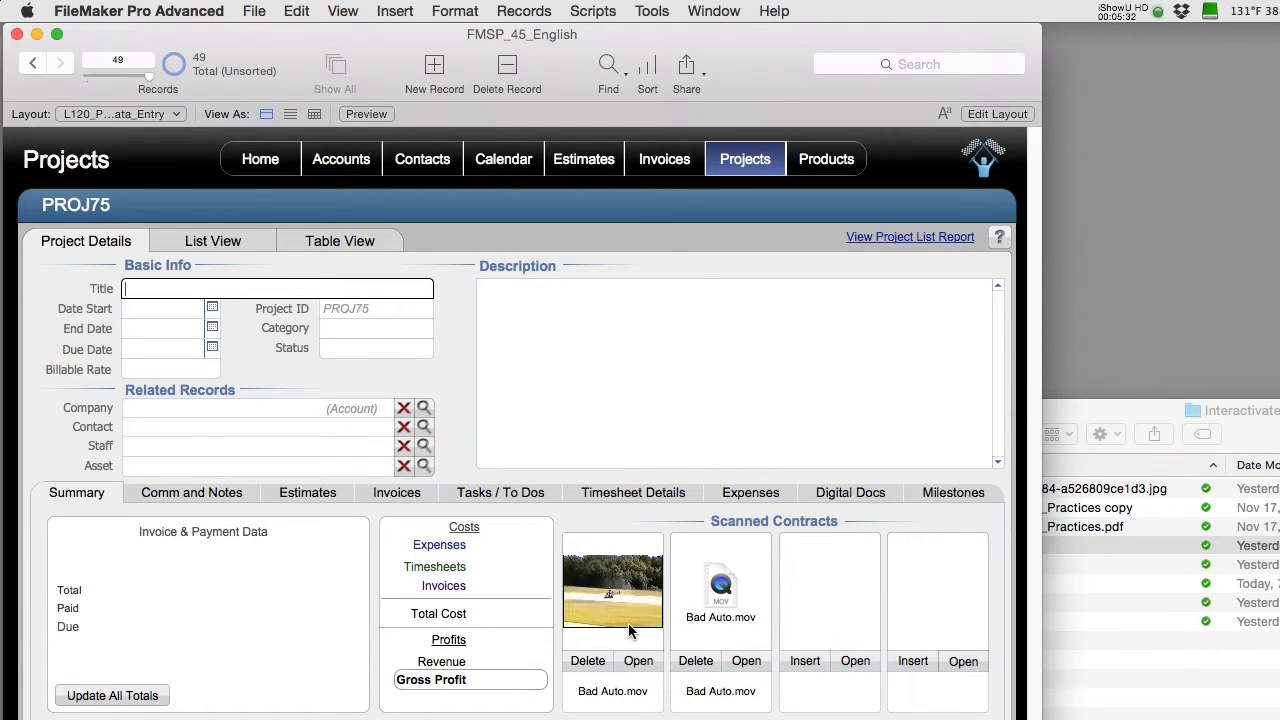
{"action": "left_click", "coordinate": [612, 590]}
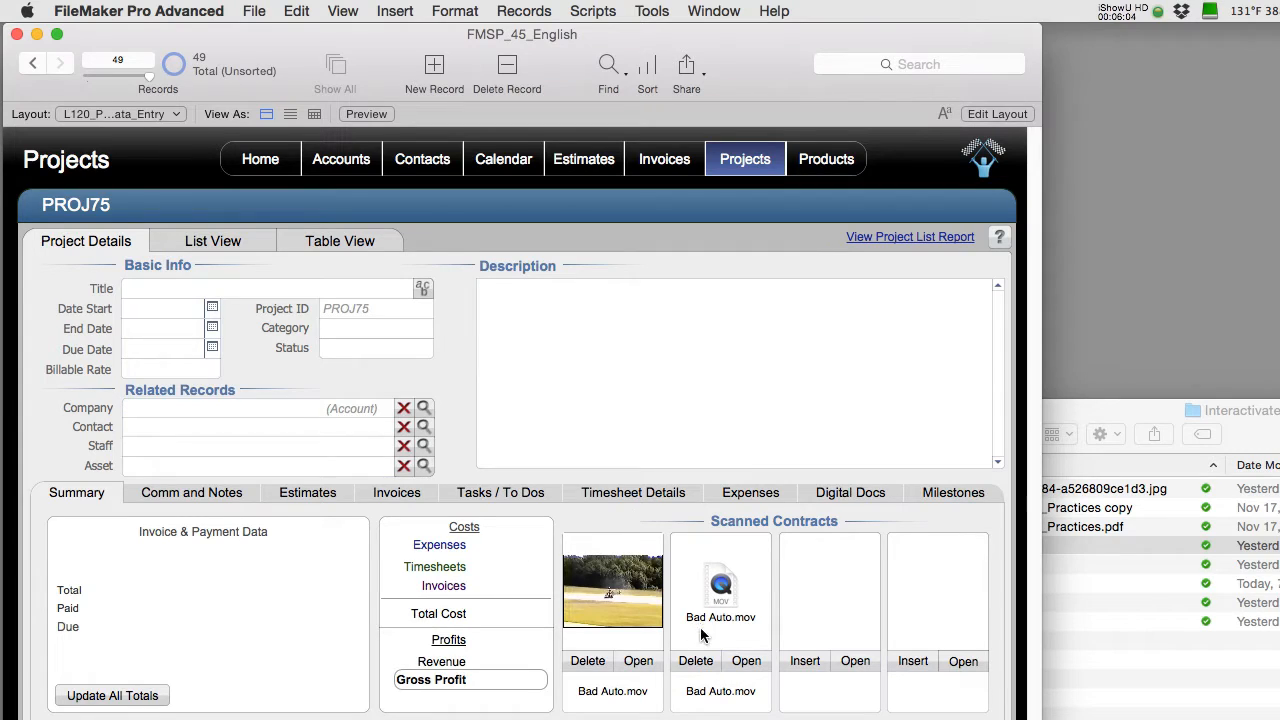
Drag security_guide_13_en.pdf into the third Scanned Contracts container.
{"action": "left_click", "coordinate": [32, 62]}
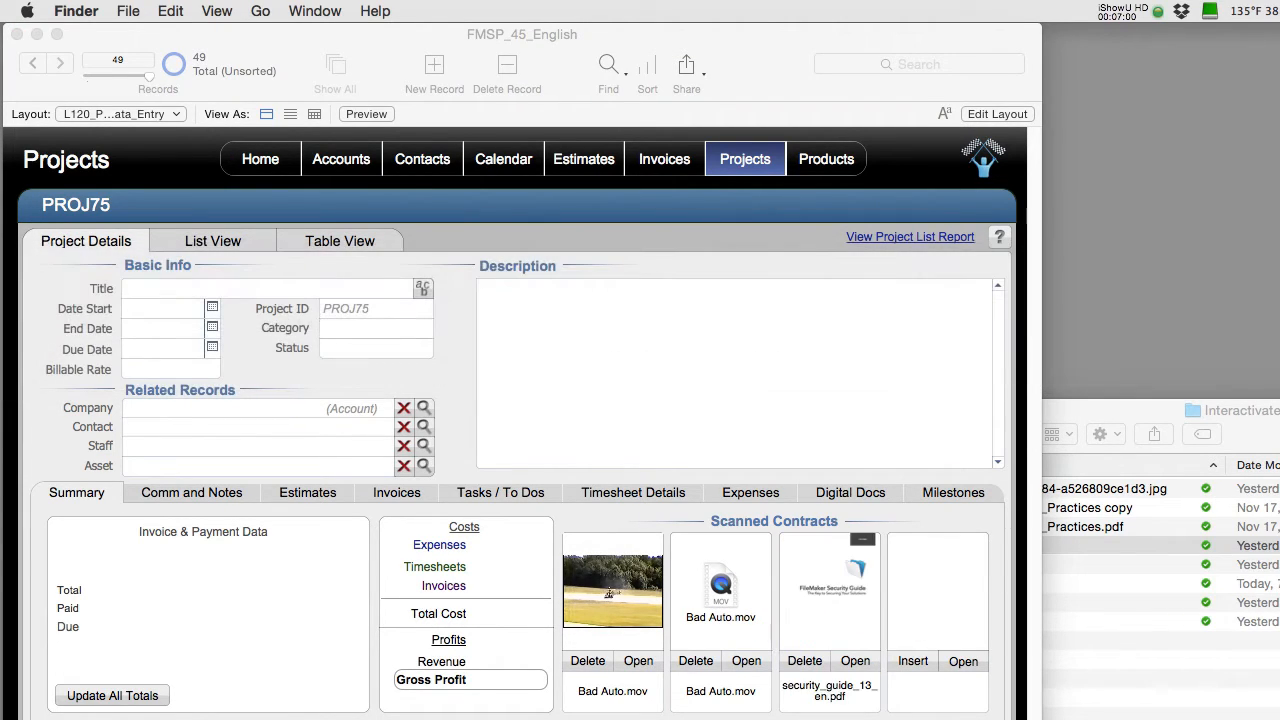
{"action": "mouse_move", "coordinate": [876, 606]}
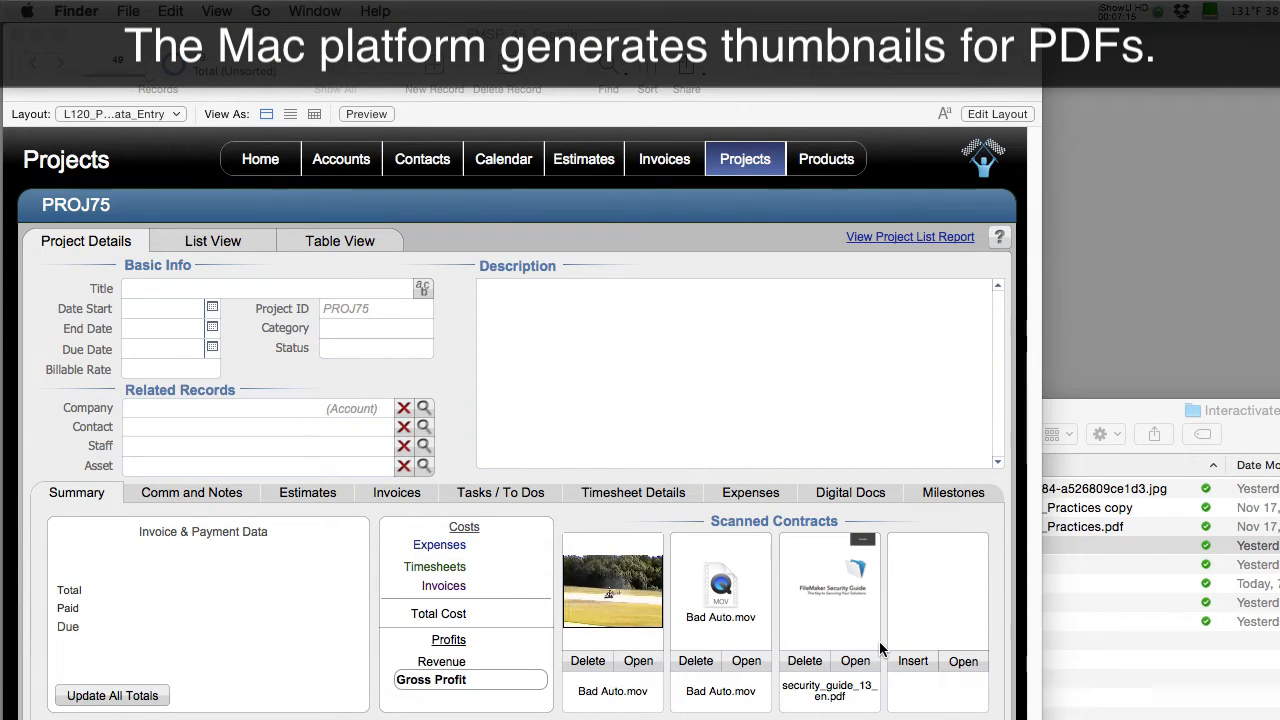
{"action": "mouse_move", "coordinate": [864, 640]}
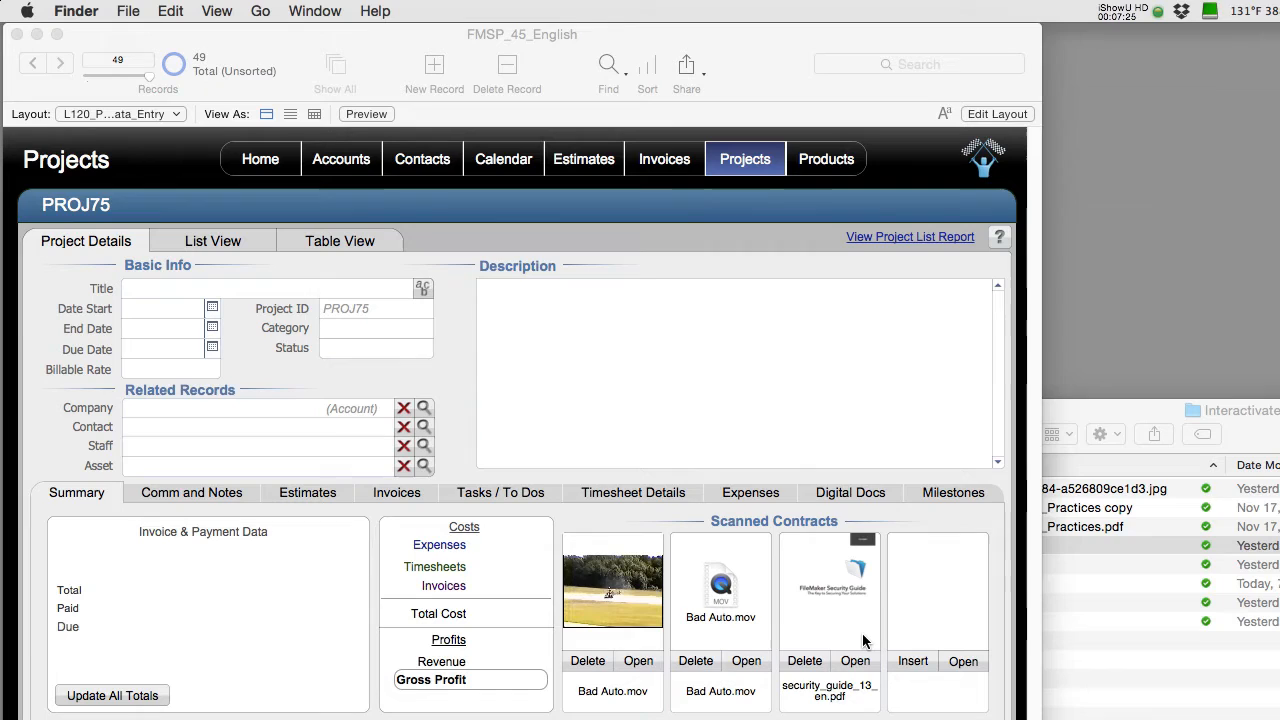
{"action": "mouse_move", "coordinate": [870, 624]}
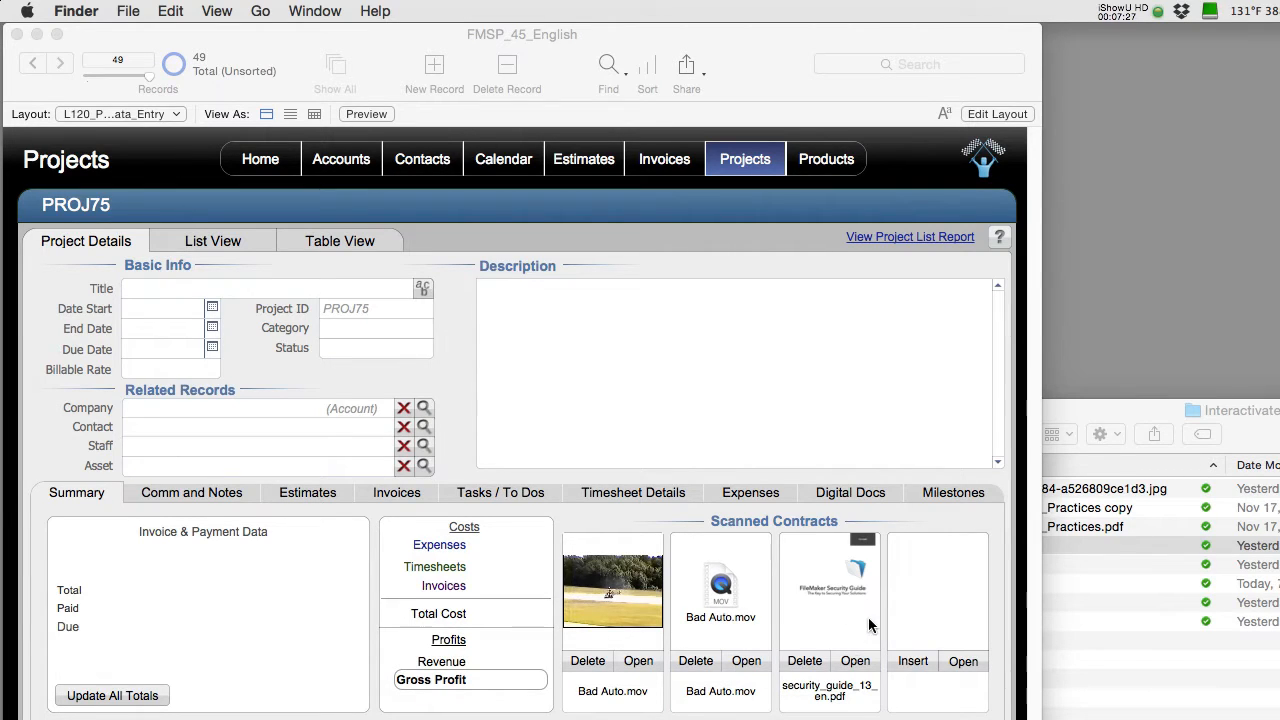
{"action": "mouse_move", "coordinate": [838, 598]}
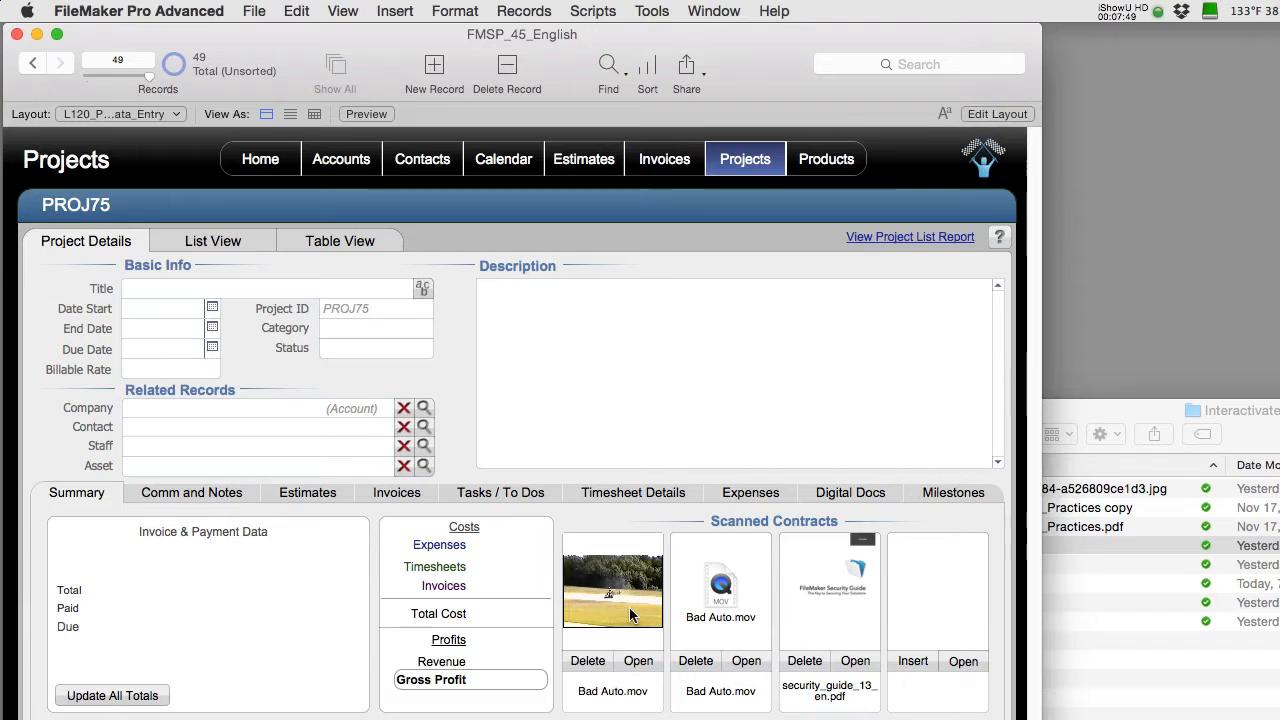
{"action": "mouse_move", "coordinate": [592, 636]}
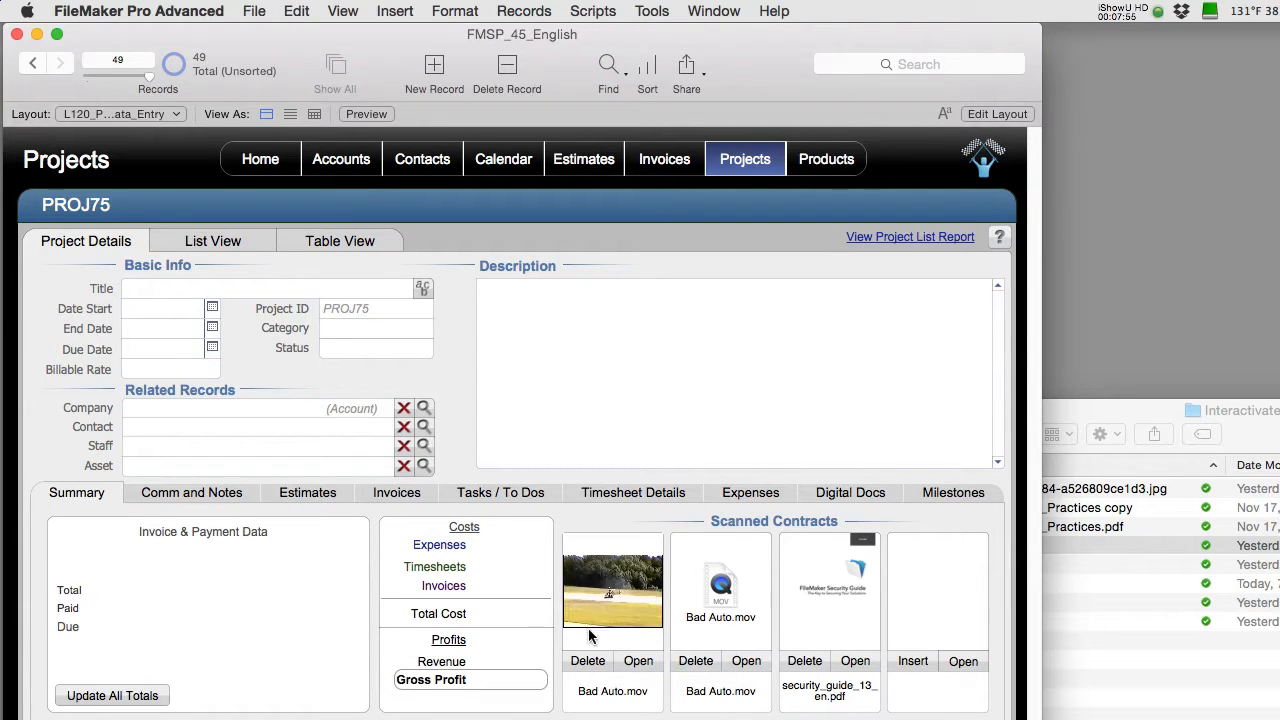
{"action": "left_click", "coordinate": [612, 590]}
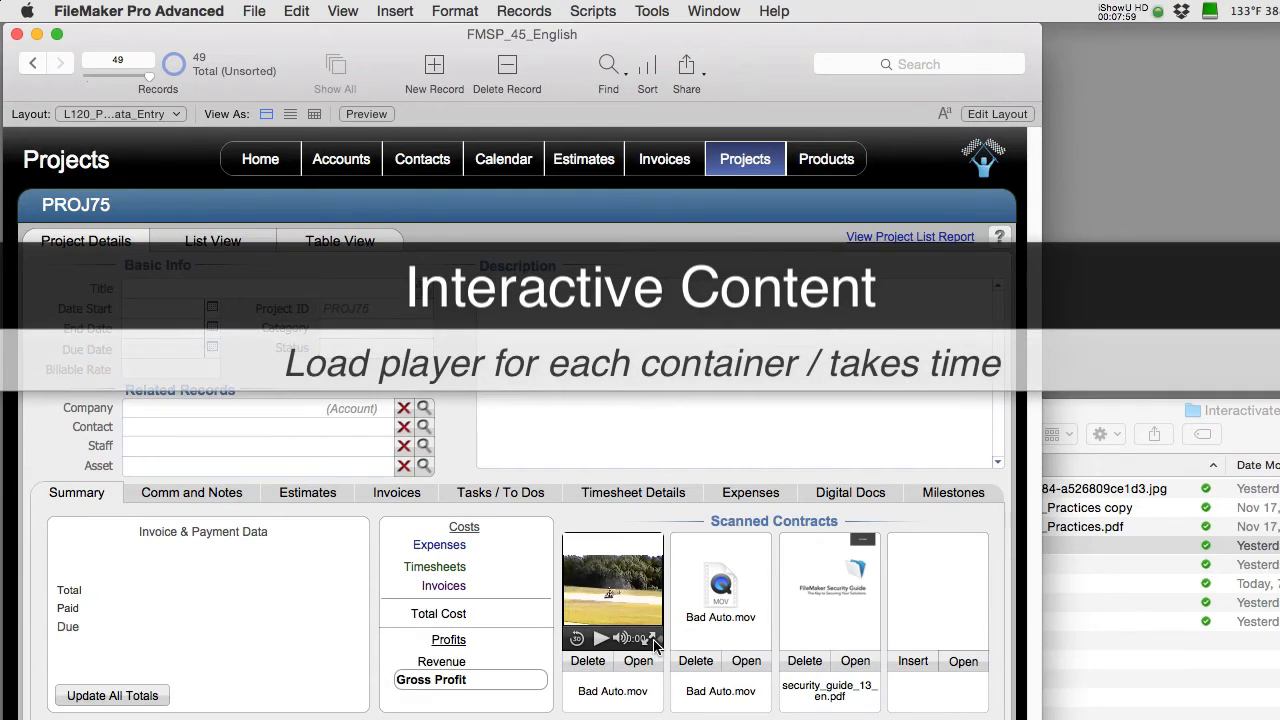
{"action": "mouse_move", "coordinate": [758, 648]}
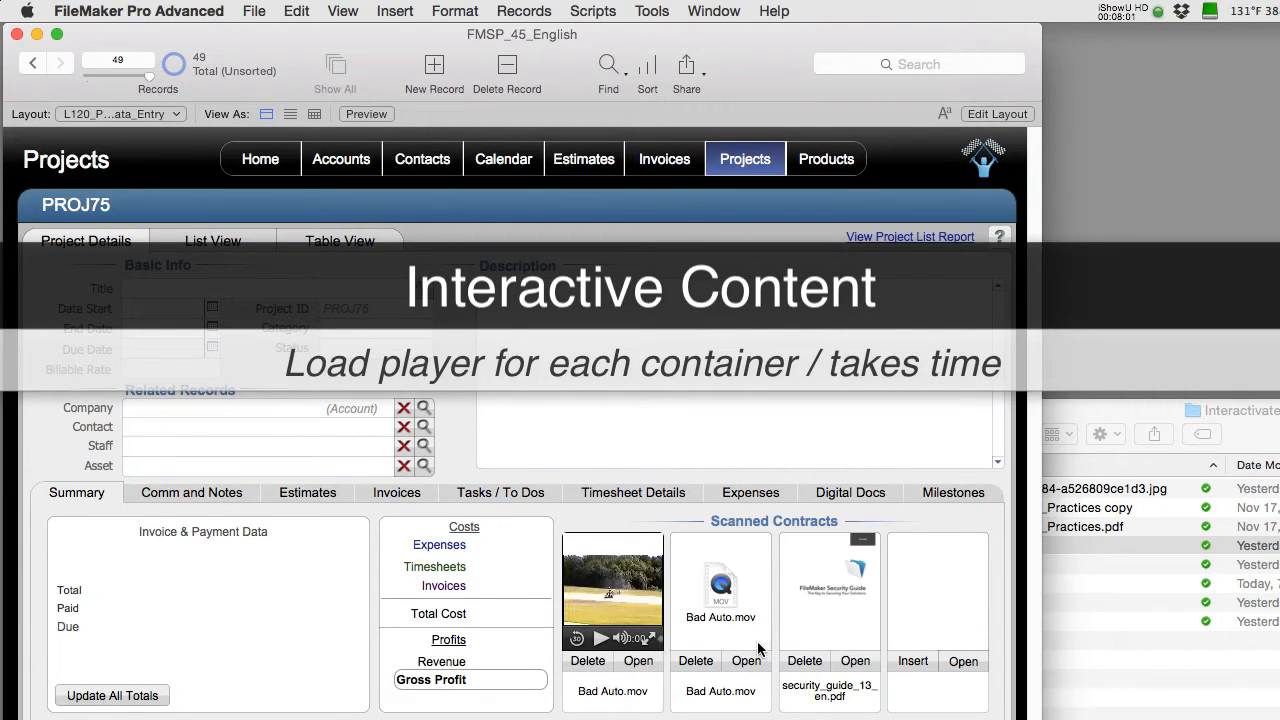
{"action": "mouse_move", "coordinate": [904, 648]}
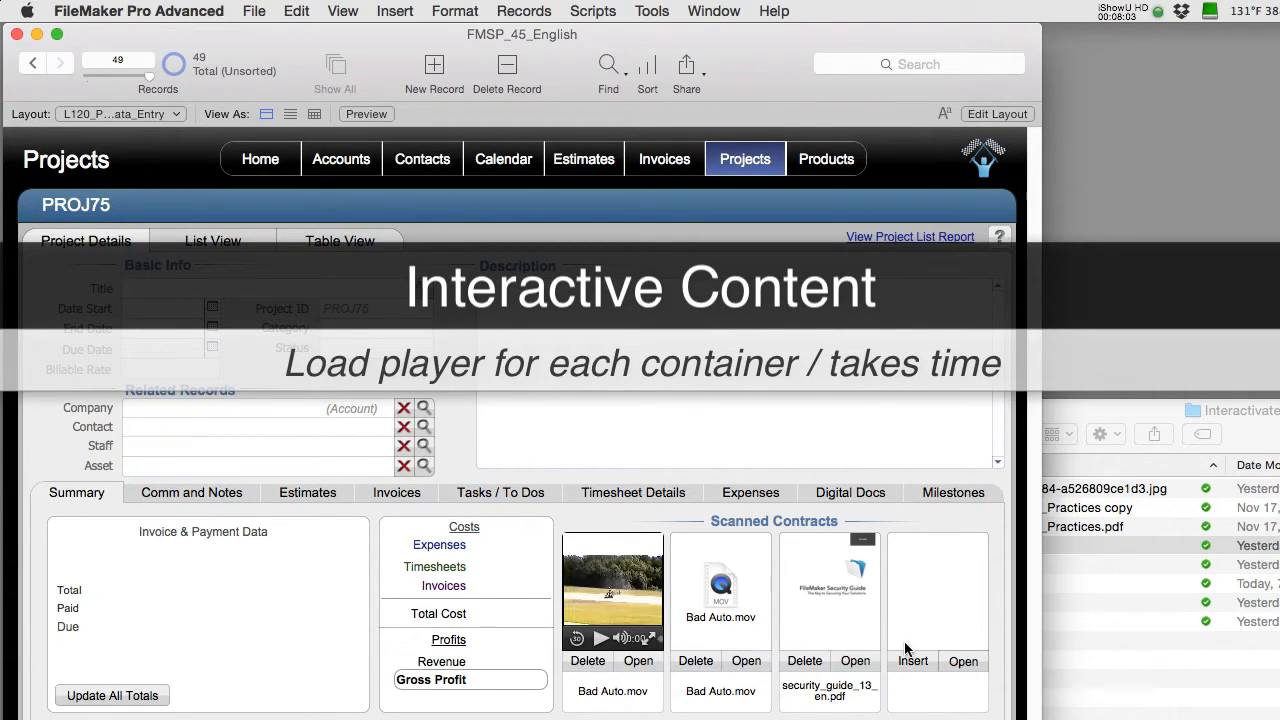
{"action": "mouse_move", "coordinate": [636, 590]}
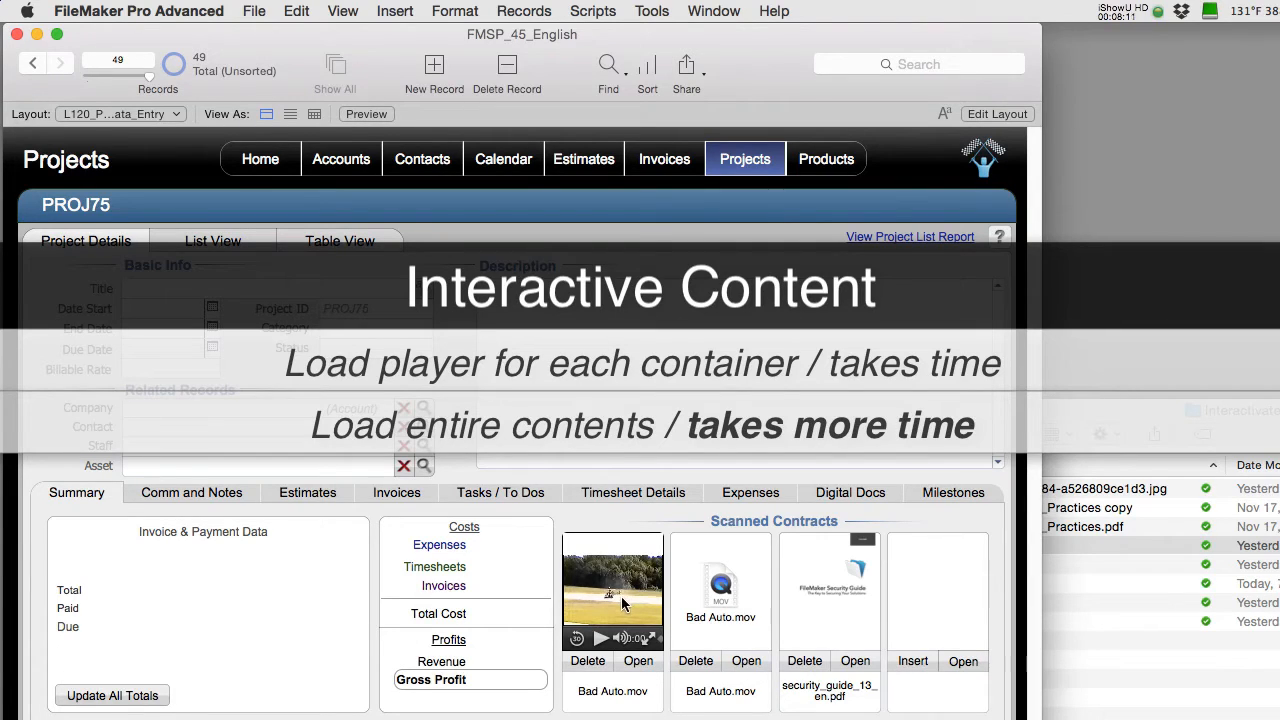
{"action": "mouse_move", "coordinate": [628, 596]}
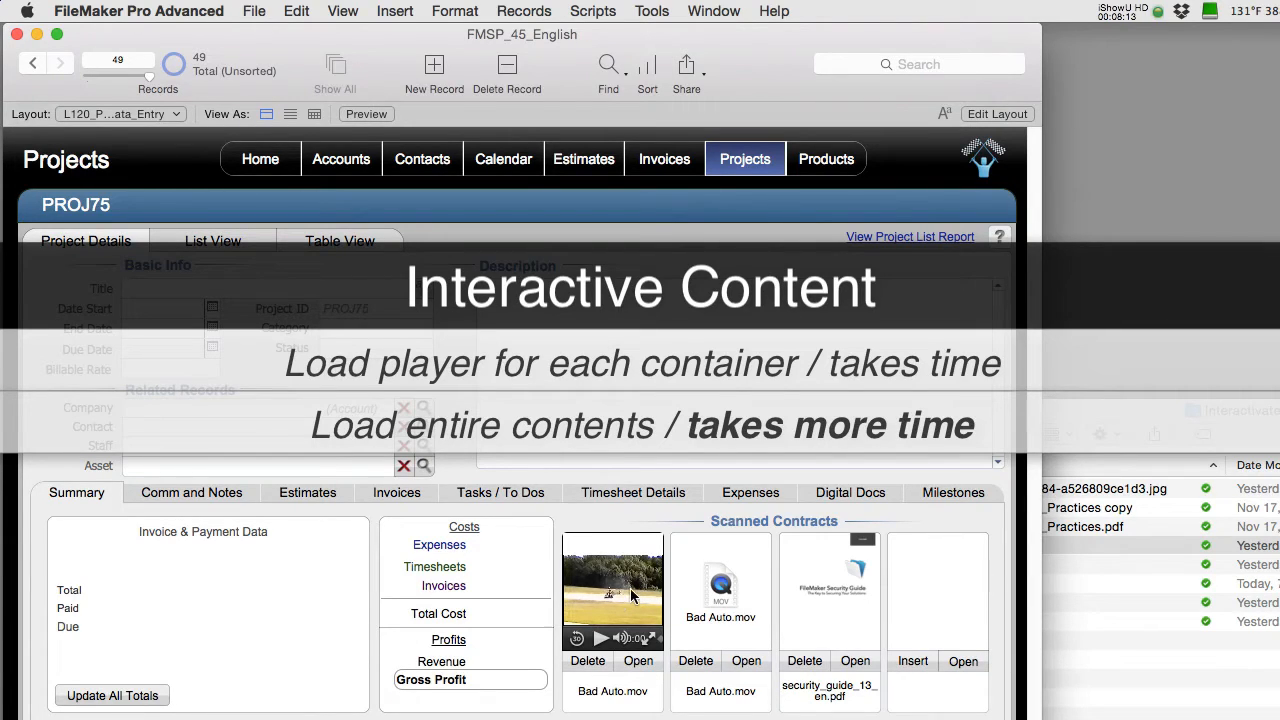
{"action": "mouse_move", "coordinate": [640, 600]}
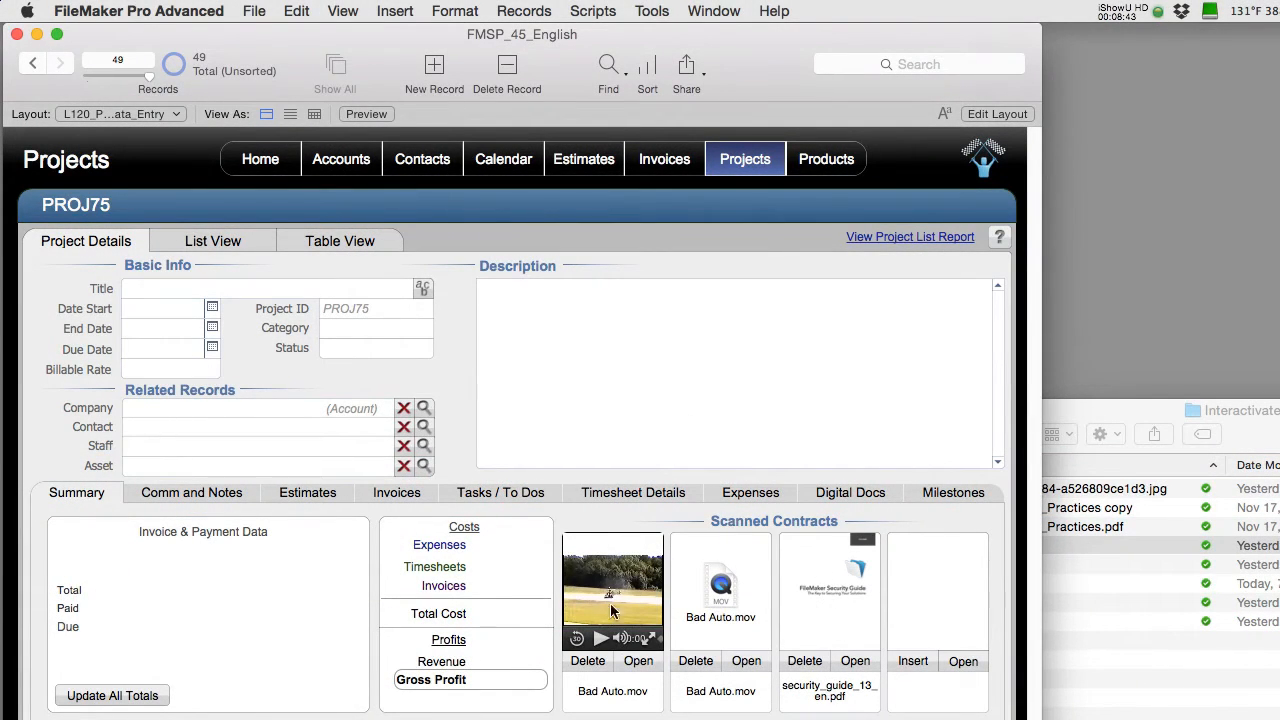
{"action": "mouse_move", "coordinate": [632, 604]}
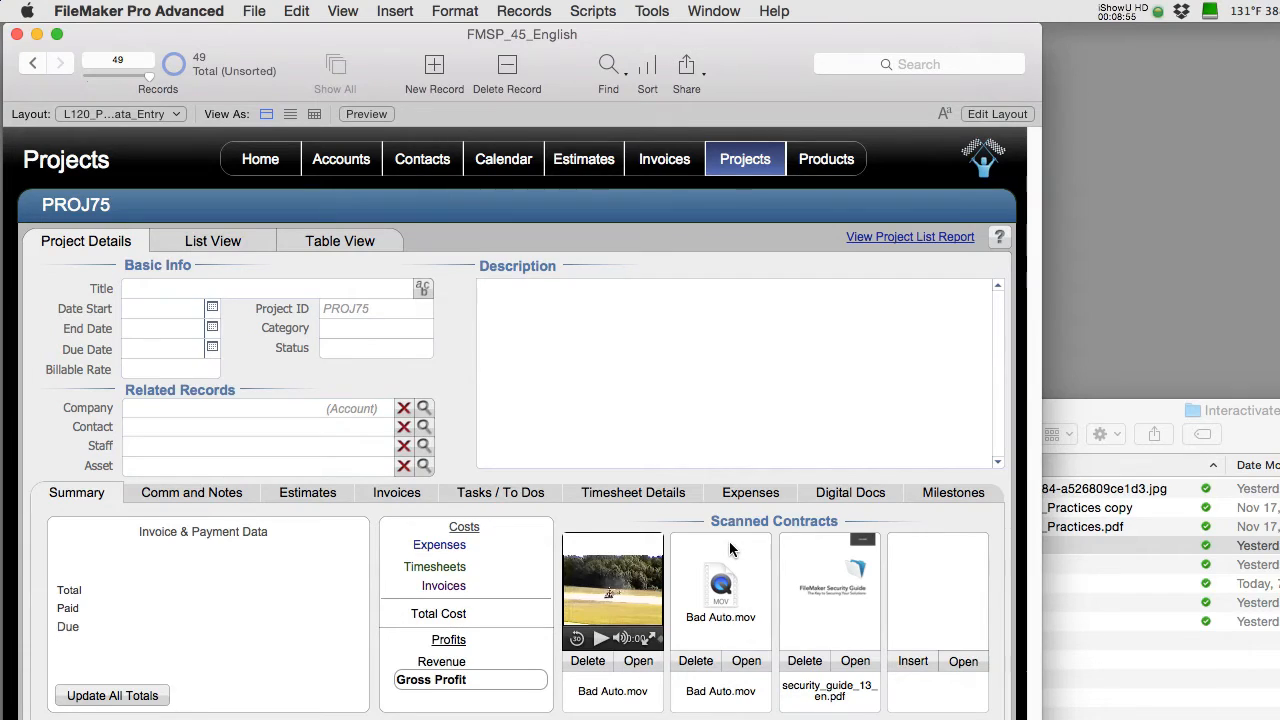
{"action": "mouse_move", "coordinate": [724, 548]}
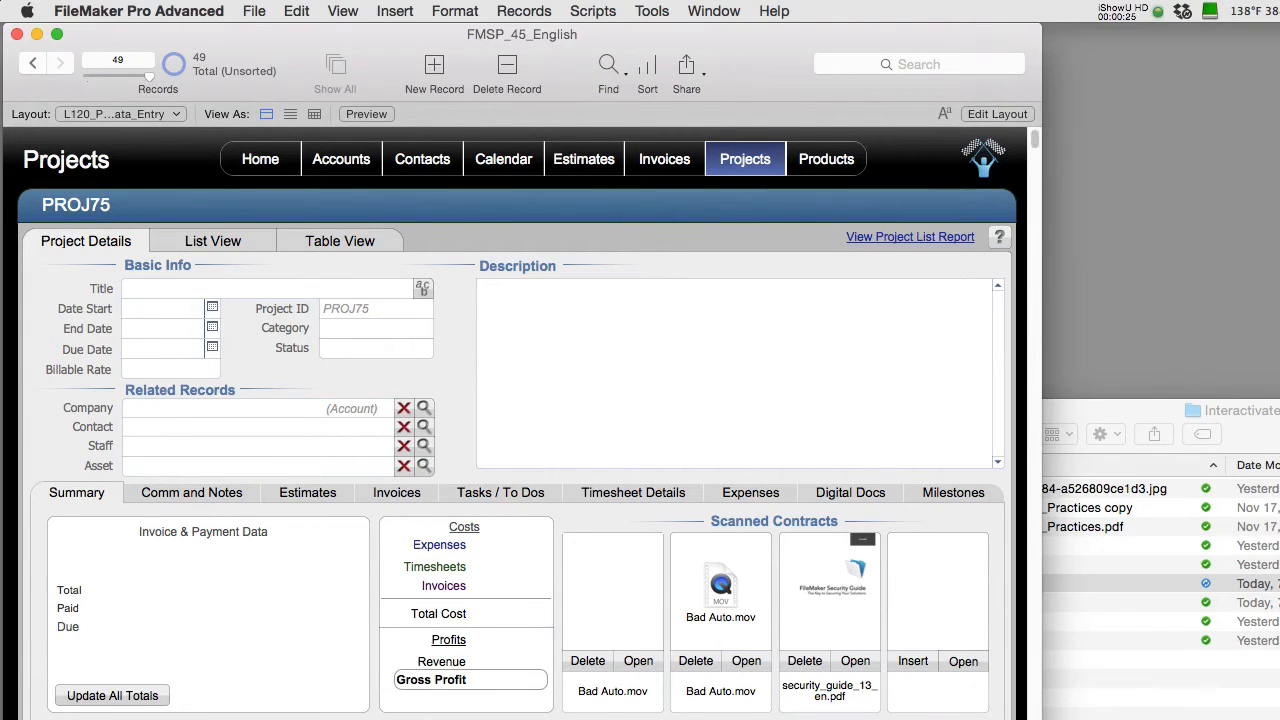
Enter layout editing, show the Digital Docs panel and select the last document container to check Optimize for.
{"action": "left_click", "coordinate": [996, 112]}
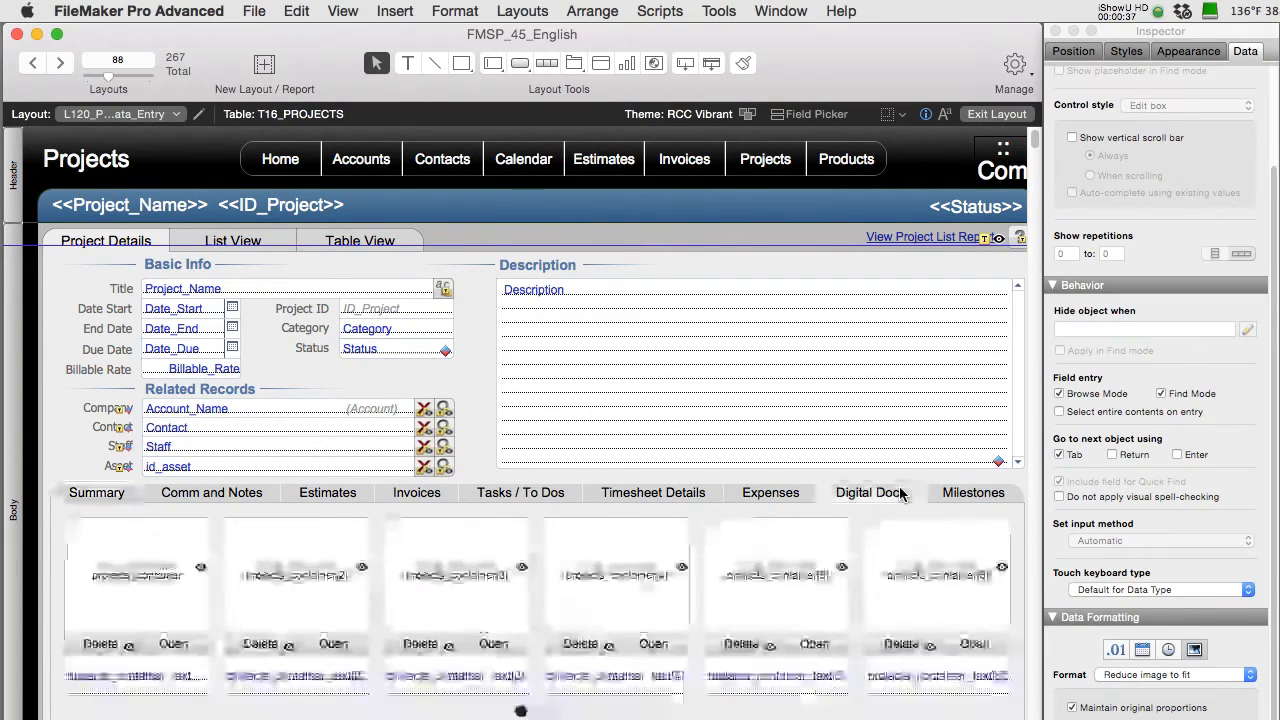
{"action": "left_click", "coordinate": [868, 492]}
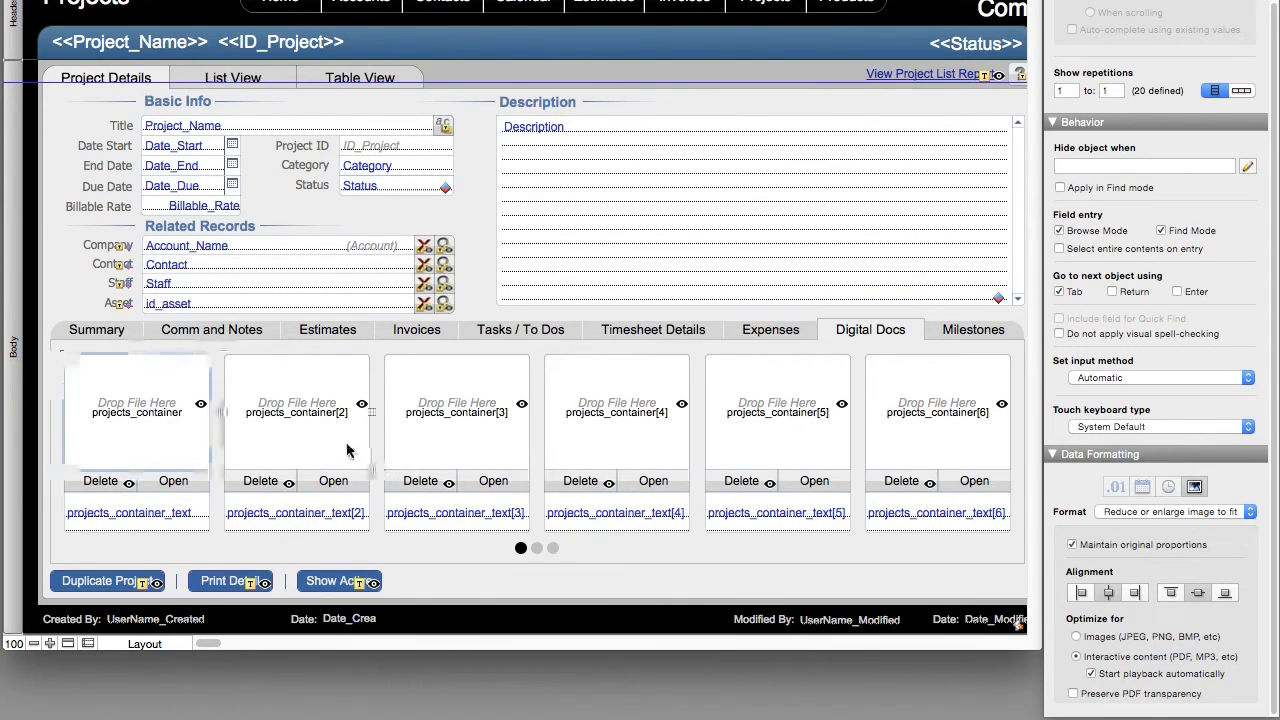
{"action": "left_click", "coordinate": [456, 410]}
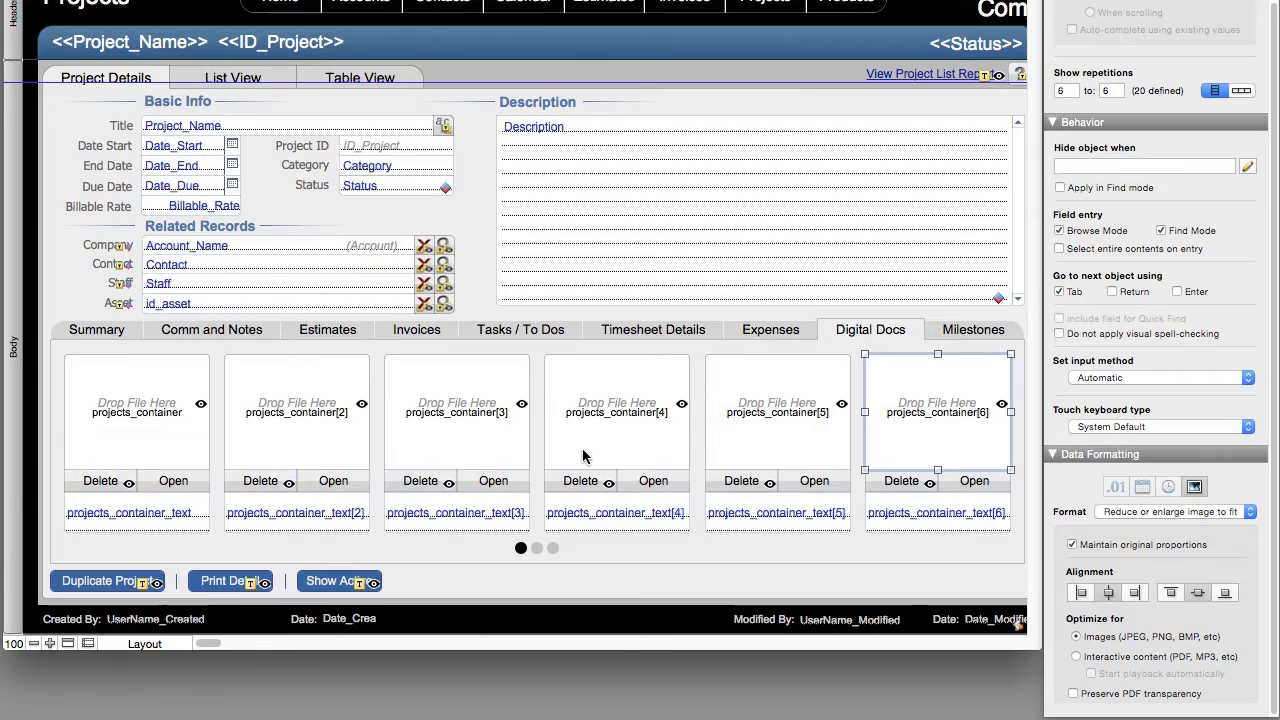
{"action": "mouse_move", "coordinate": [928, 448]}
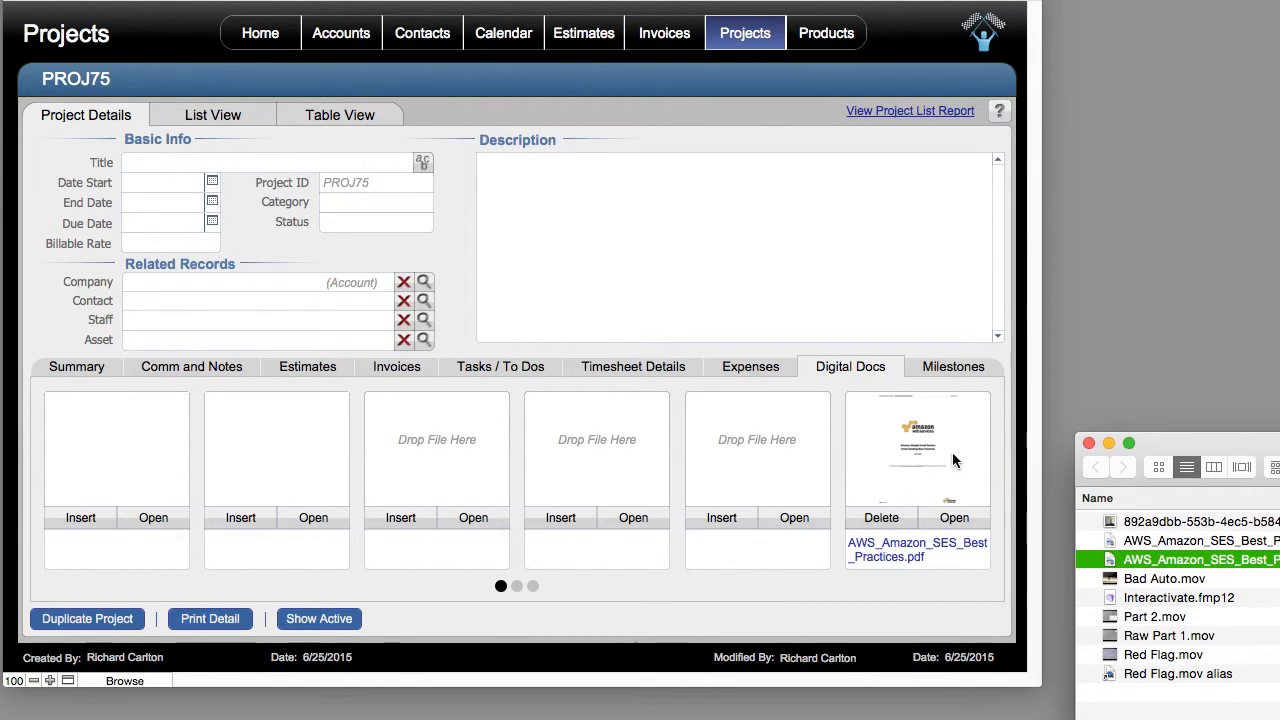
{"action": "mouse_move", "coordinate": [948, 480]}
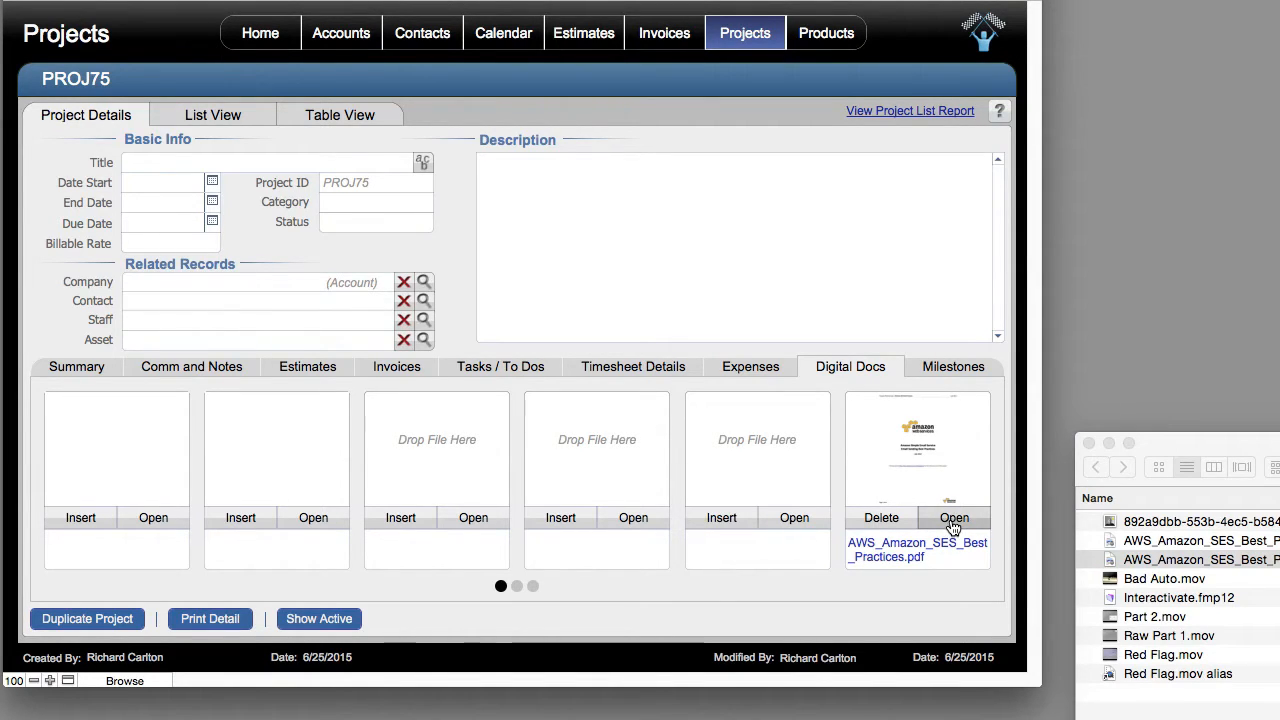
{"action": "left_click", "coordinate": [952, 518]}
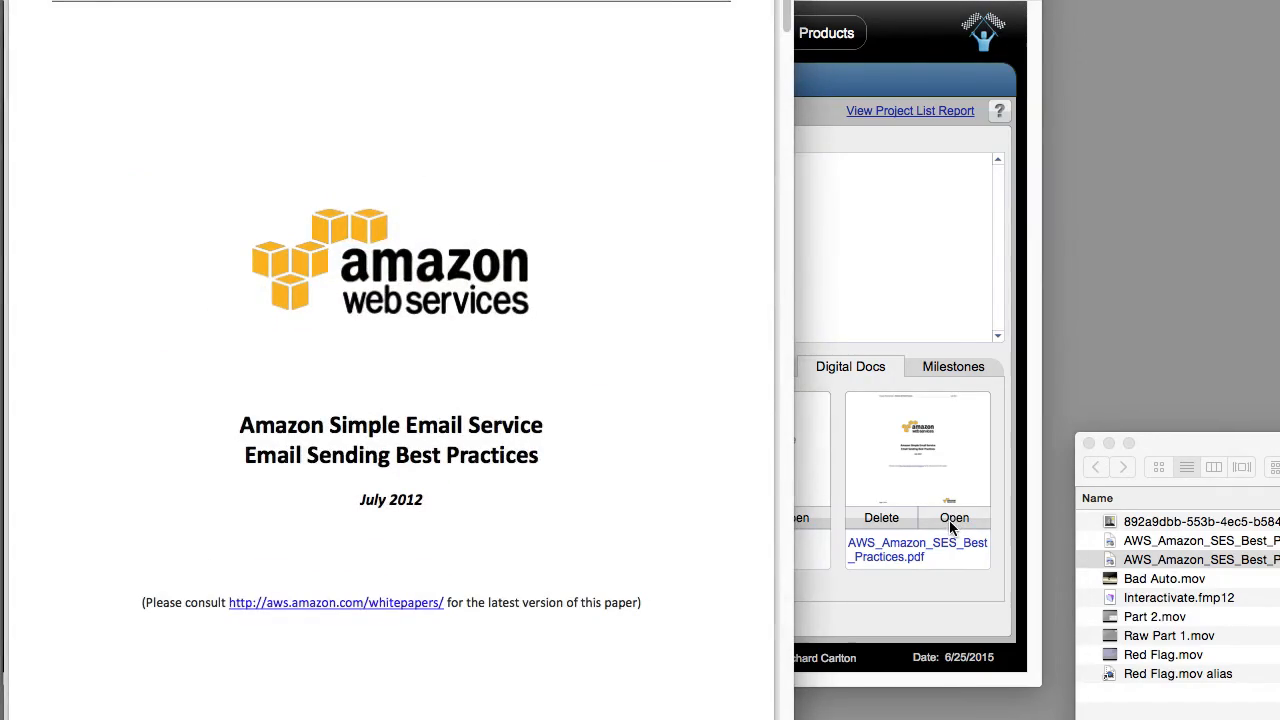
{"action": "scroll", "scroll_direction": "down", "scroll_amount": 3}
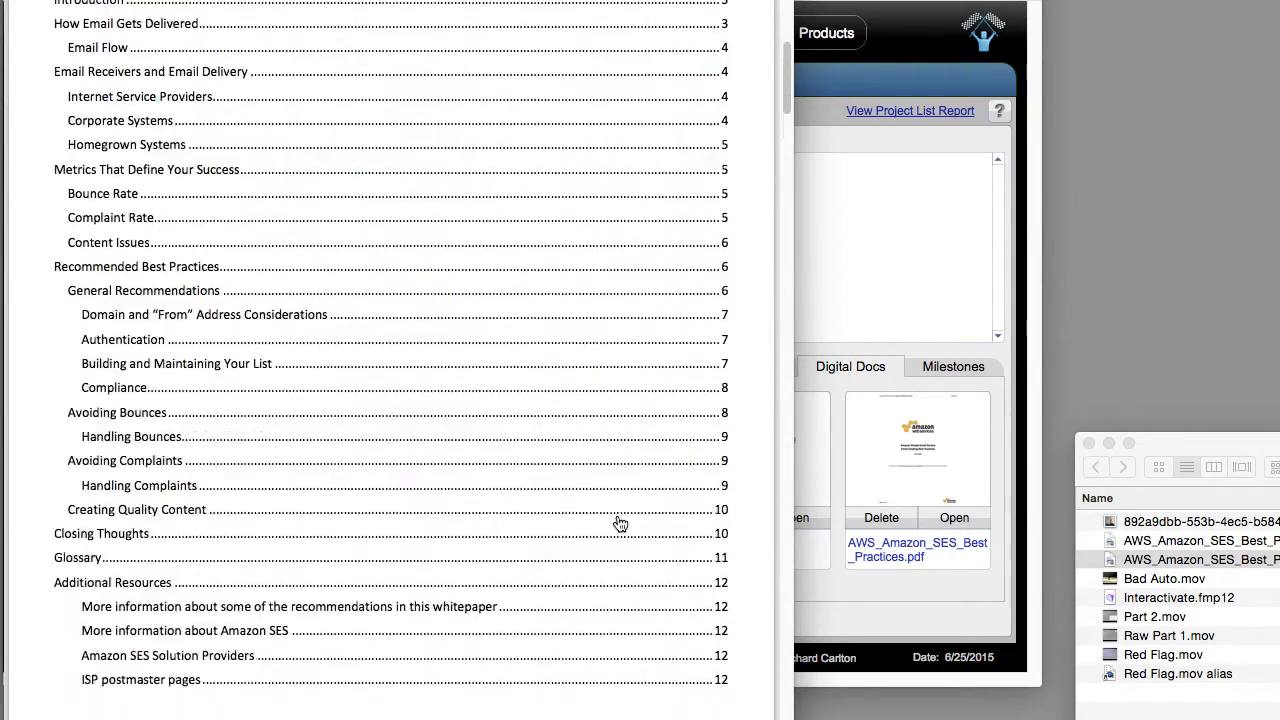
{"action": "scroll", "scroll_direction": "down", "scroll_amount": 3}
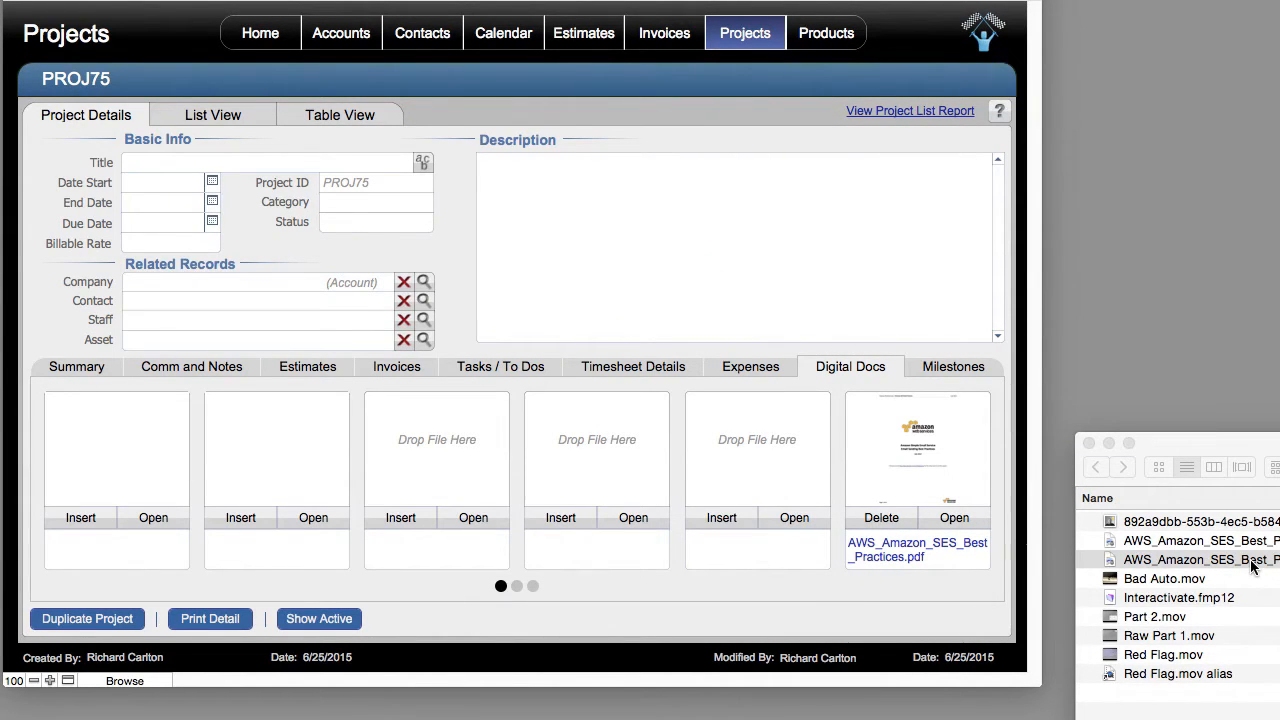
Drag the Amazon SES PDF into the first Digital Docs container, zoom in to scroll its pages and open it in a viewer.
{"action": "left_click_drag", "start_coordinate": [1200, 560], "coordinate": [130, 450]}
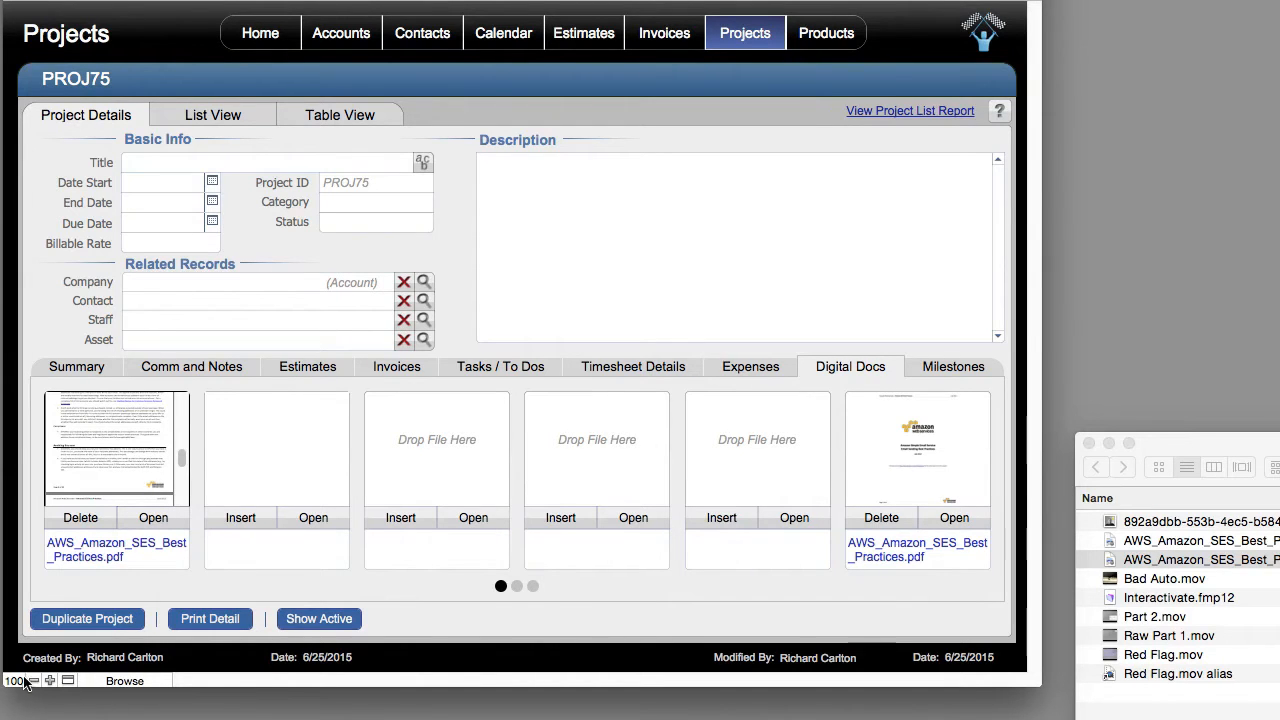
{"action": "left_click", "coordinate": [48, 680]}
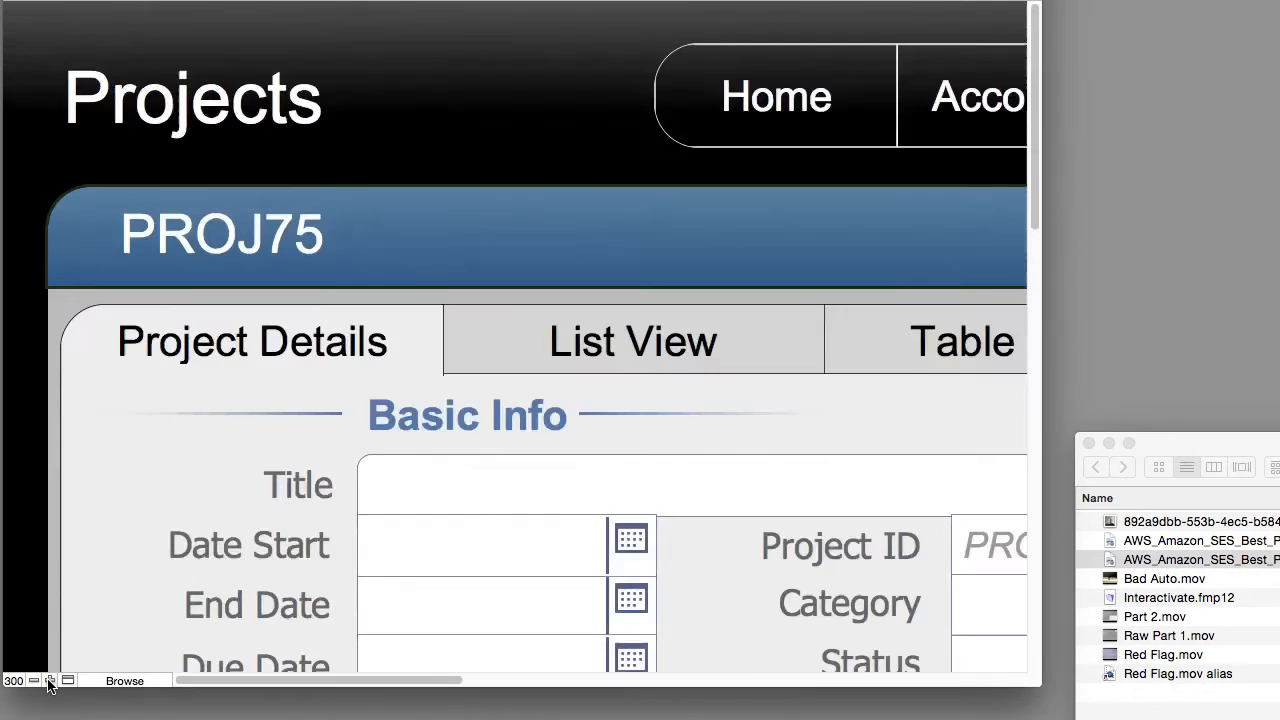
{"action": "scroll", "scroll_direction": "down", "scroll_amount": 3}
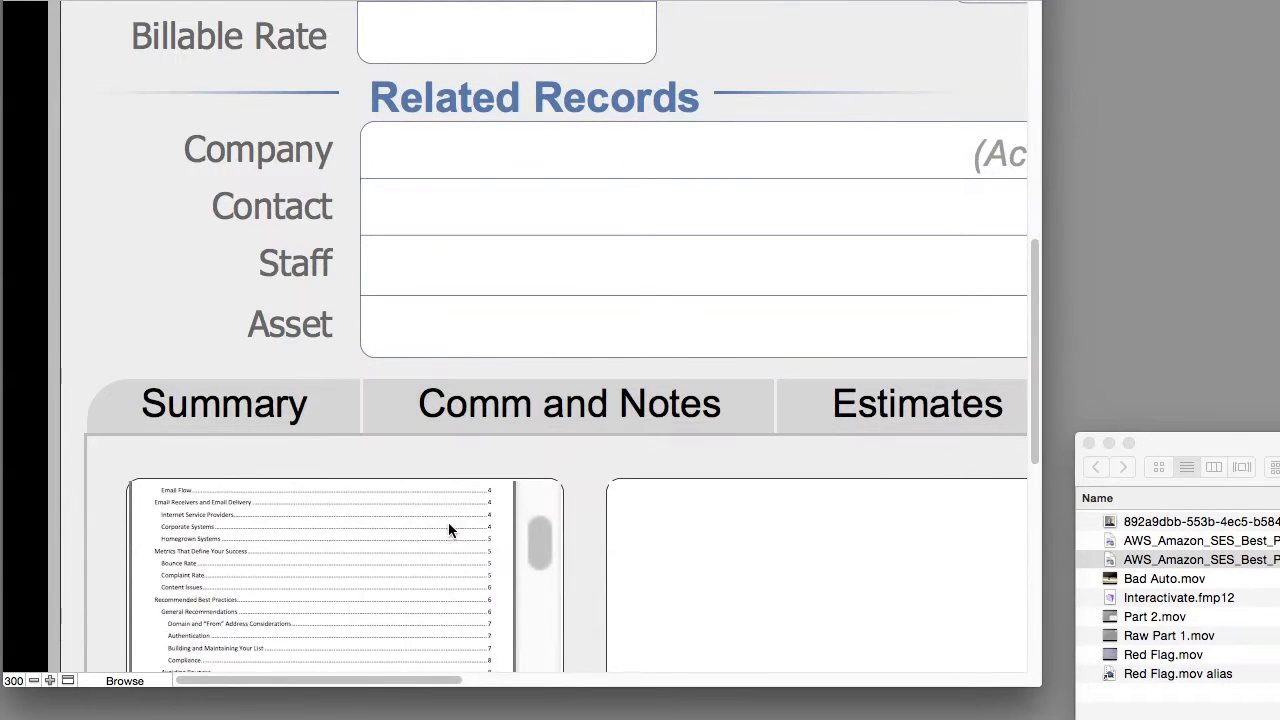
{"action": "scroll", "scroll_direction": "down", "scroll_amount": 3}
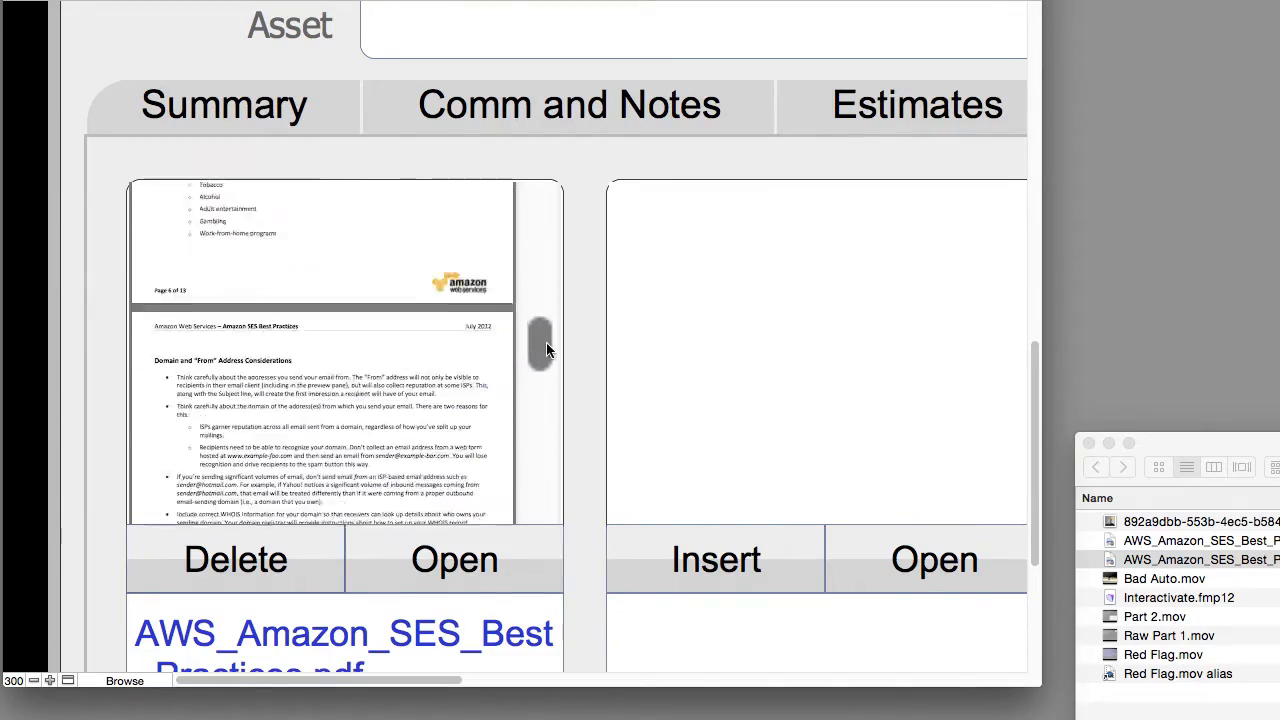
{"action": "scroll", "scroll_direction": "down", "scroll_amount": 3}
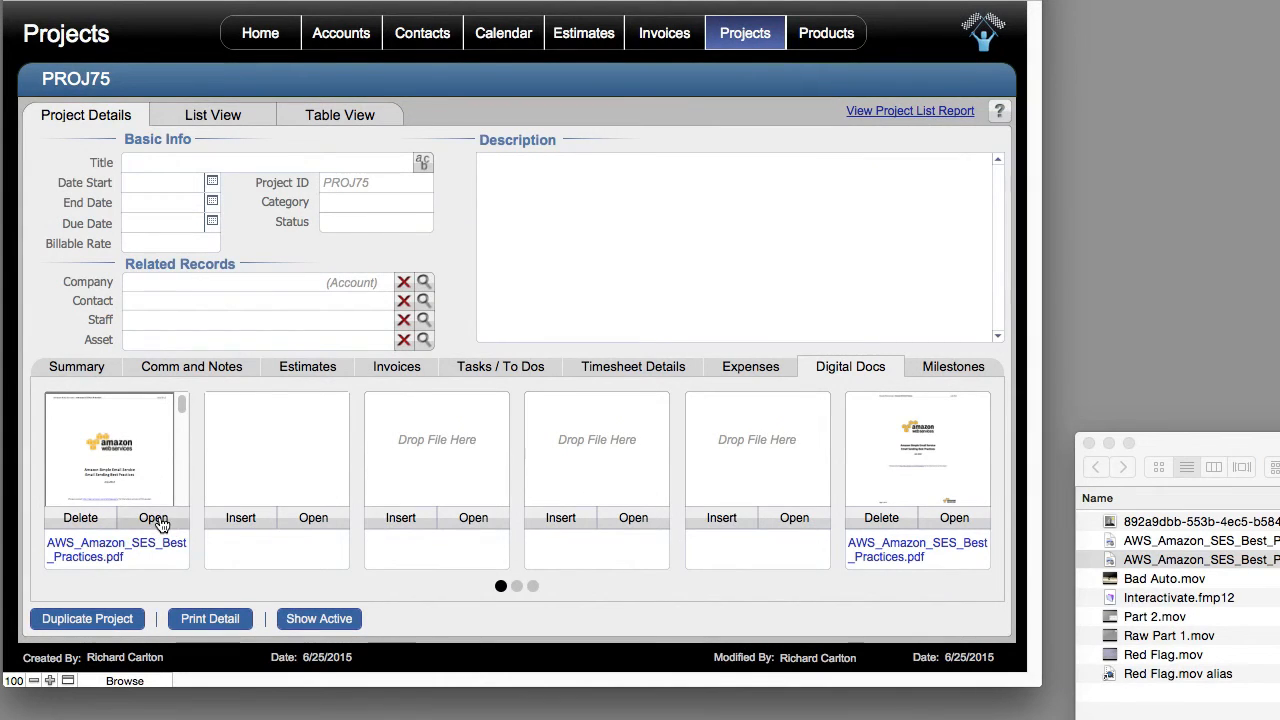
{"action": "left_click", "coordinate": [152, 516]}
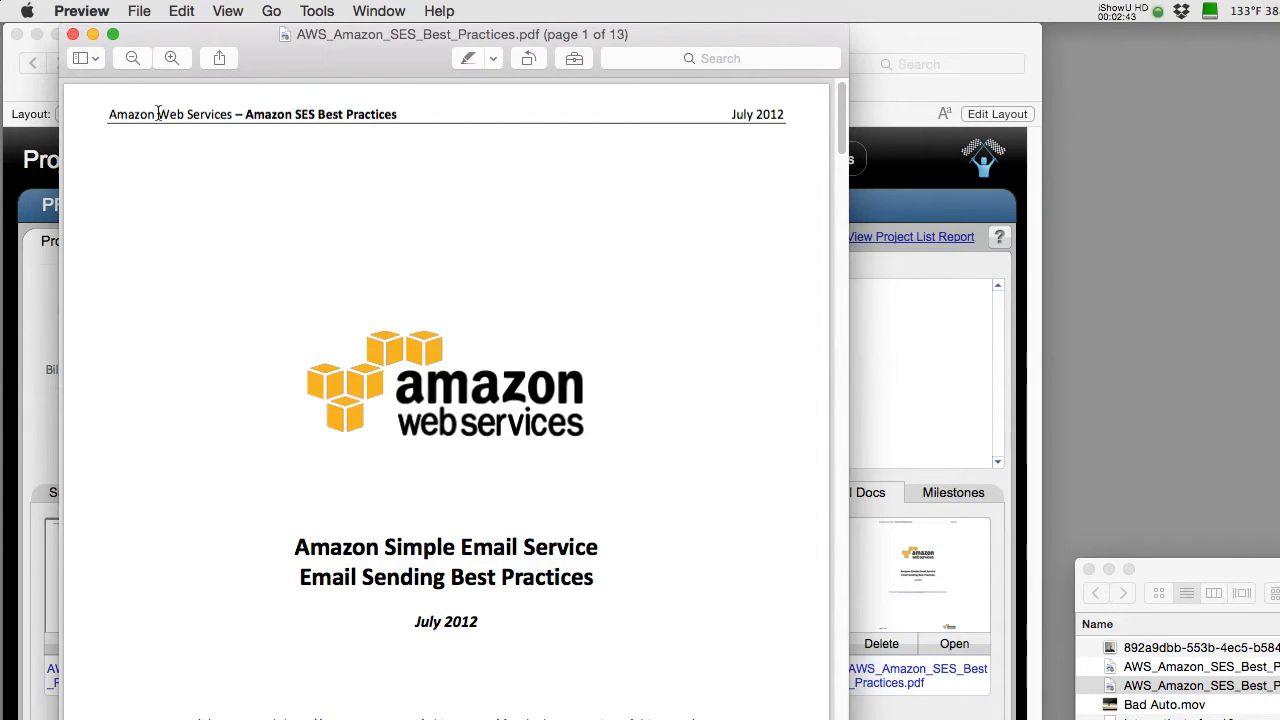
{"action": "scroll", "scroll_direction": "down", "scroll_amount": 3}
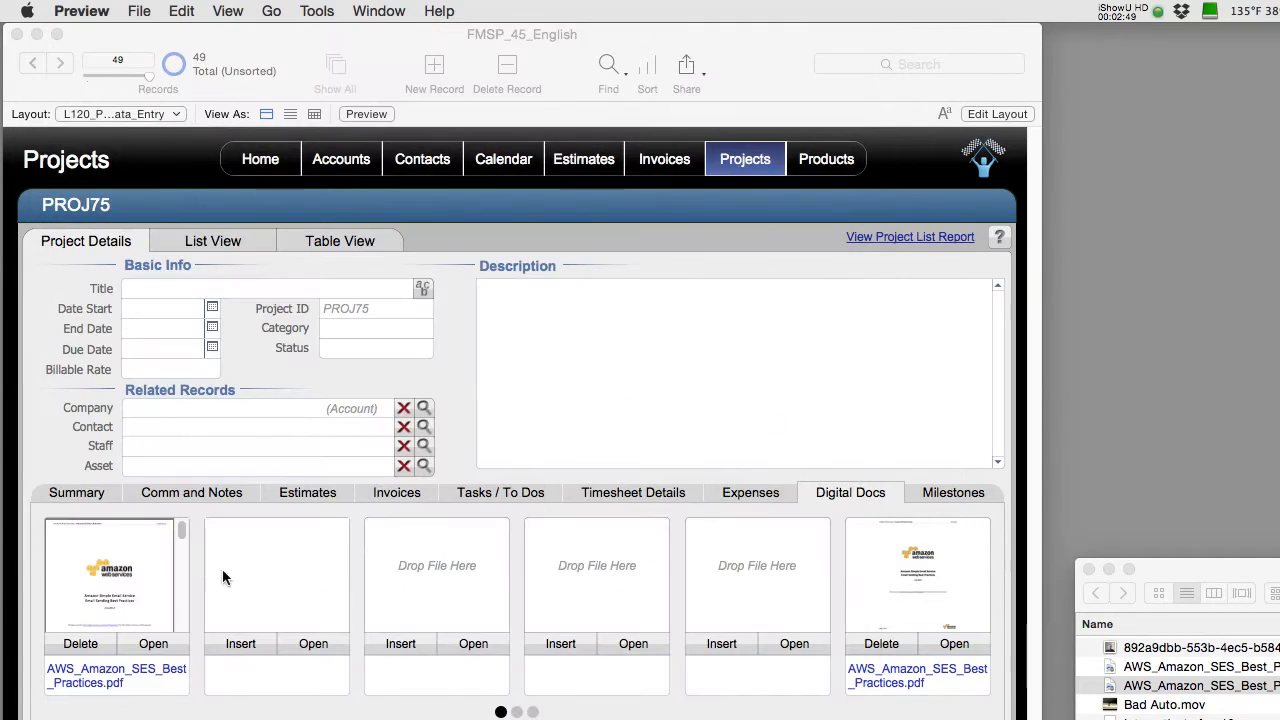
{"action": "mouse_move", "coordinate": [716, 536]}
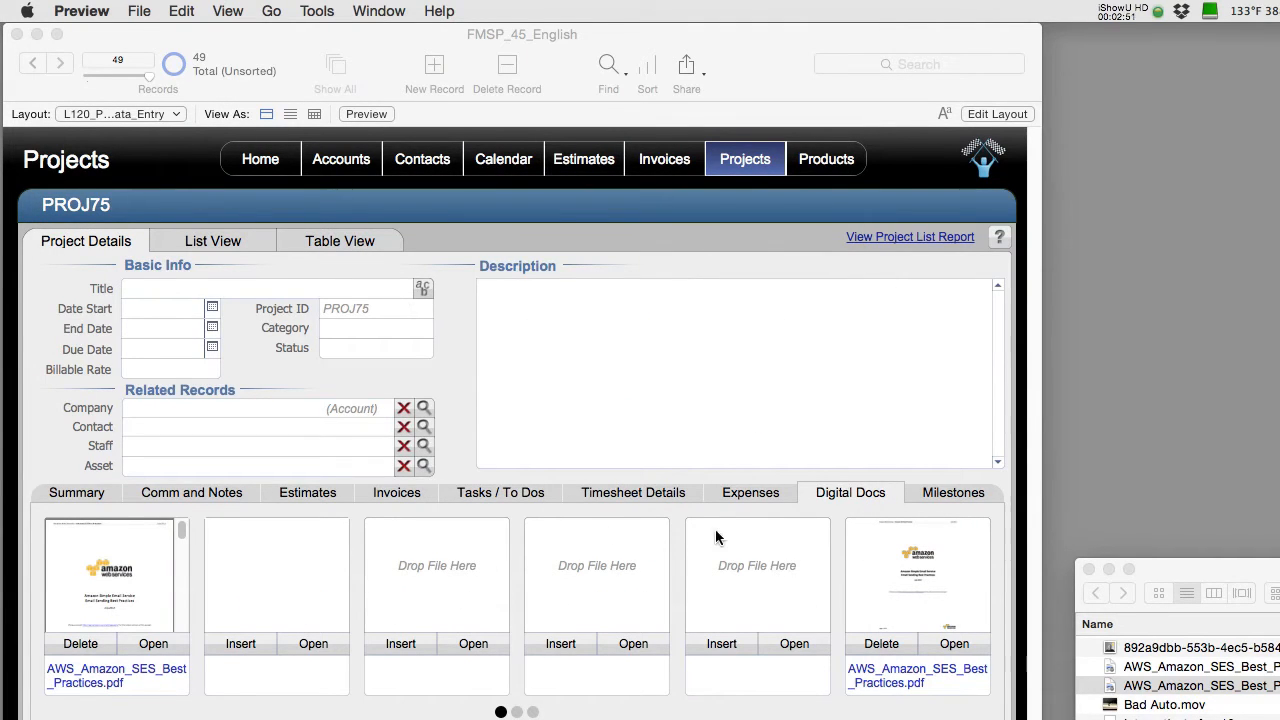
{"action": "mouse_move", "coordinate": [860, 664]}
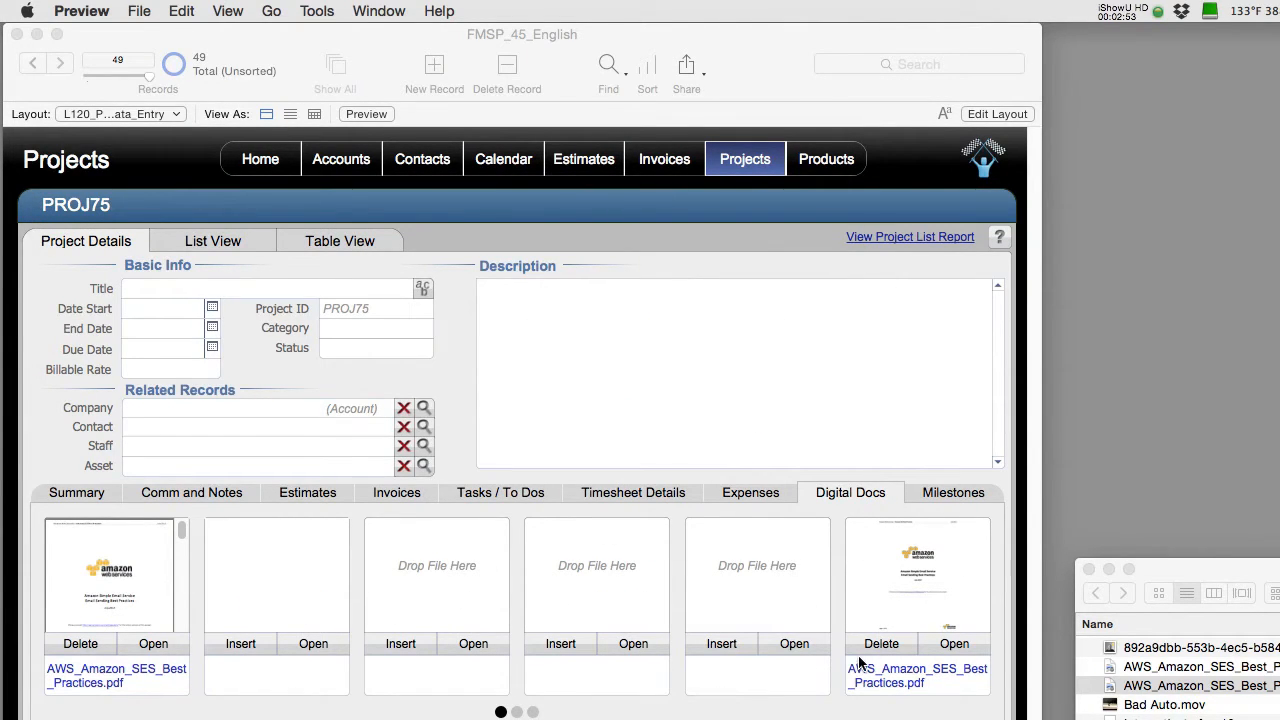
{"action": "mouse_move", "coordinate": [864, 650]}
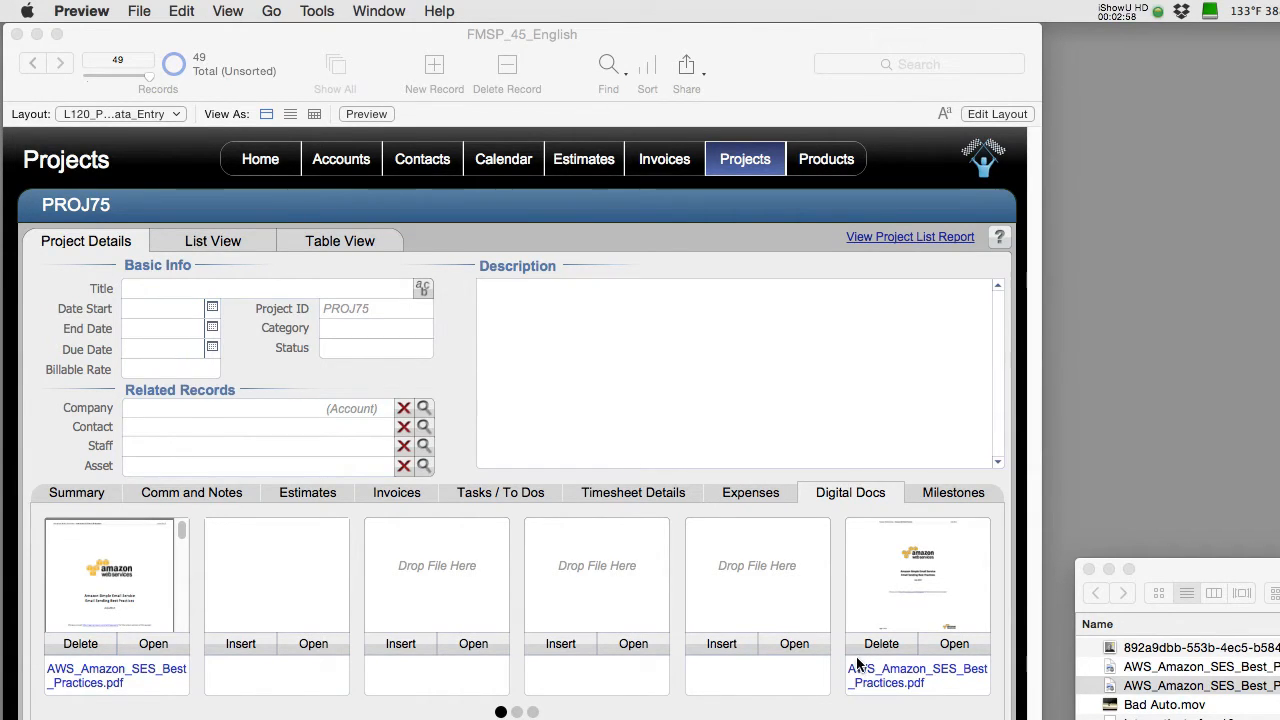
{"action": "mouse_move", "coordinate": [236, 670]}
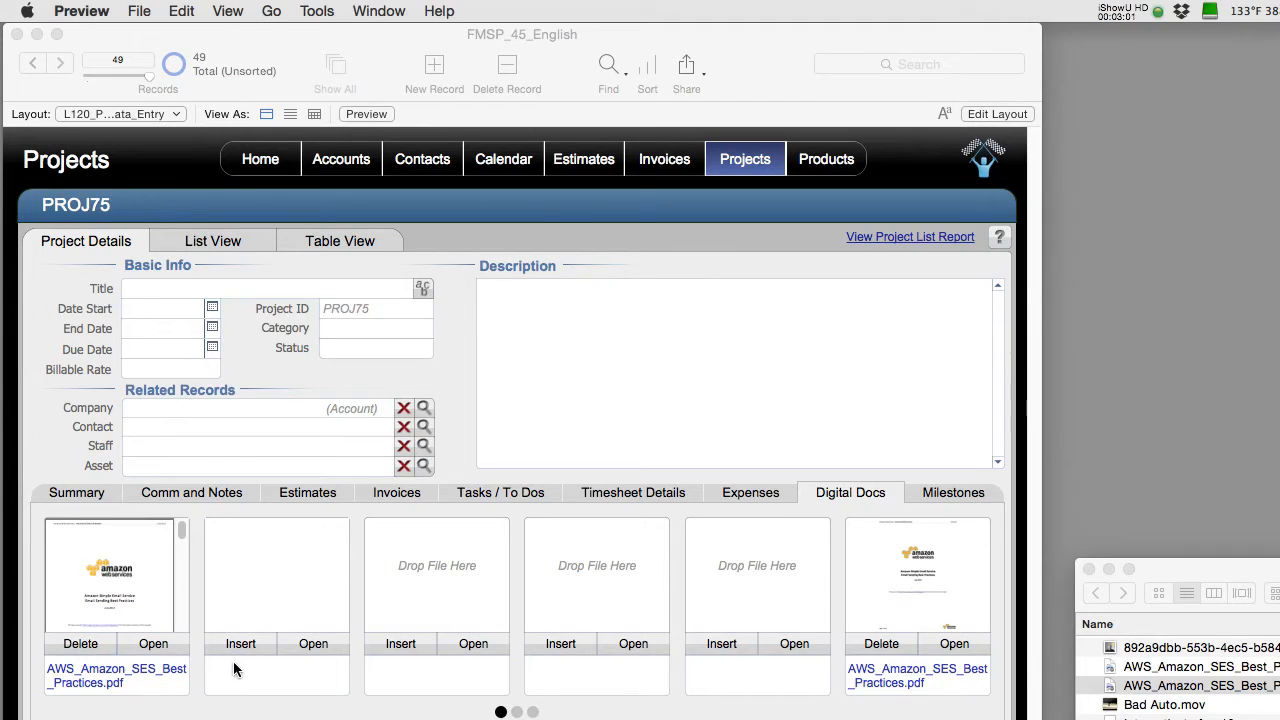
{"action": "mouse_move", "coordinate": [278, 620]}
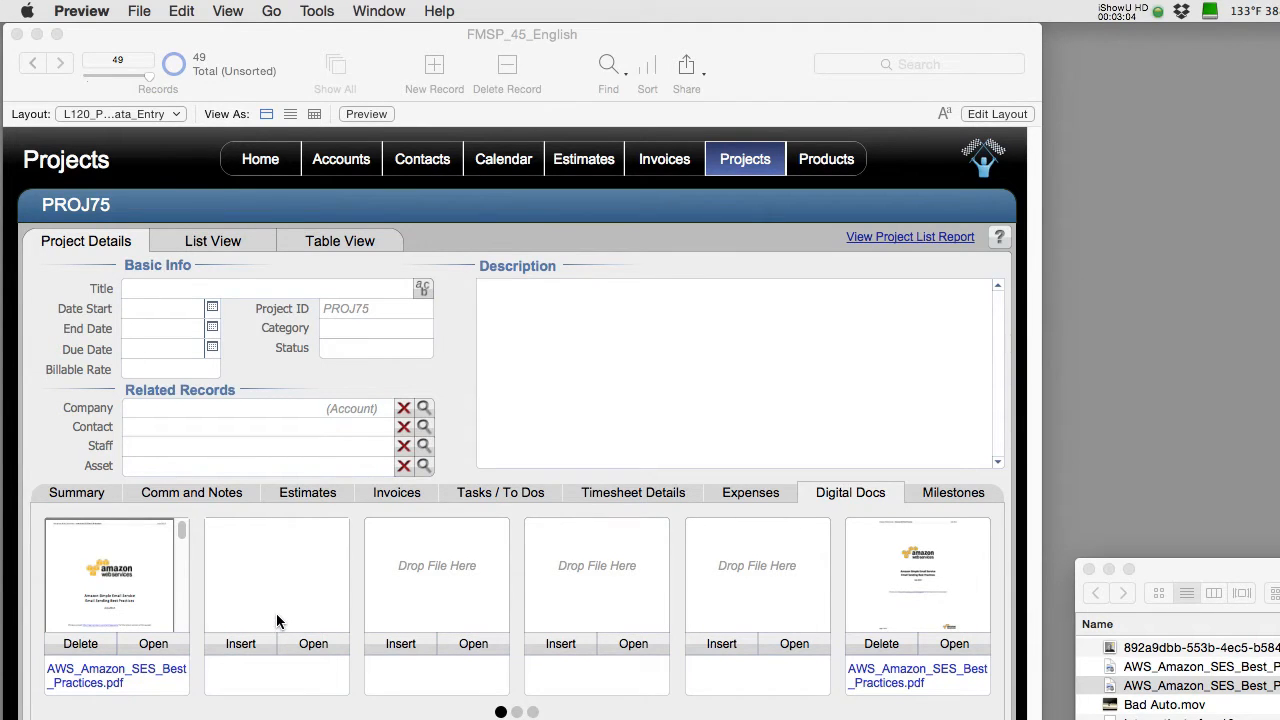
{"action": "scroll", "scroll_direction": "down", "scroll_amount": 3}
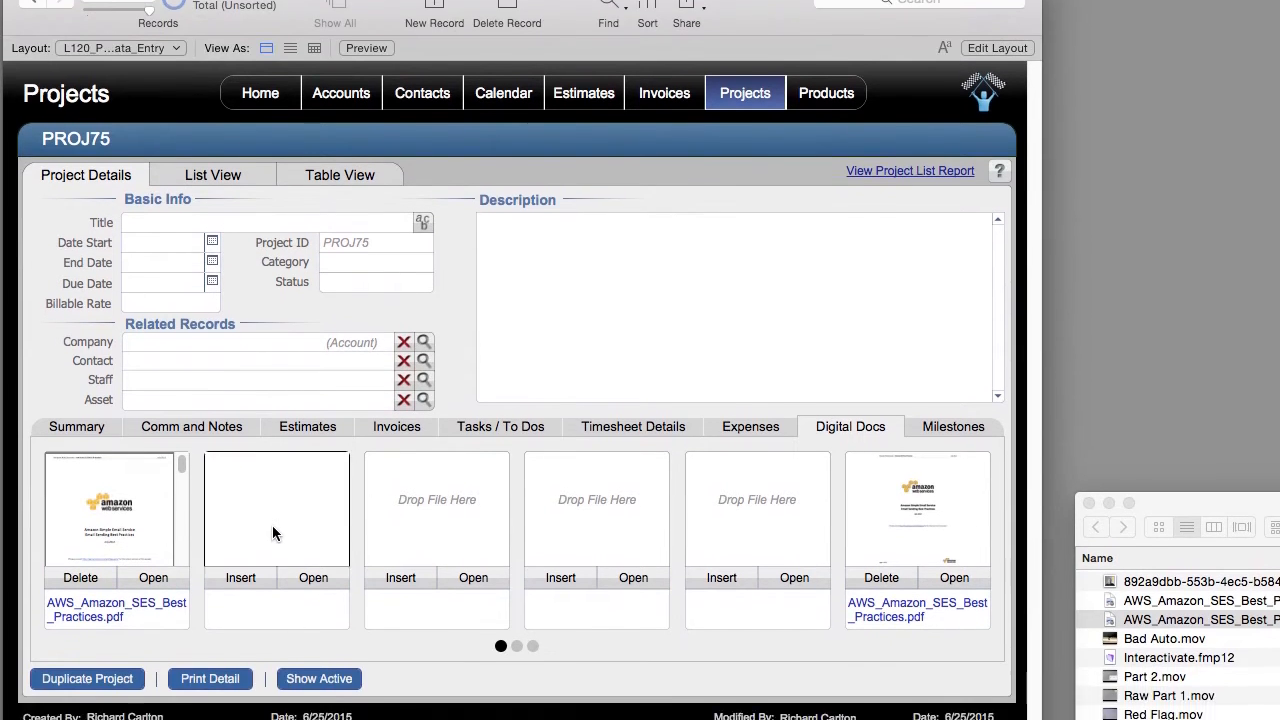
Insert AWS_Amazon_SES_Best_Practices.pdf as a file into the empty second Digital Docs container.
{"action": "right_click", "coordinate": [276, 450]}
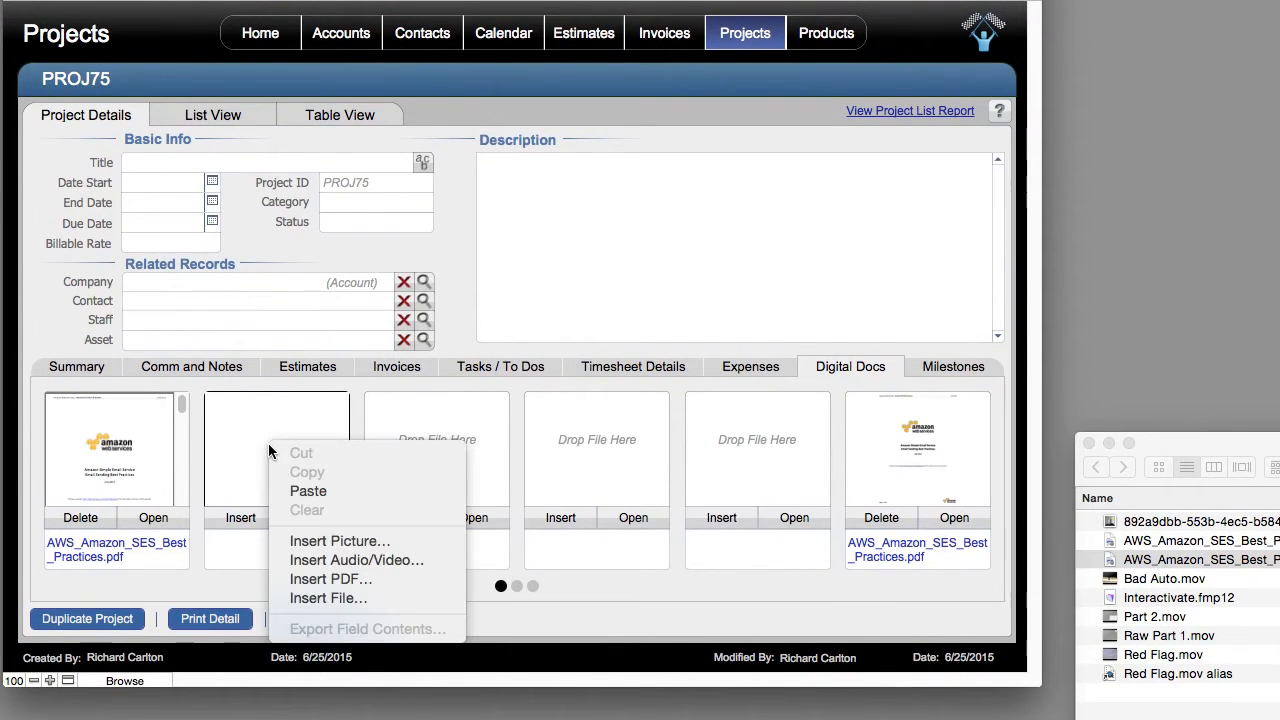
{"action": "mouse_move", "coordinate": [278, 452]}
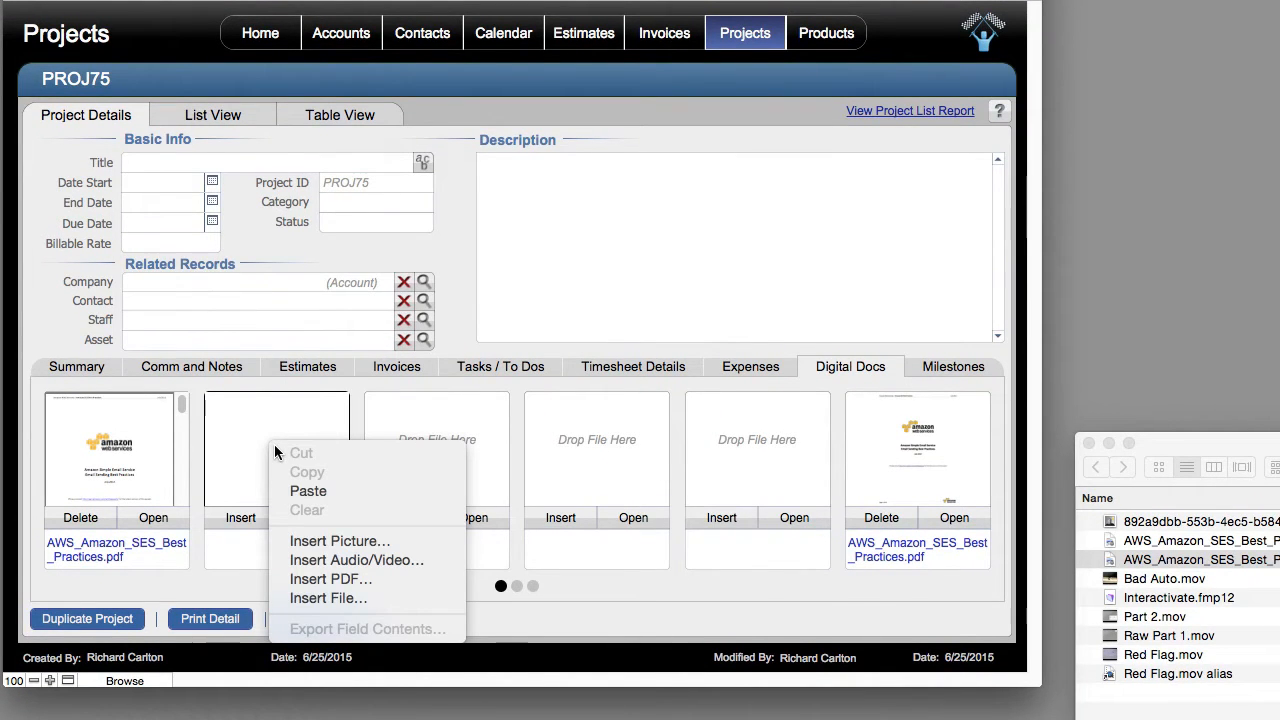
{"action": "mouse_move", "coordinate": [328, 598]}
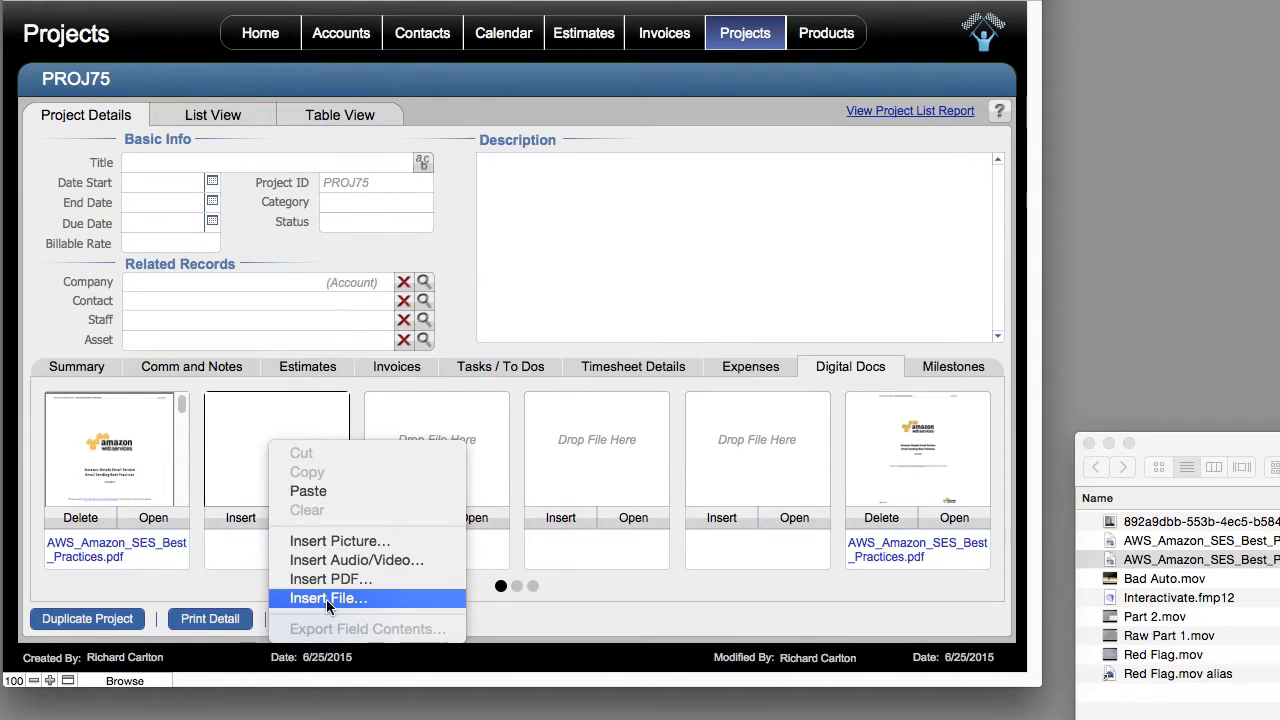
{"action": "left_click", "coordinate": [328, 596]}
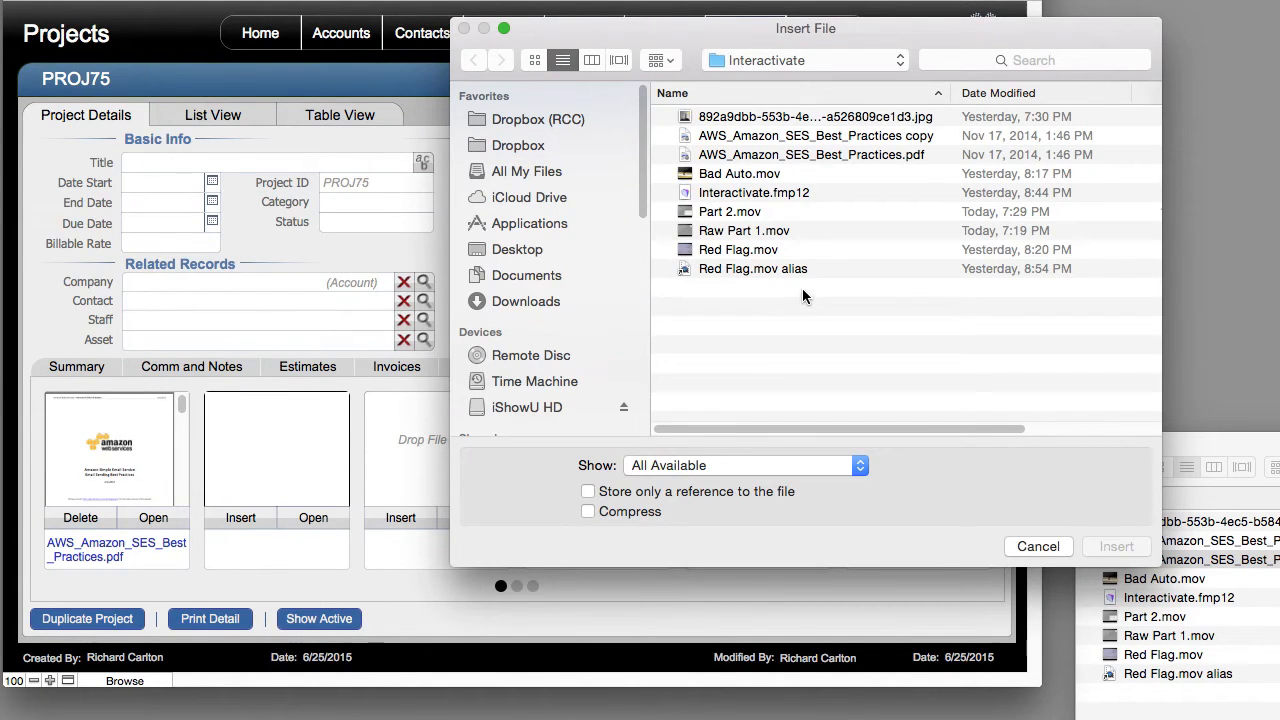
{"action": "mouse_move", "coordinate": [808, 304]}
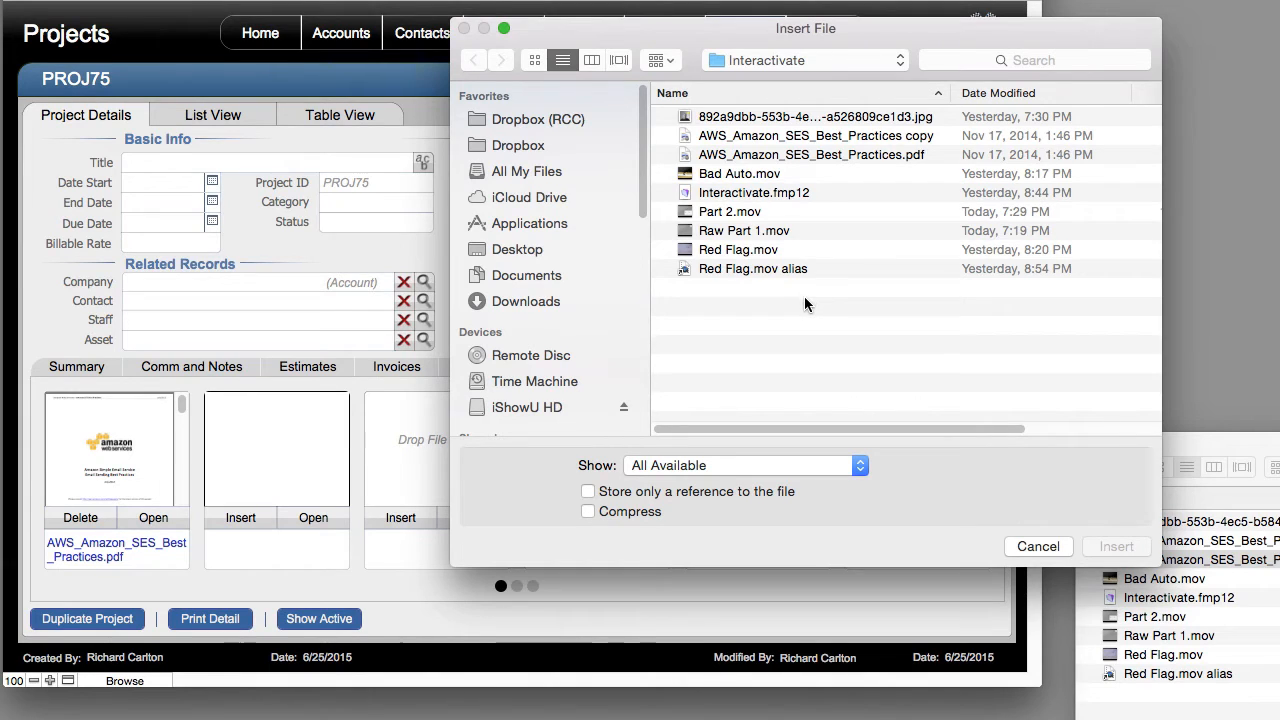
{"action": "left_click", "coordinate": [810, 154]}
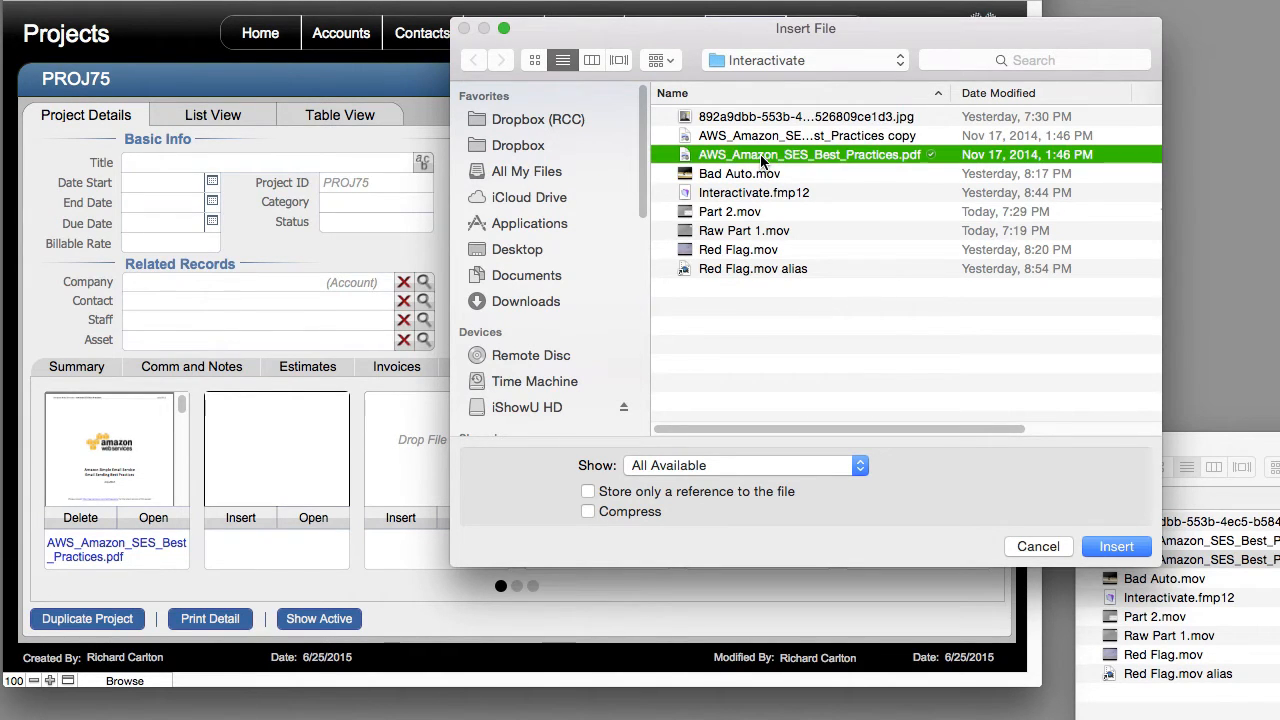
{"action": "left_click", "coordinate": [1116, 546]}
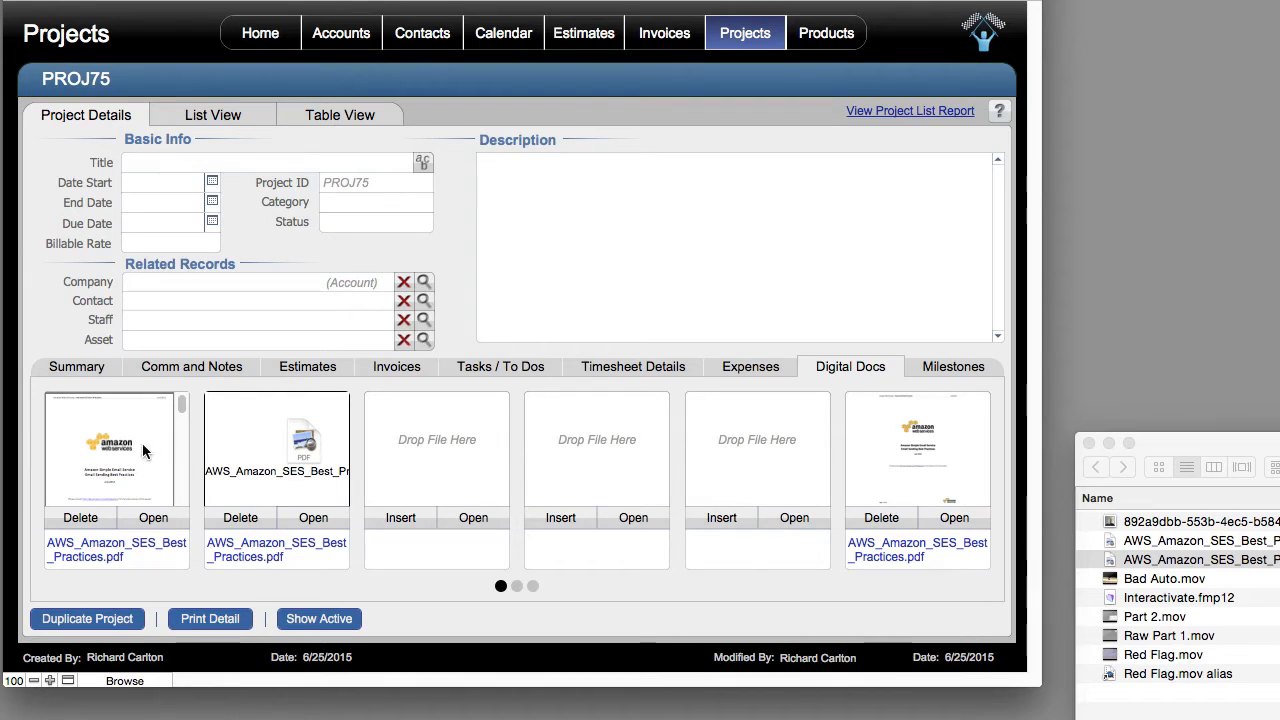
{"action": "mouse_move", "coordinate": [190, 452]}
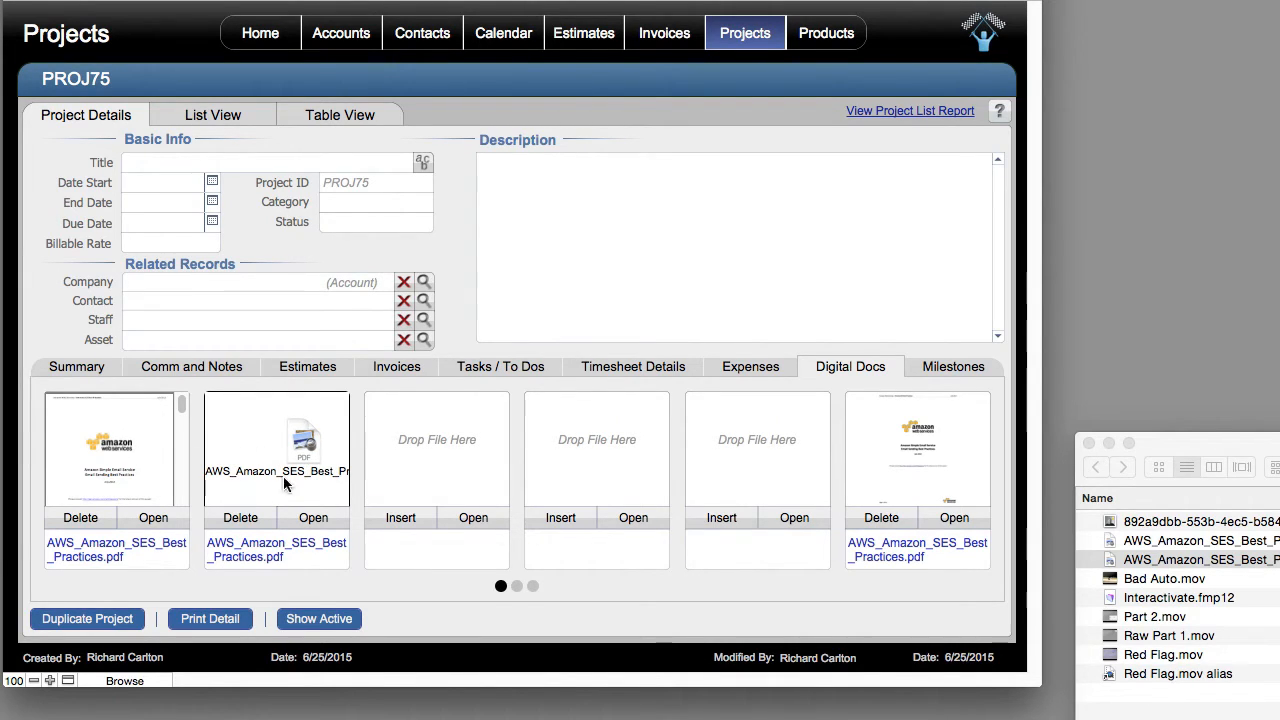
{"action": "mouse_move", "coordinate": [278, 466]}
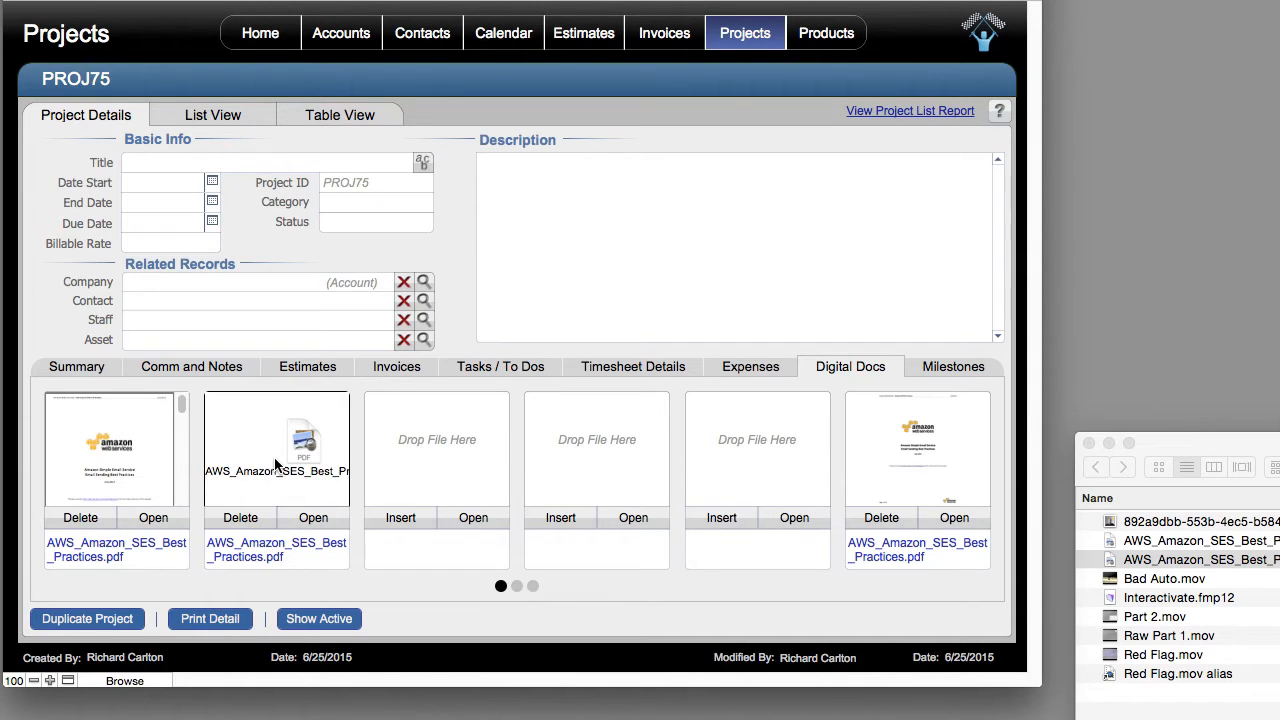
{"action": "mouse_move", "coordinate": [476, 464]}
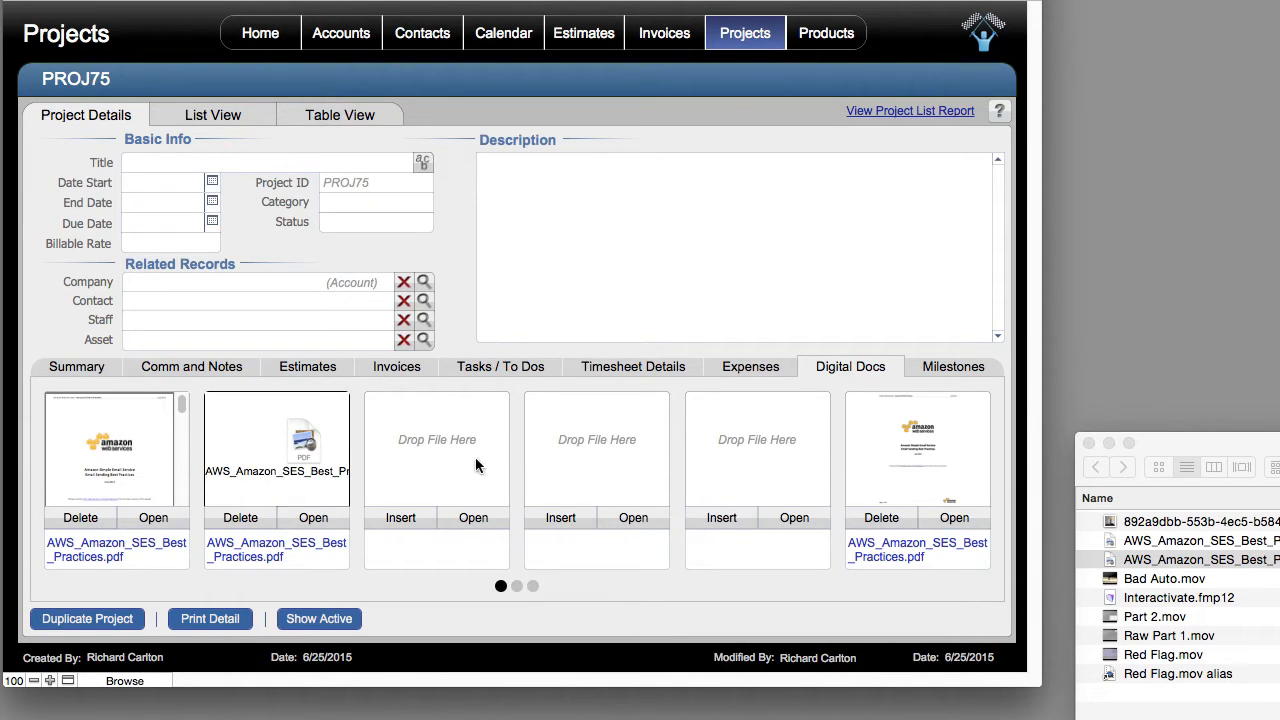
Drag security_guide_13_en.pdf and Red Flag.mov from Finder onto the empty Digital Docs containers.
{"action": "left_click", "coordinate": [1190, 560]}
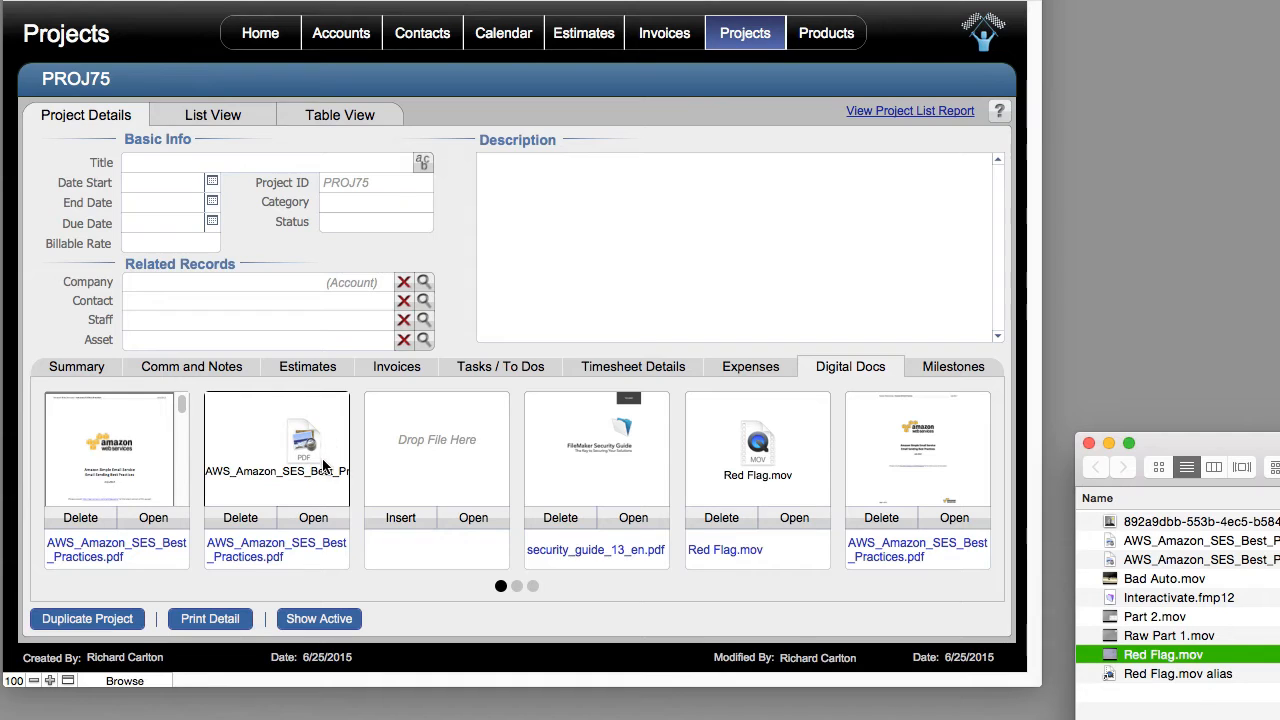
{"action": "mouse_move", "coordinate": [304, 424]}
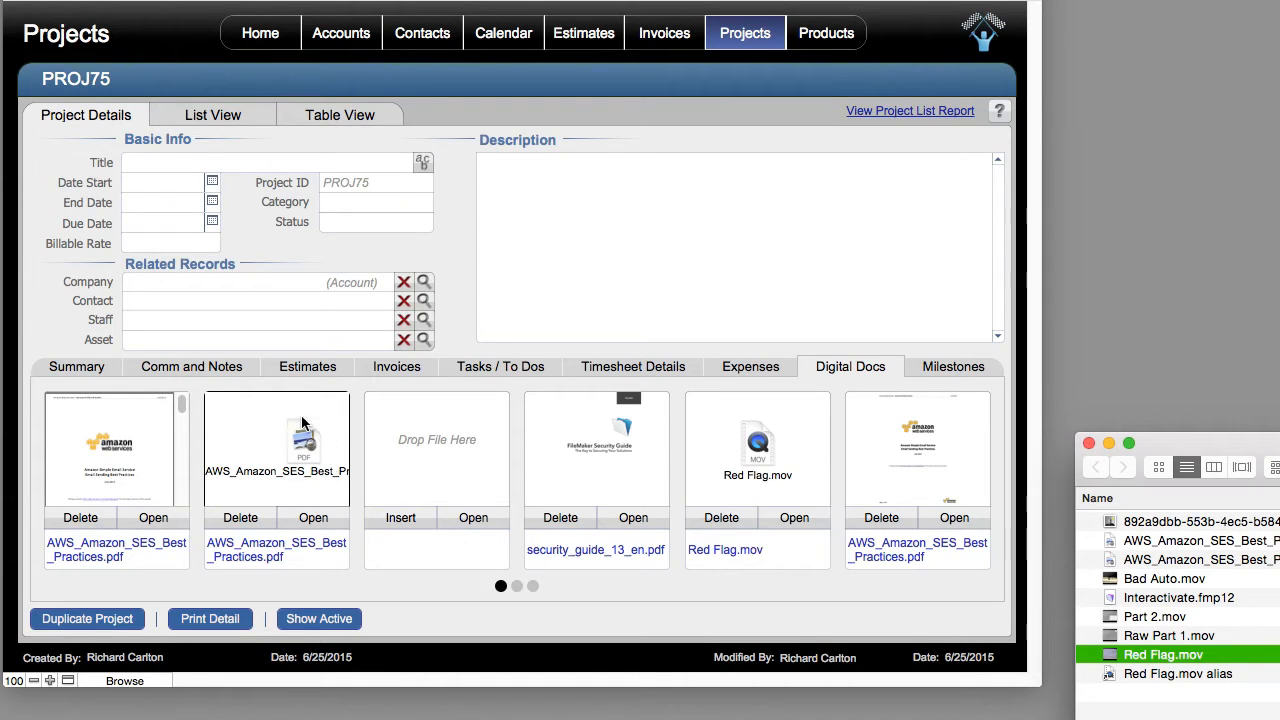
{"action": "right_click", "coordinate": [276, 444]}
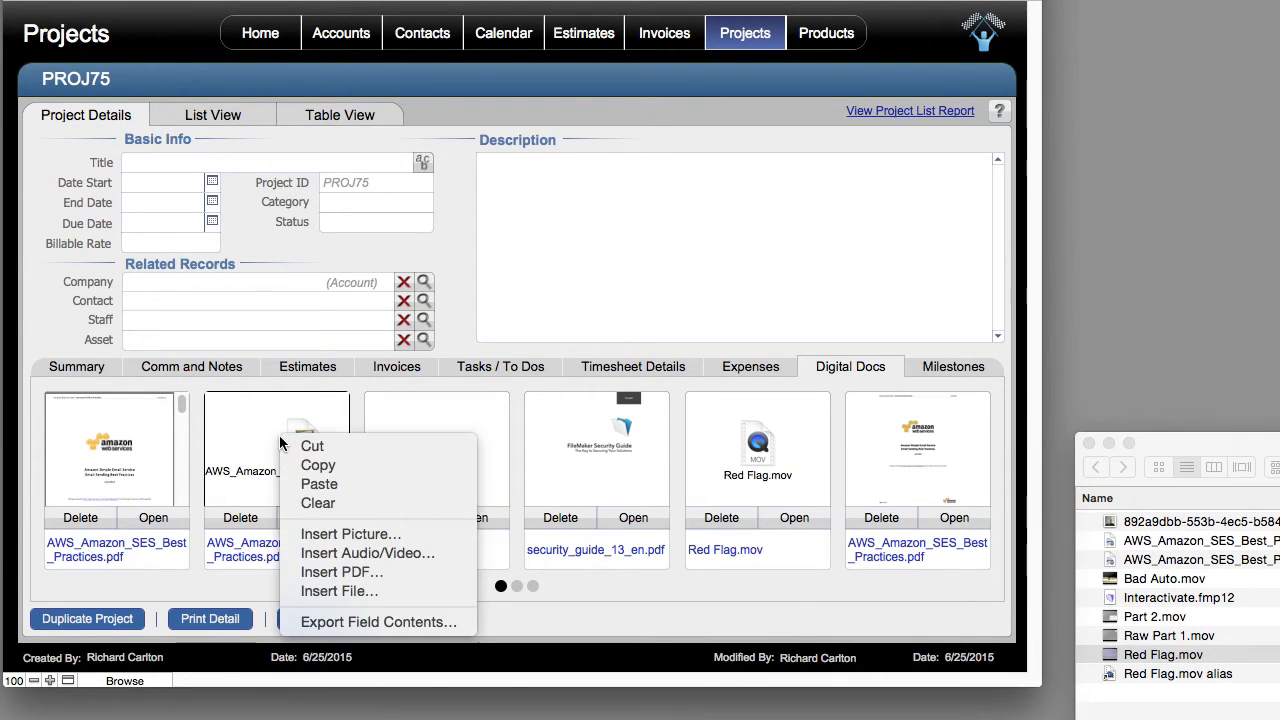
{"action": "mouse_move", "coordinate": [212, 400]}
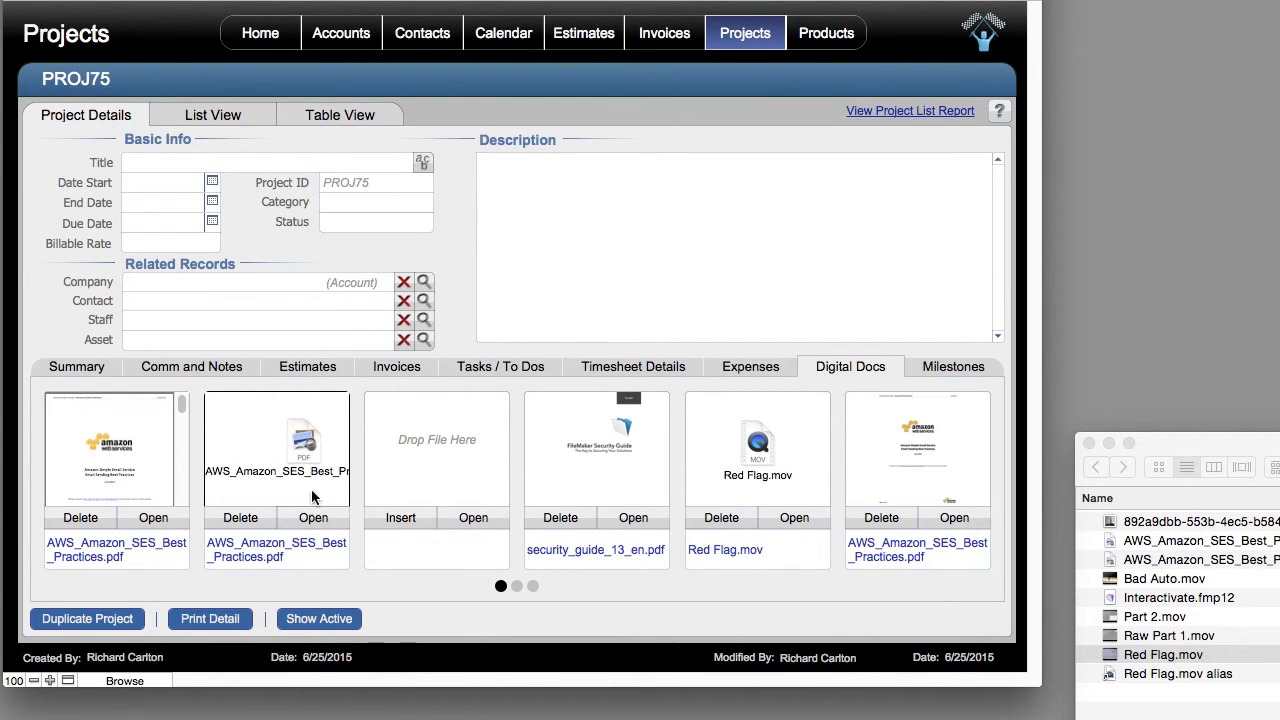
{"action": "mouse_move", "coordinate": [280, 438]}
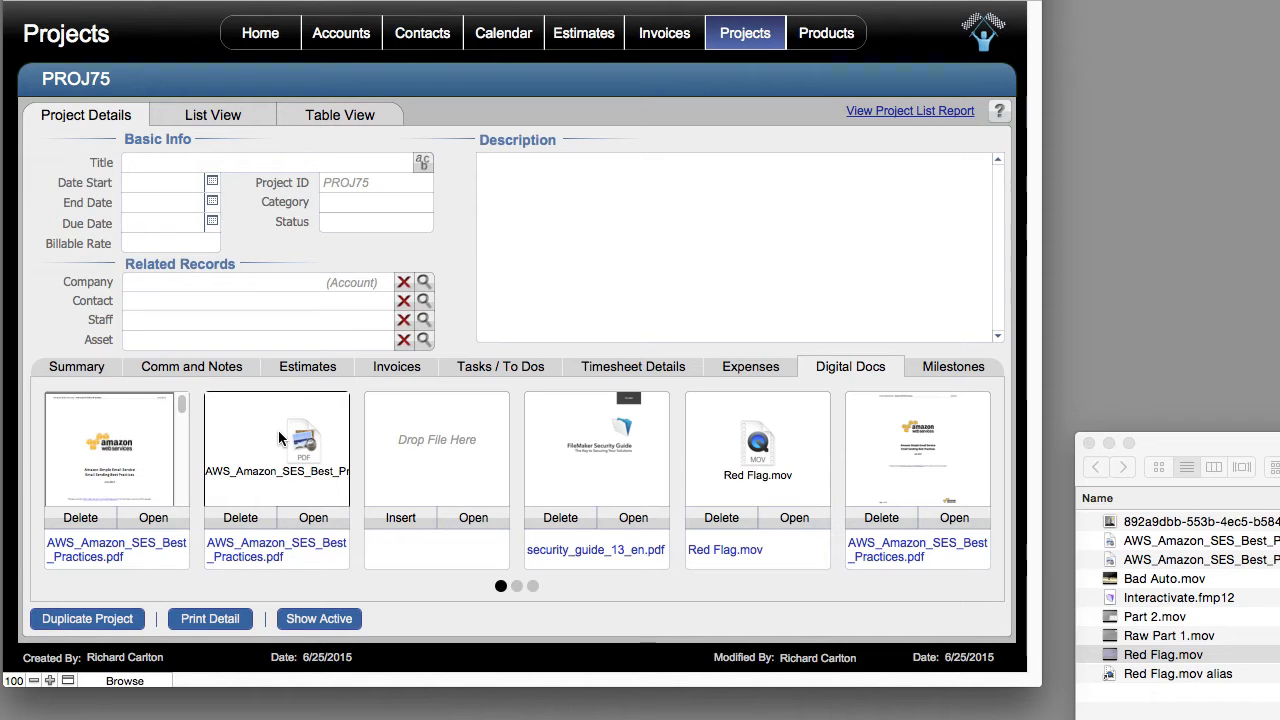
{"action": "mouse_move", "coordinate": [336, 470]}
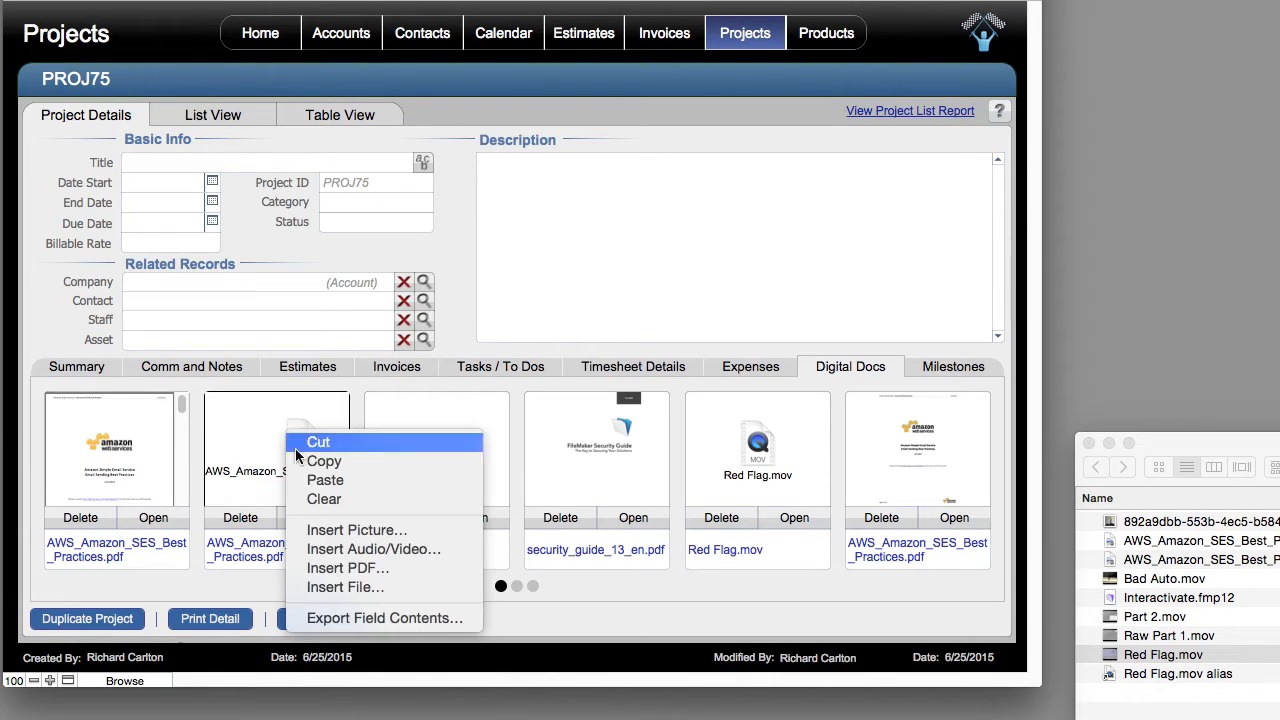
{"action": "mouse_move", "coordinate": [450, 660]}
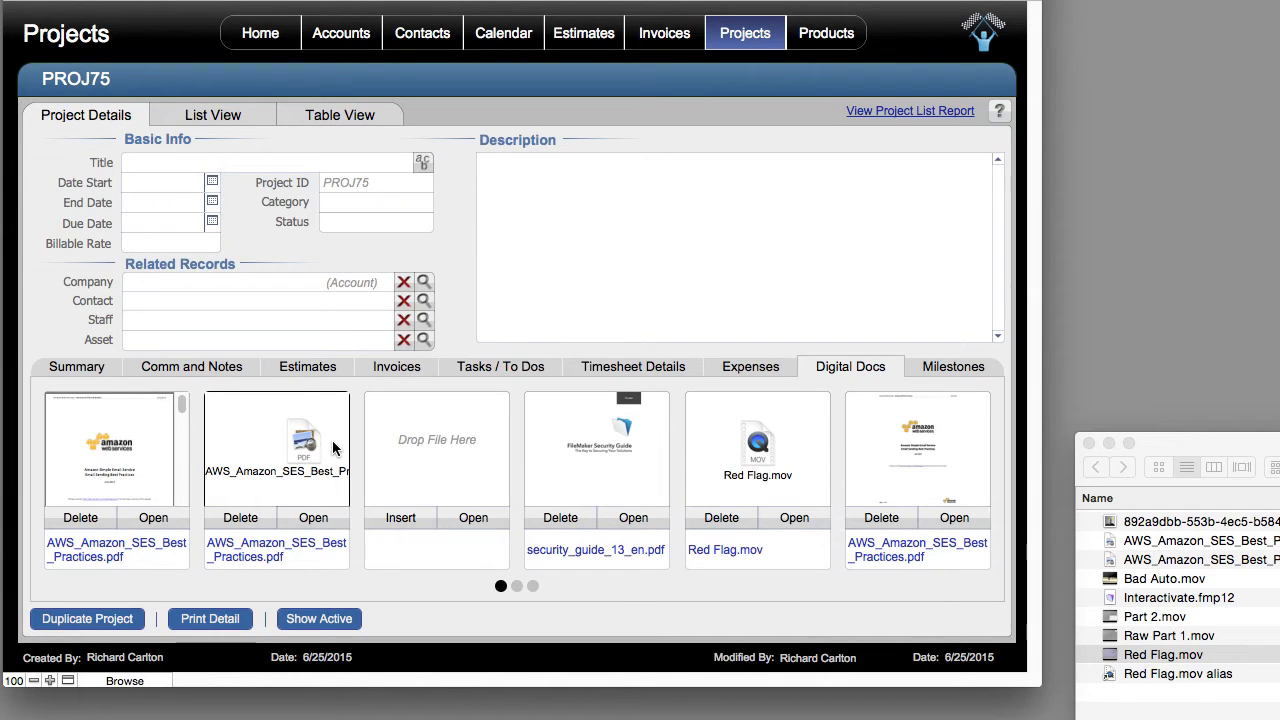
{"action": "mouse_move", "coordinate": [250, 442]}
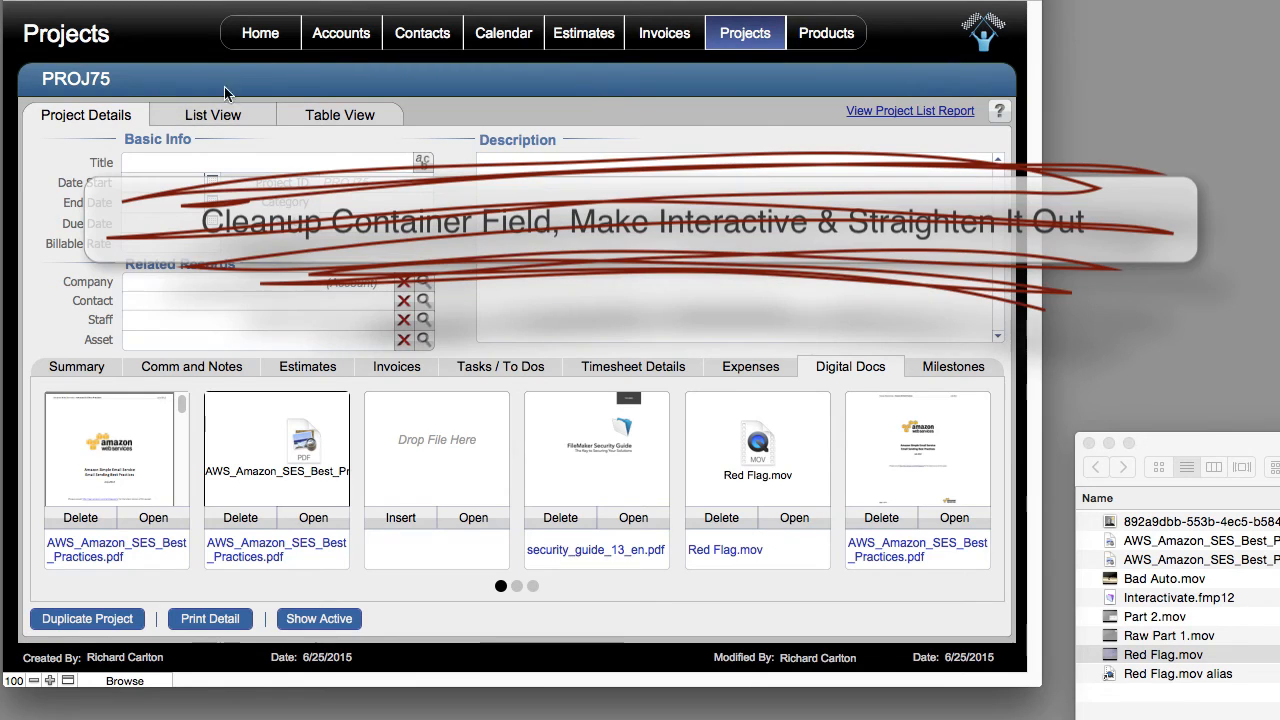
Bring the Contacts database forward and navigate to contact record 125487.
{"action": "left_click", "coordinate": [422, 40]}
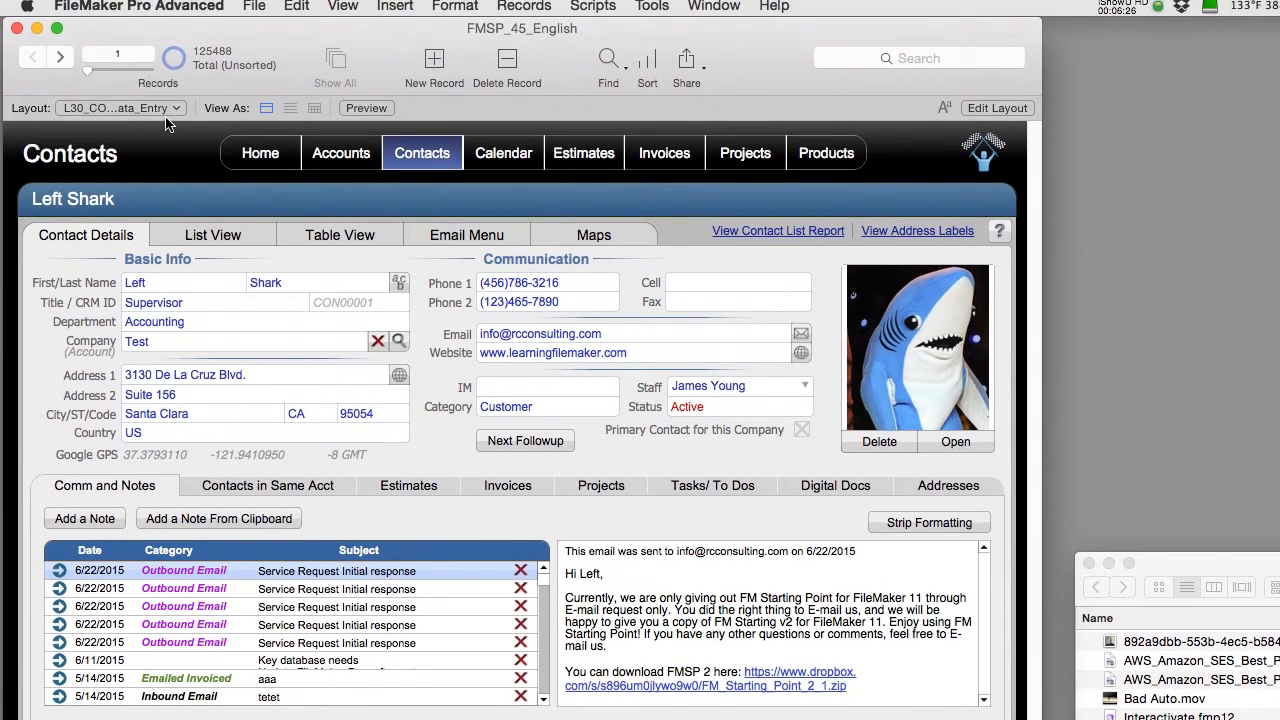
{"action": "left_click", "coordinate": [434, 64]}
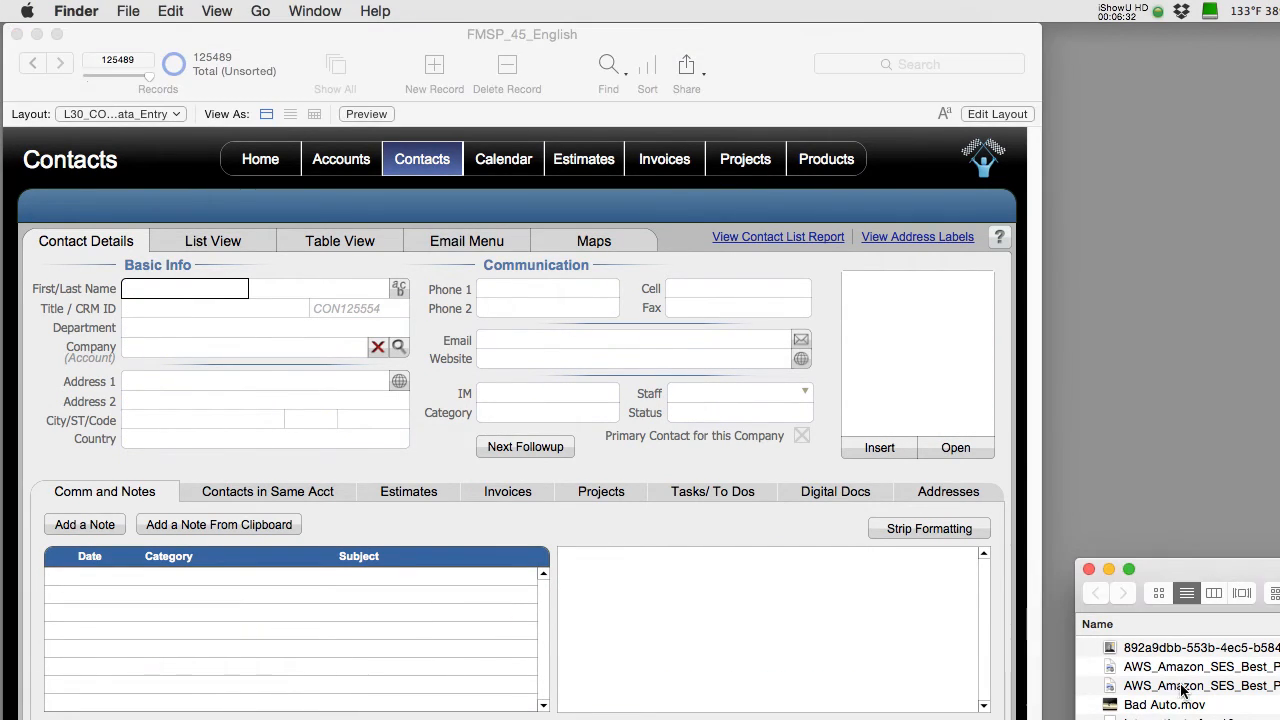
{"action": "left_click", "coordinate": [1190, 684]}
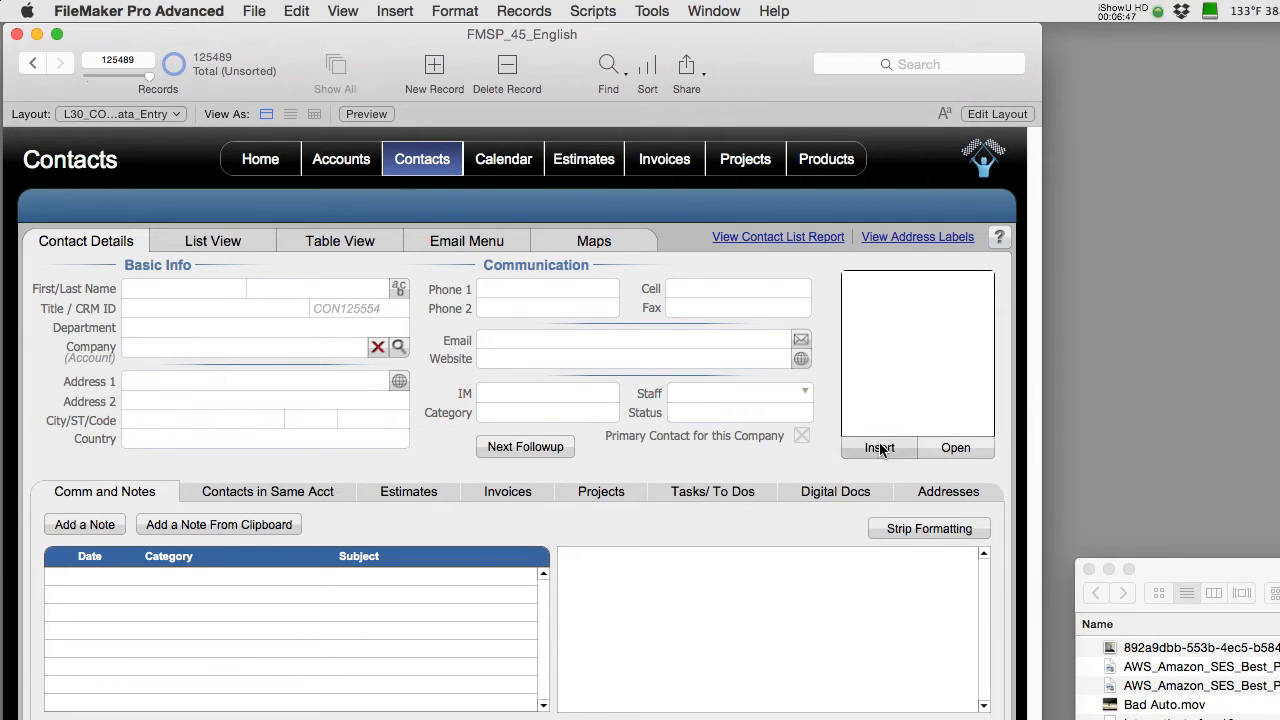
{"action": "left_click", "coordinate": [878, 448]}
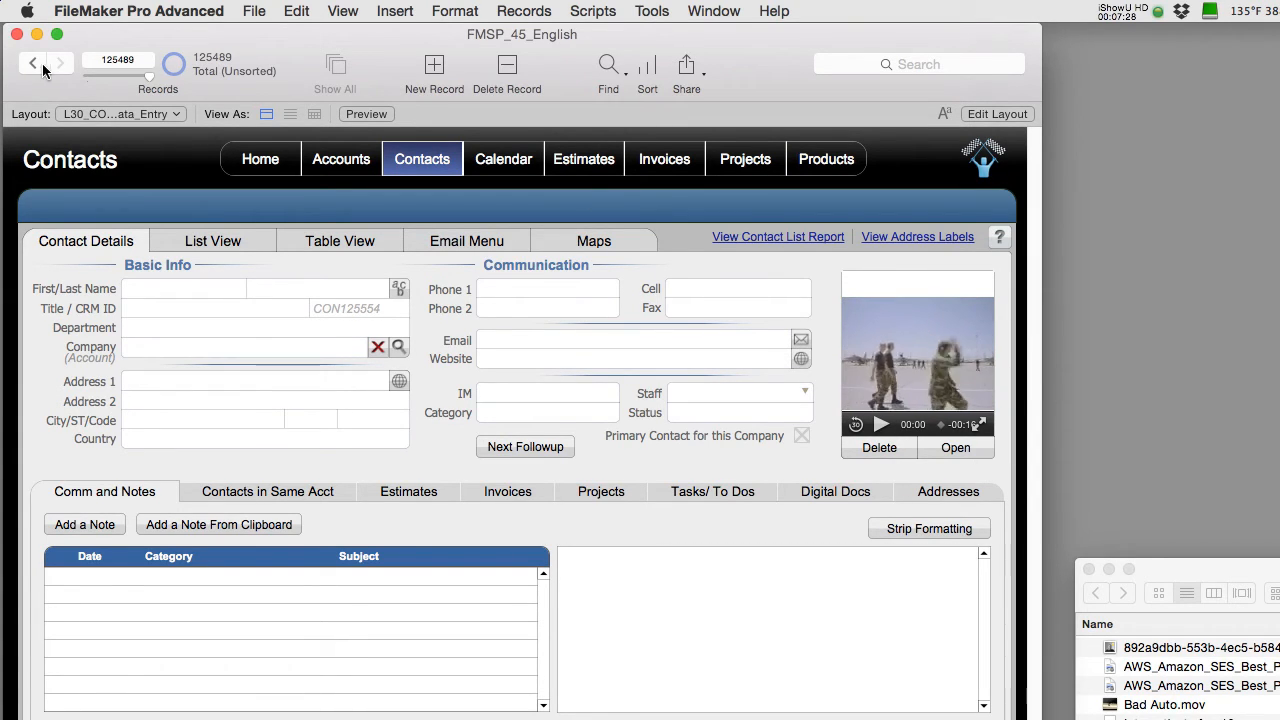
{"action": "left_click", "coordinate": [32, 62]}
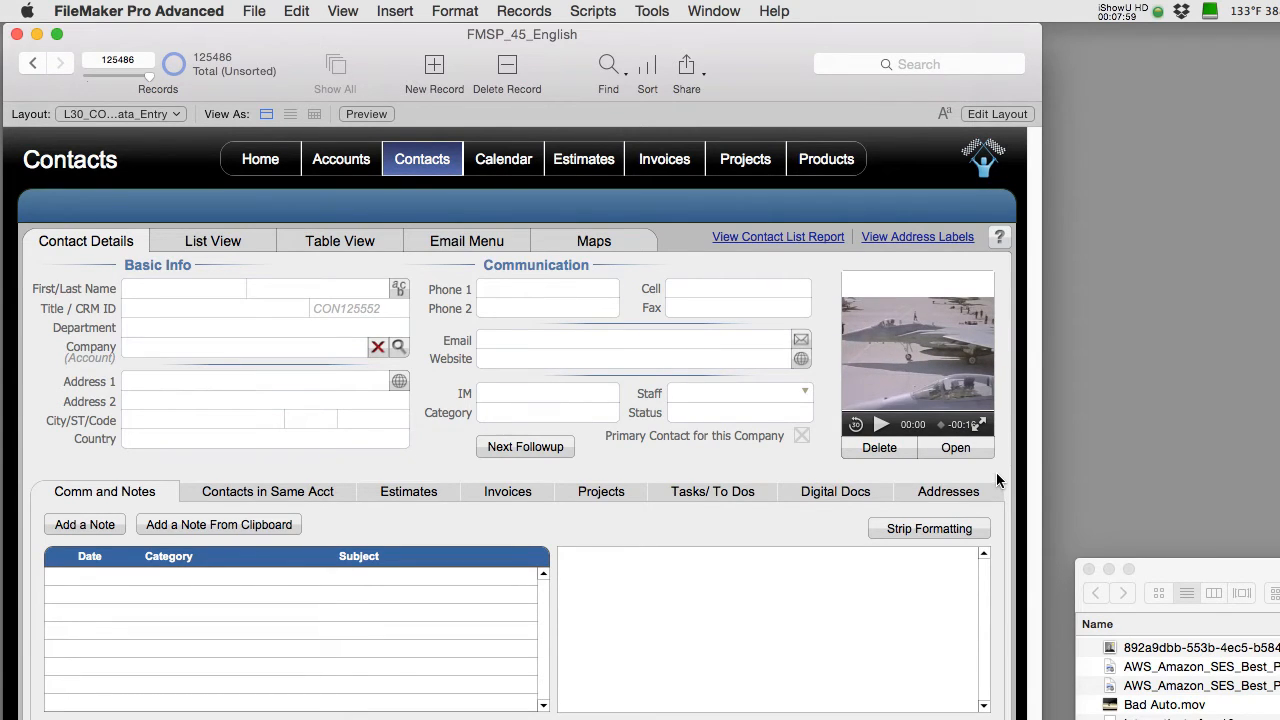
{"action": "left_click", "coordinate": [434, 64]}
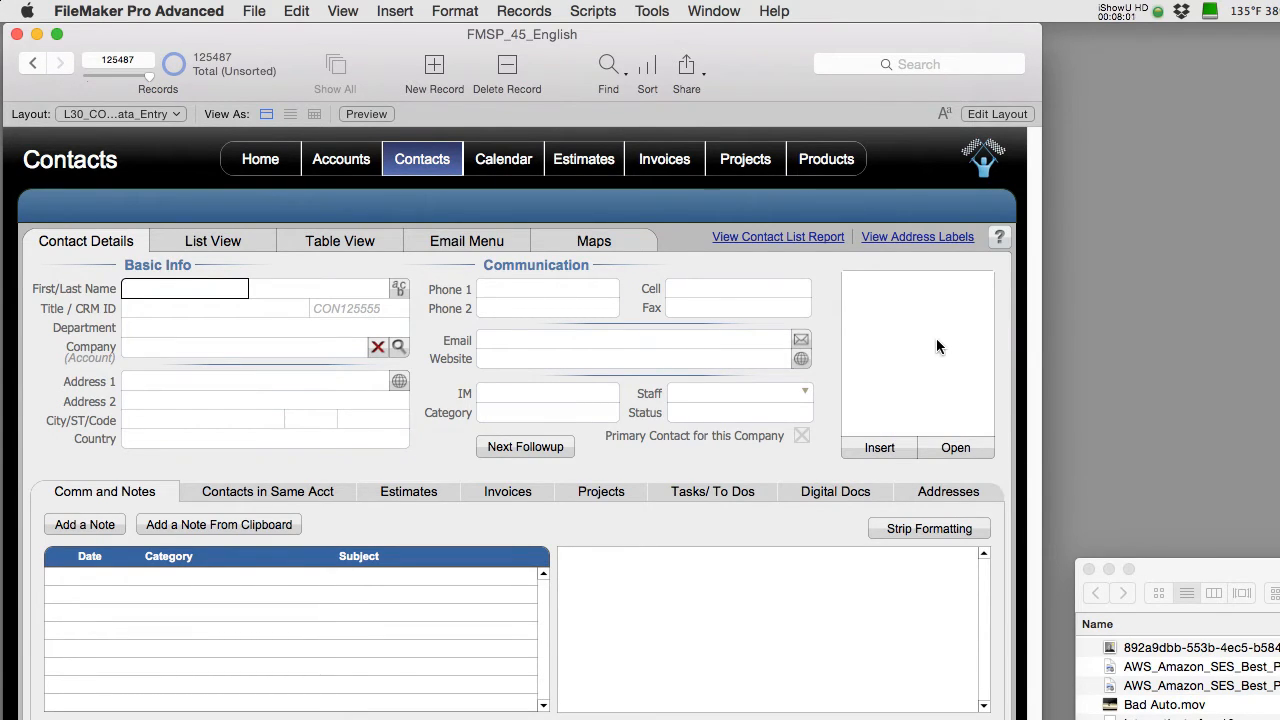
Insert Red Flag.mov as a file into the empty container of record 125487.
{"action": "right_click", "coordinate": [916, 350]}
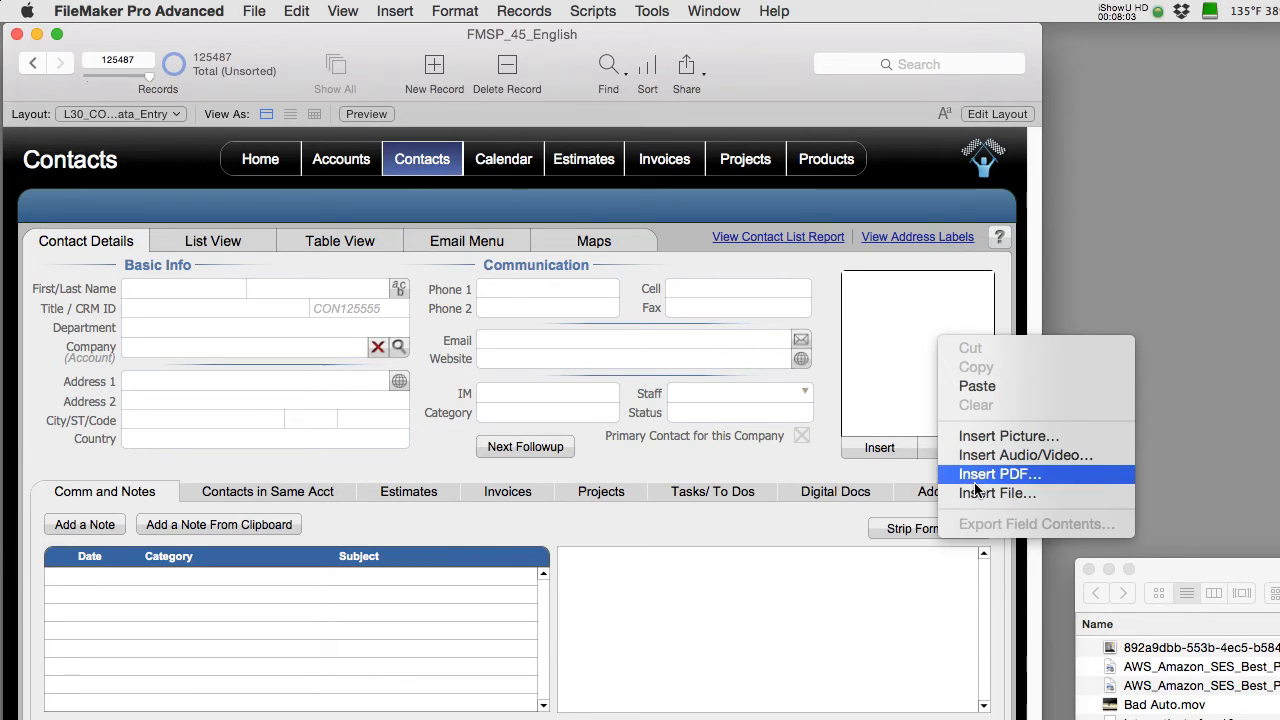
{"action": "mouse_move", "coordinate": [996, 492]}
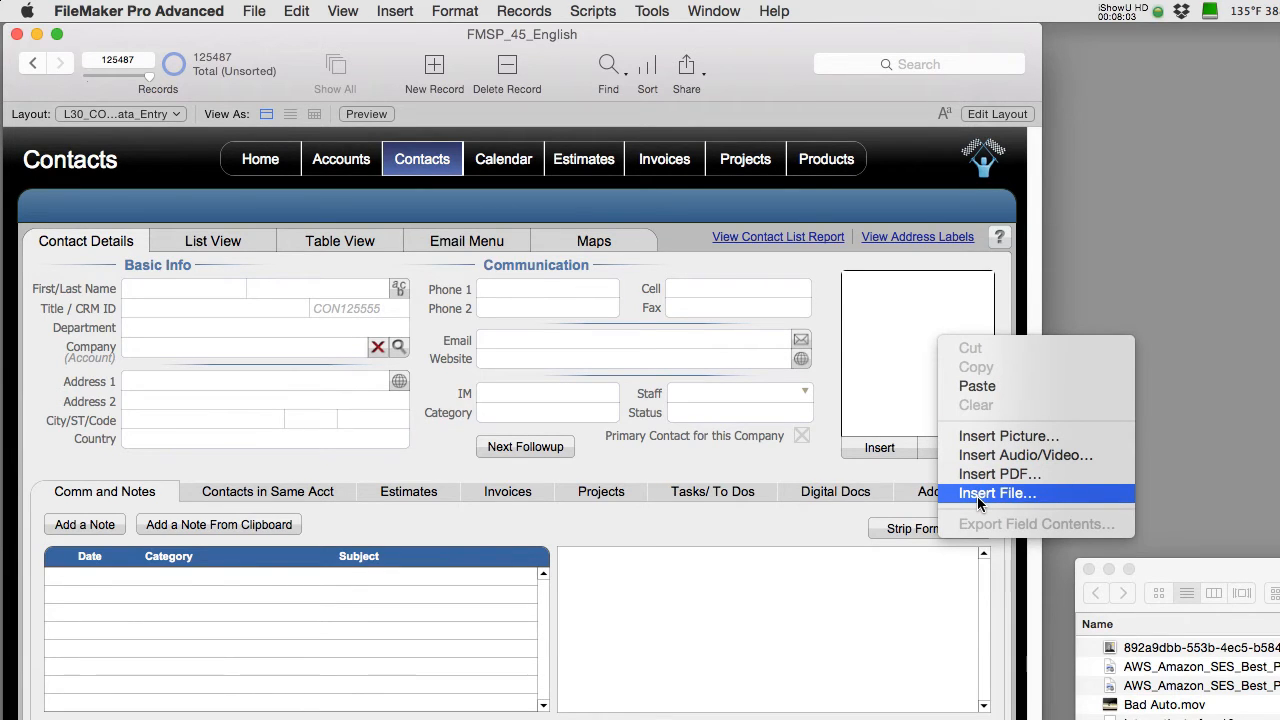
{"action": "left_click", "coordinate": [996, 492]}
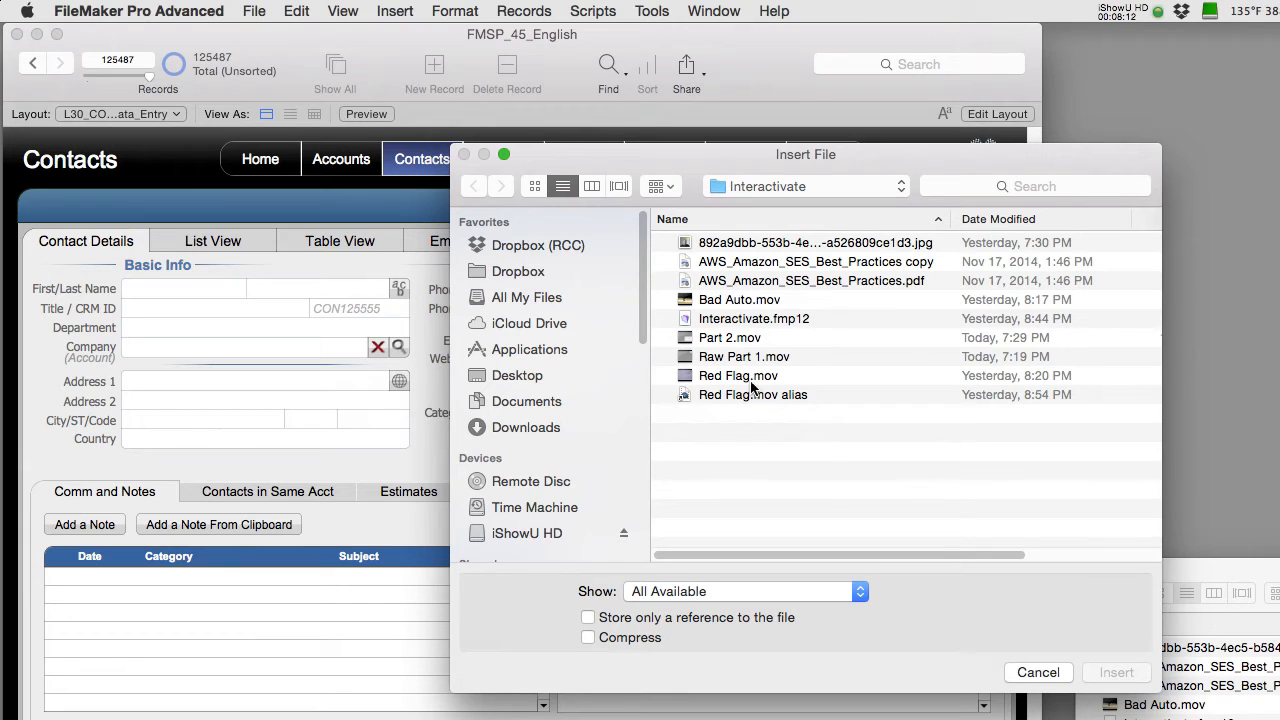
{"action": "left_click", "coordinate": [738, 376]}
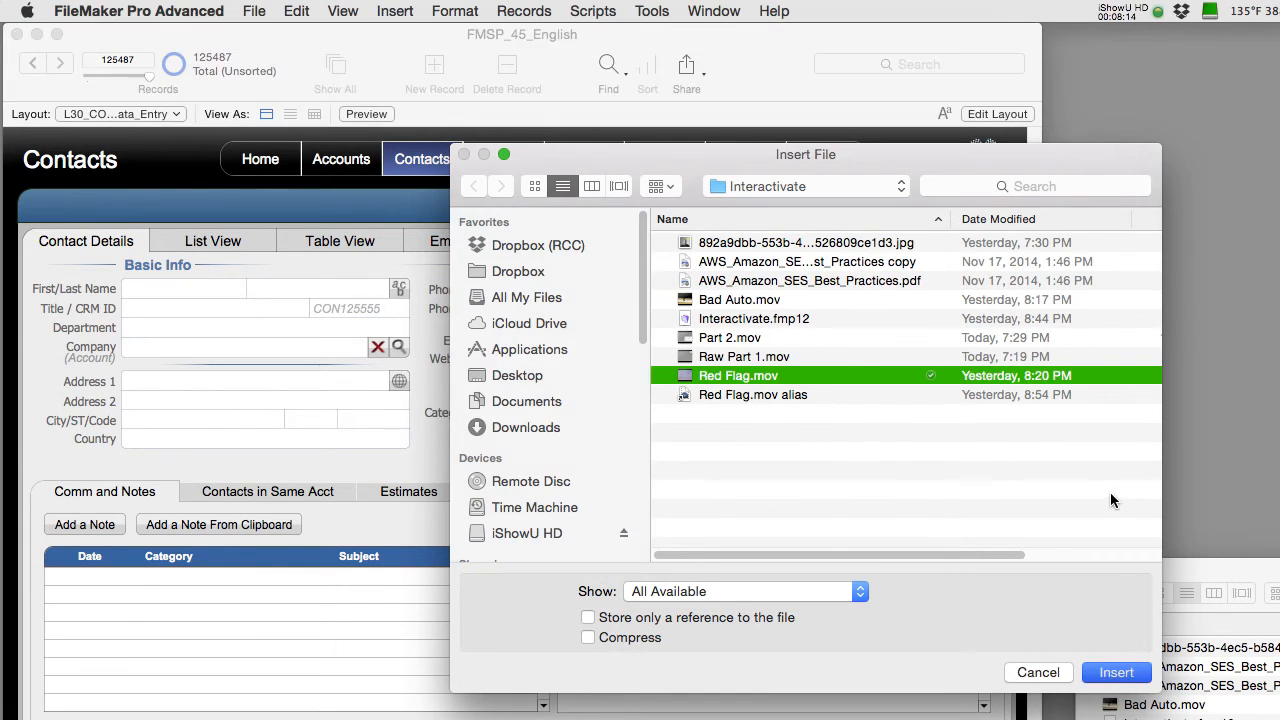
{"action": "left_click", "coordinate": [1116, 672]}
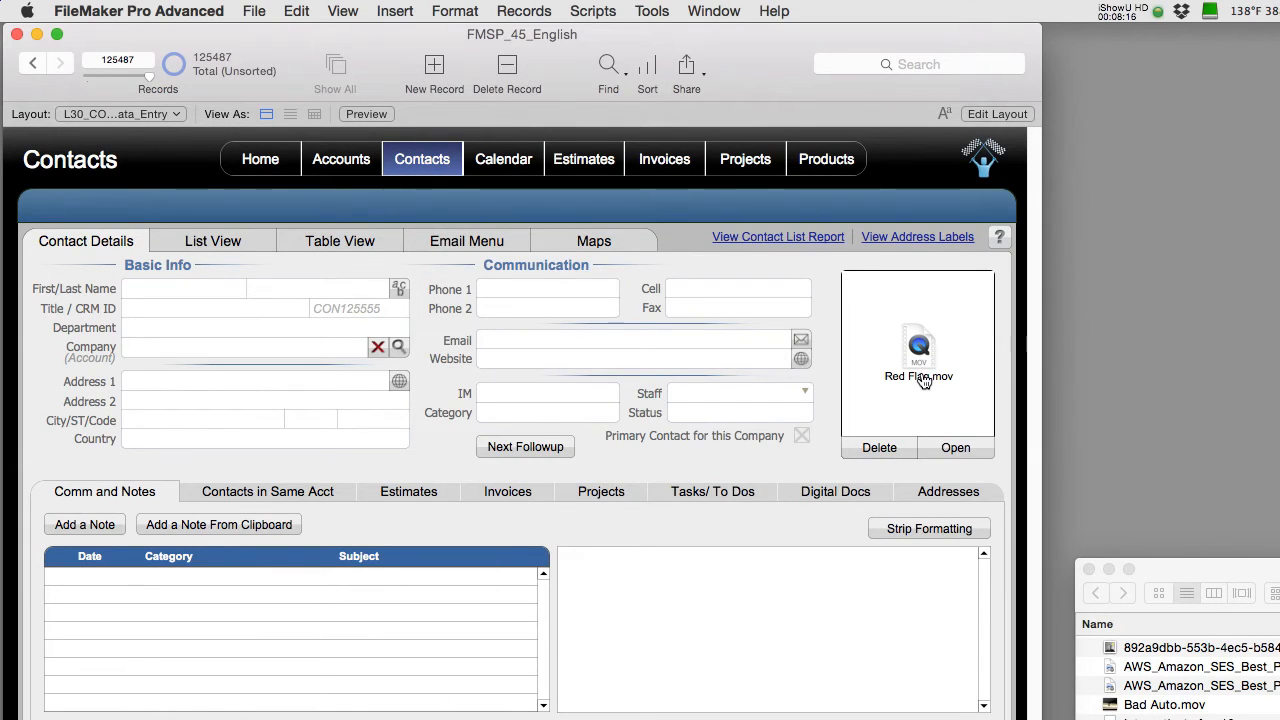
{"action": "mouse_move", "coordinate": [918, 376]}
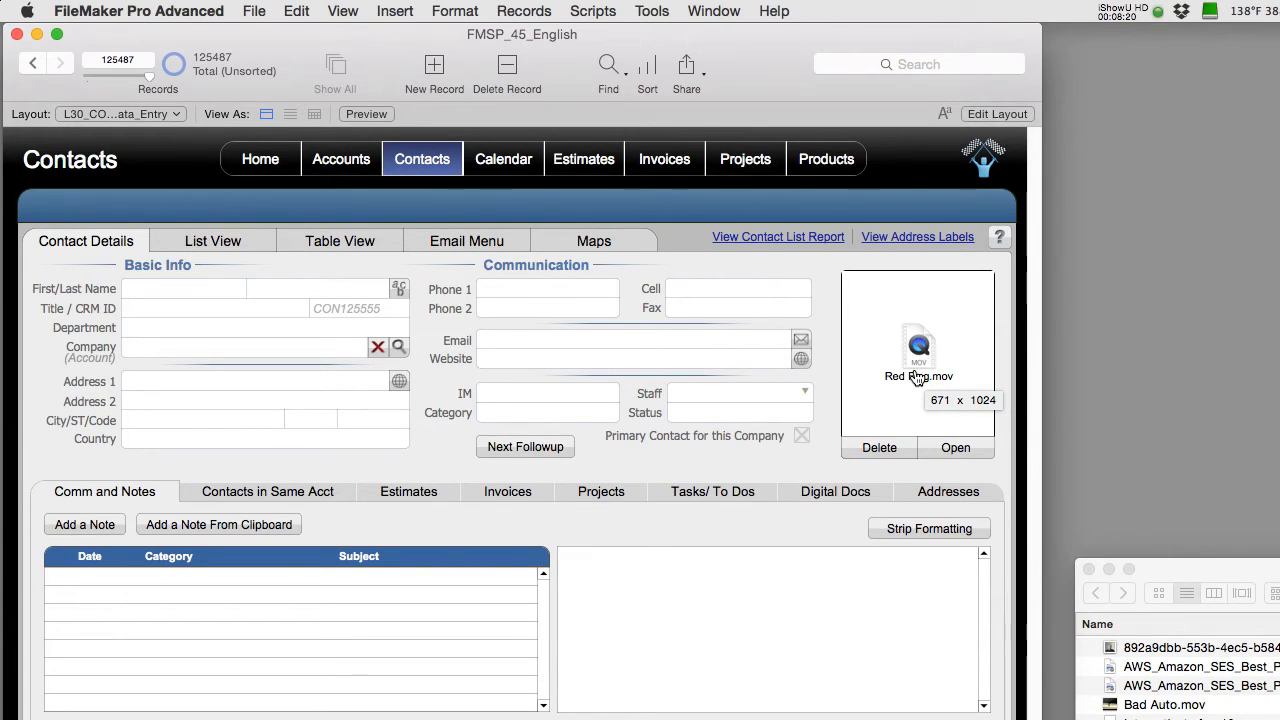
Step back to contact record 125486 and bring up the Scripts menu.
{"action": "left_click", "coordinate": [592, 12]}
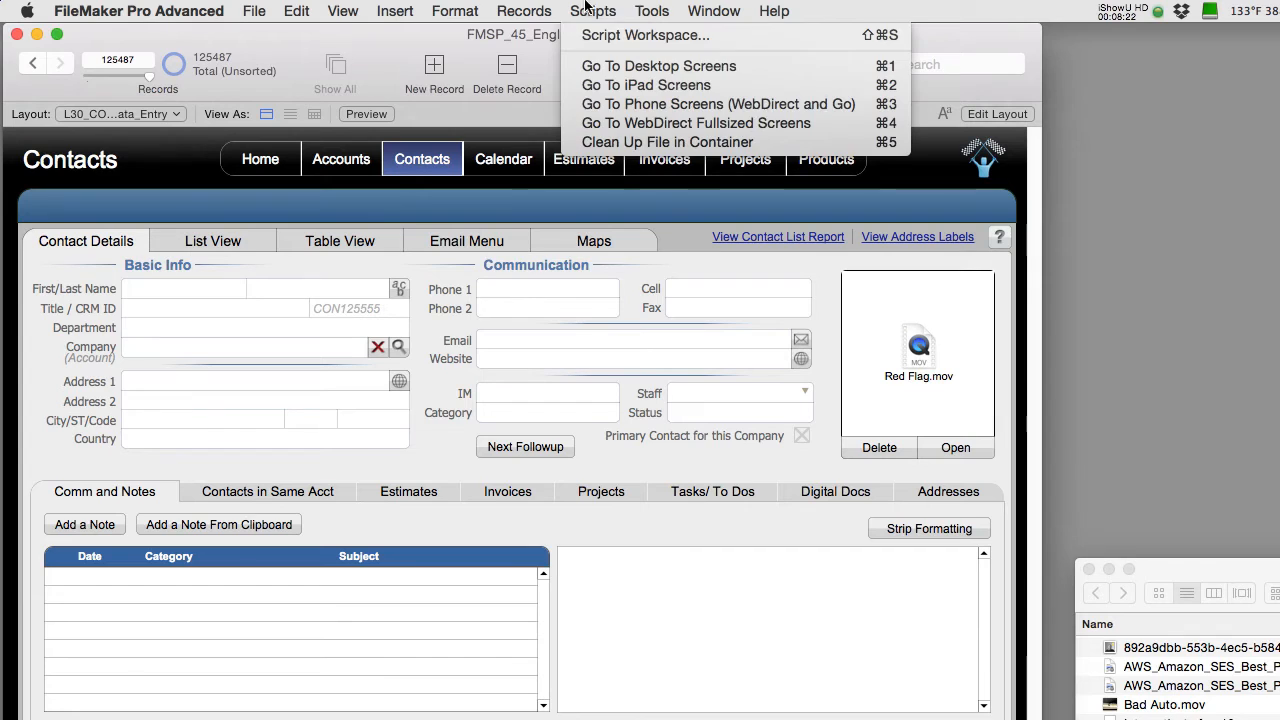
{"action": "mouse_move", "coordinate": [668, 140]}
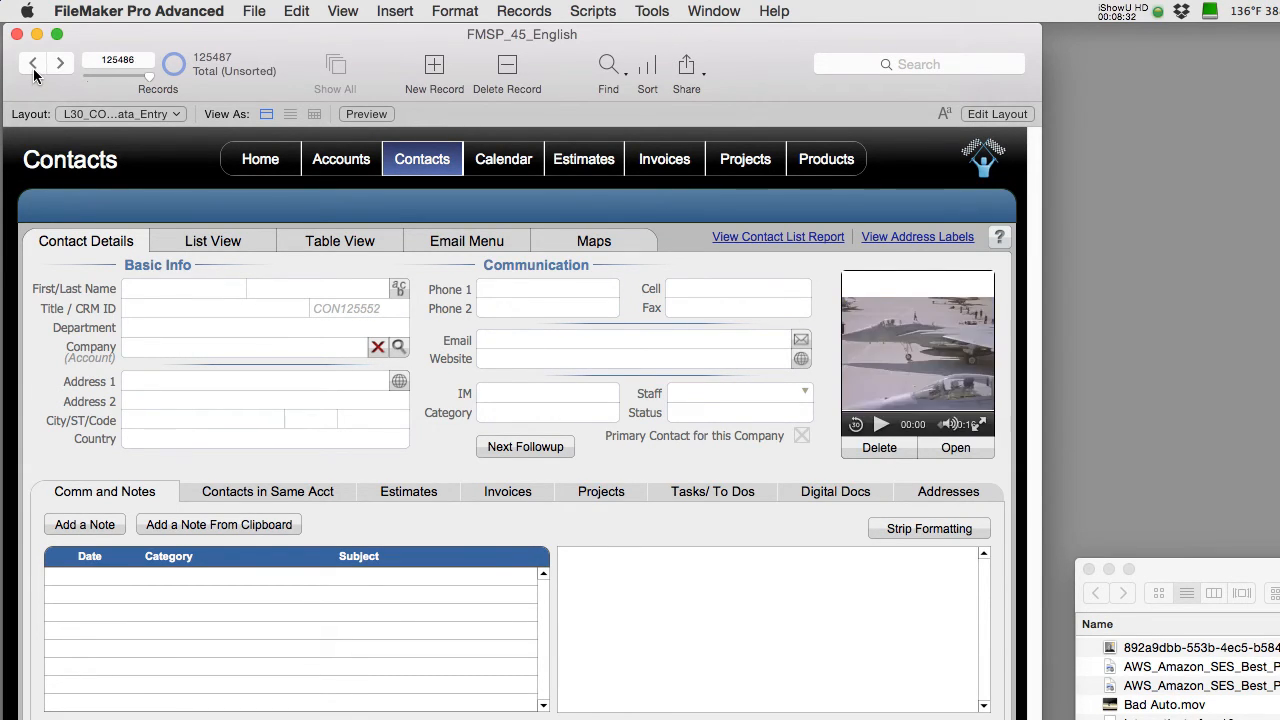
{"action": "left_click", "coordinate": [592, 12]}
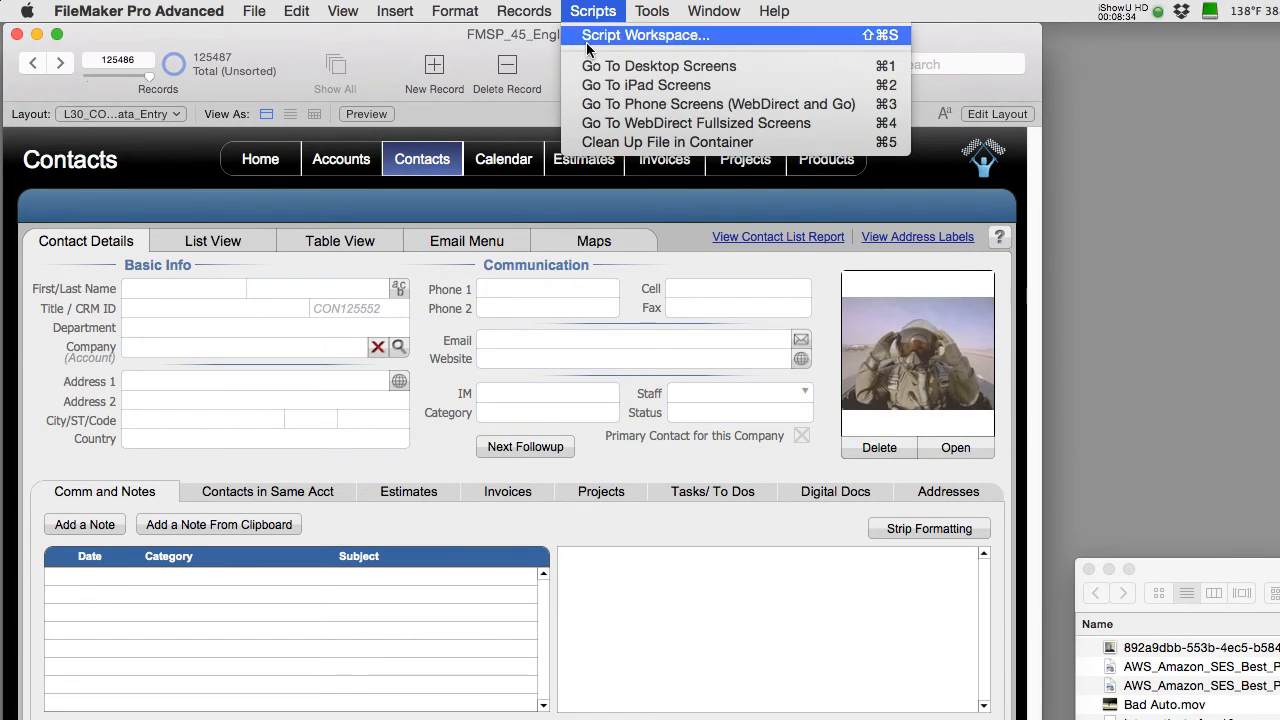
{"action": "left_click", "coordinate": [644, 36]}
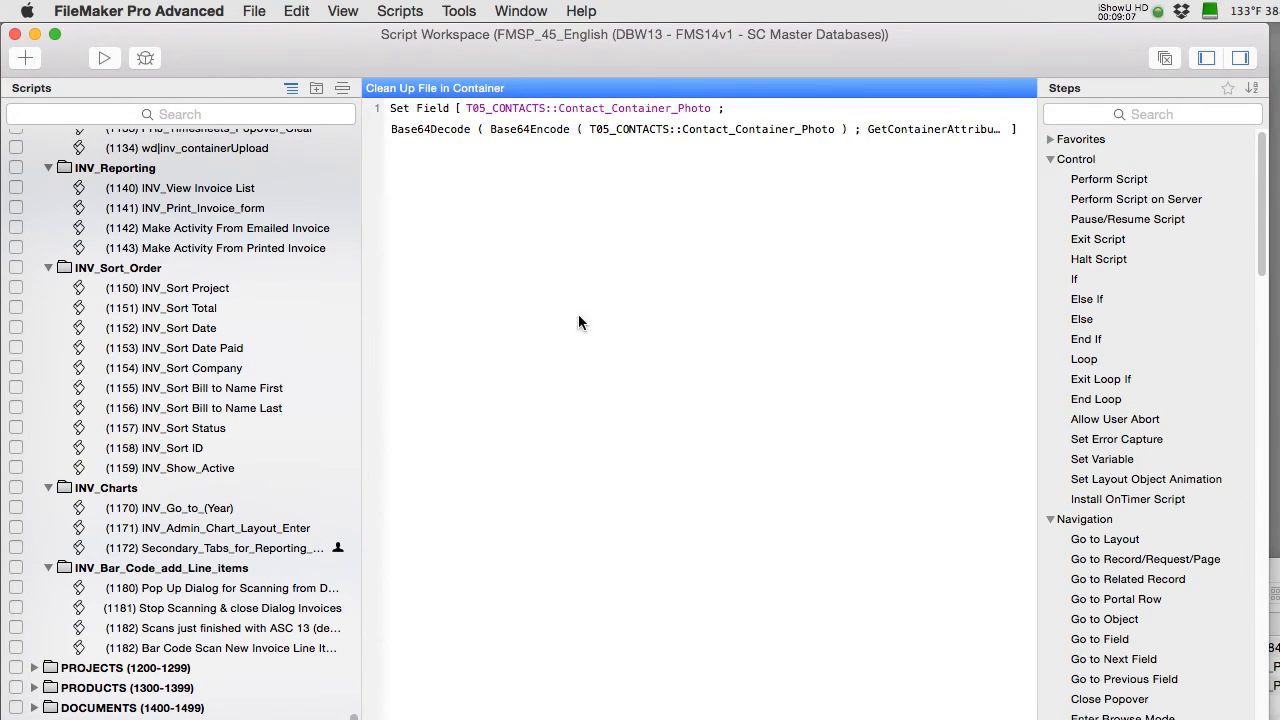
{"action": "mouse_move", "coordinate": [642, 284]}
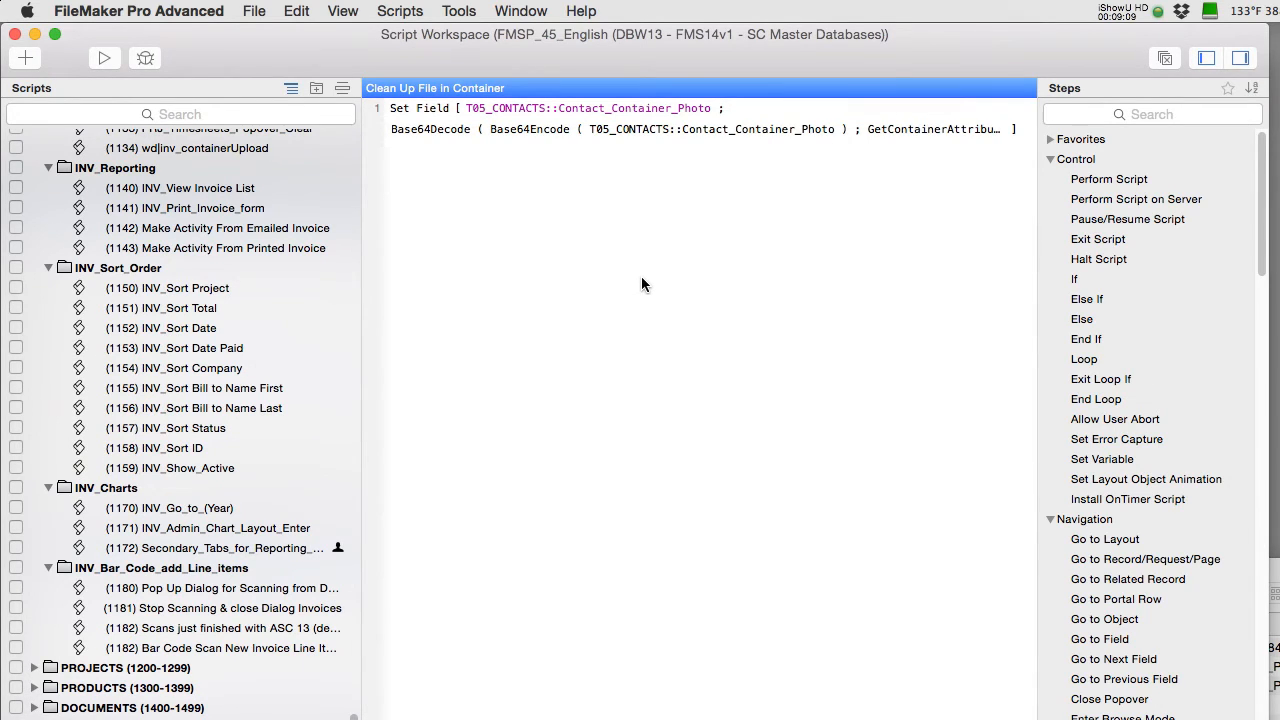
{"action": "mouse_move", "coordinate": [632, 300]}
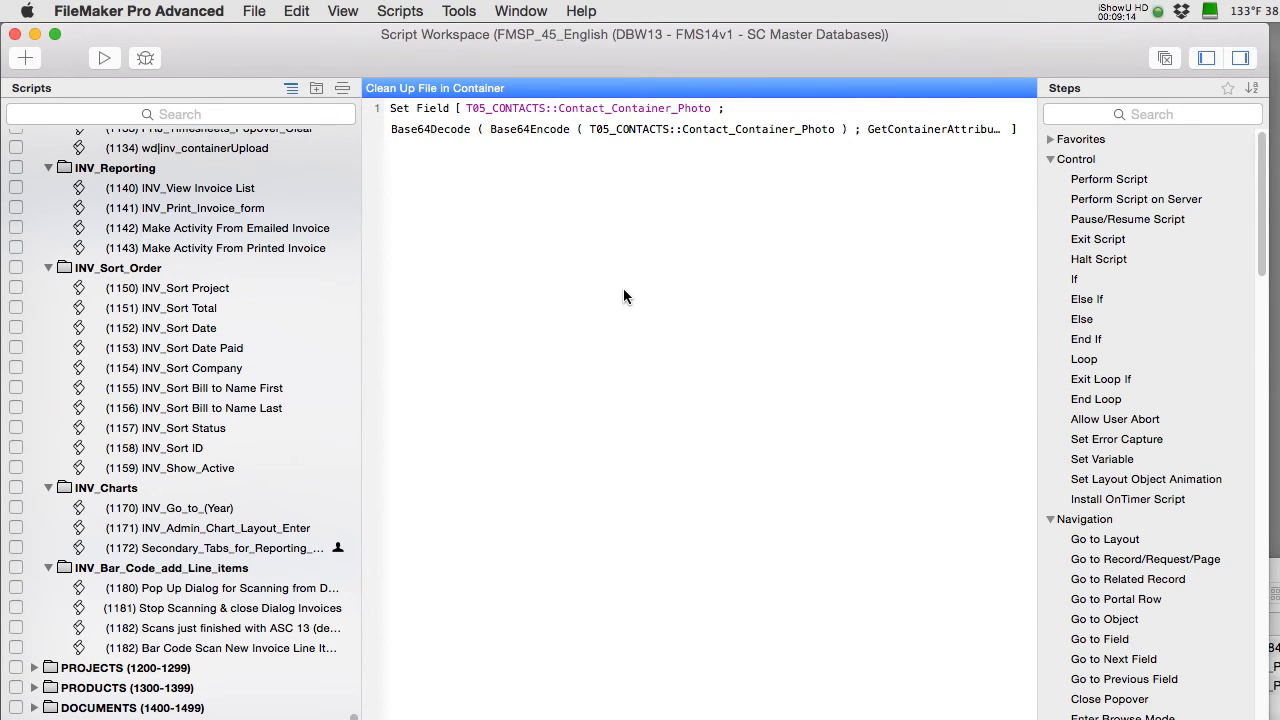
{"action": "mouse_move", "coordinate": [616, 294]}
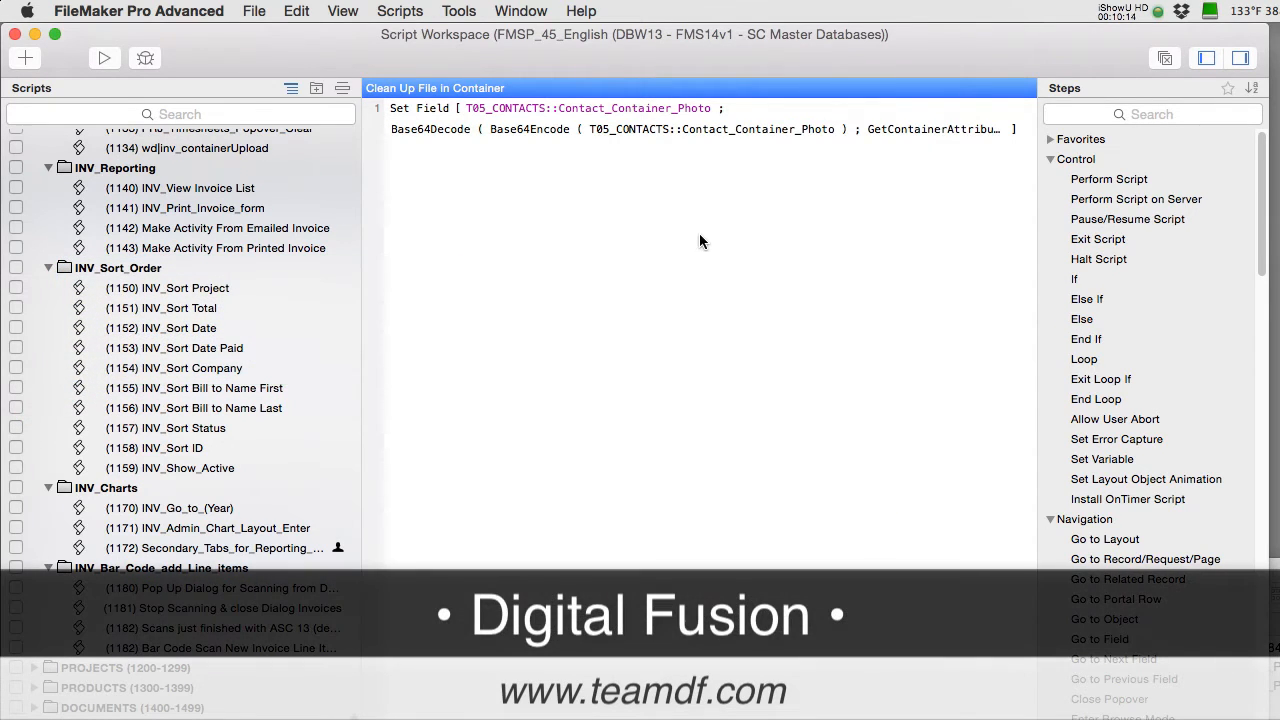
{"action": "mouse_move", "coordinate": [684, 176]}
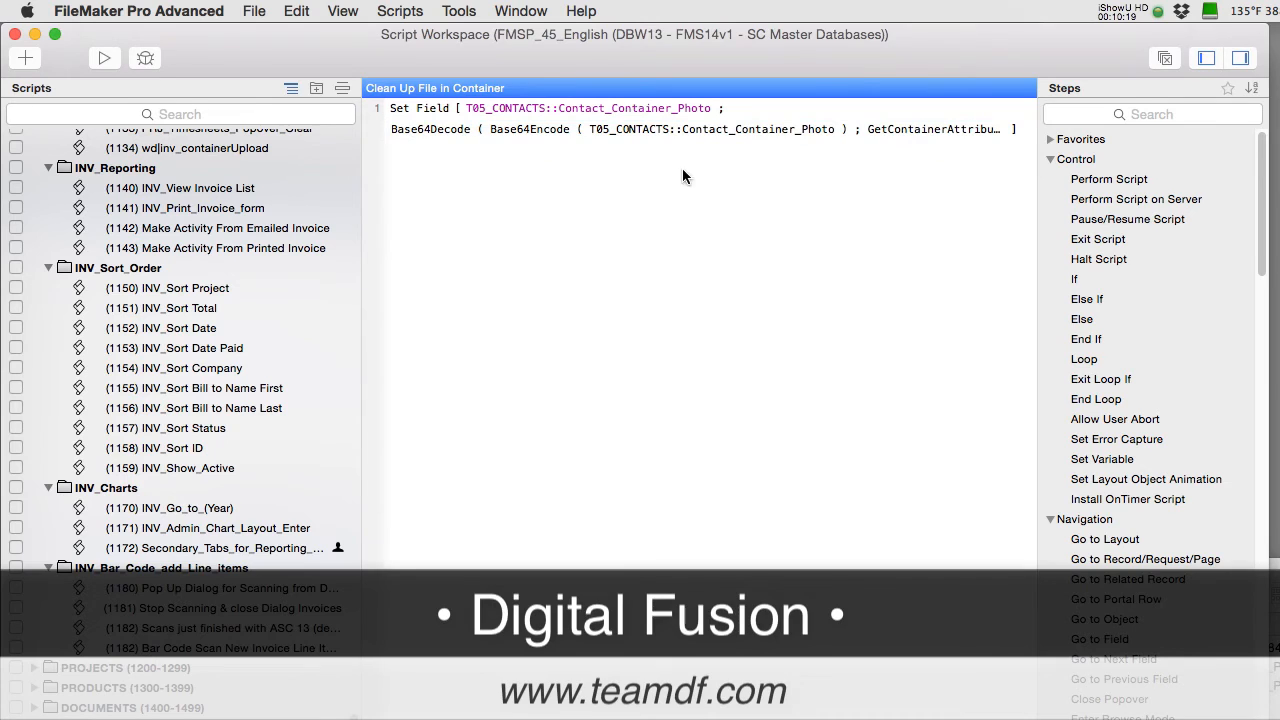
Review the Base64Encode and Base64Decode help entries and reopen the Set Field calculation.
{"action": "double_click", "coordinate": [700, 128]}
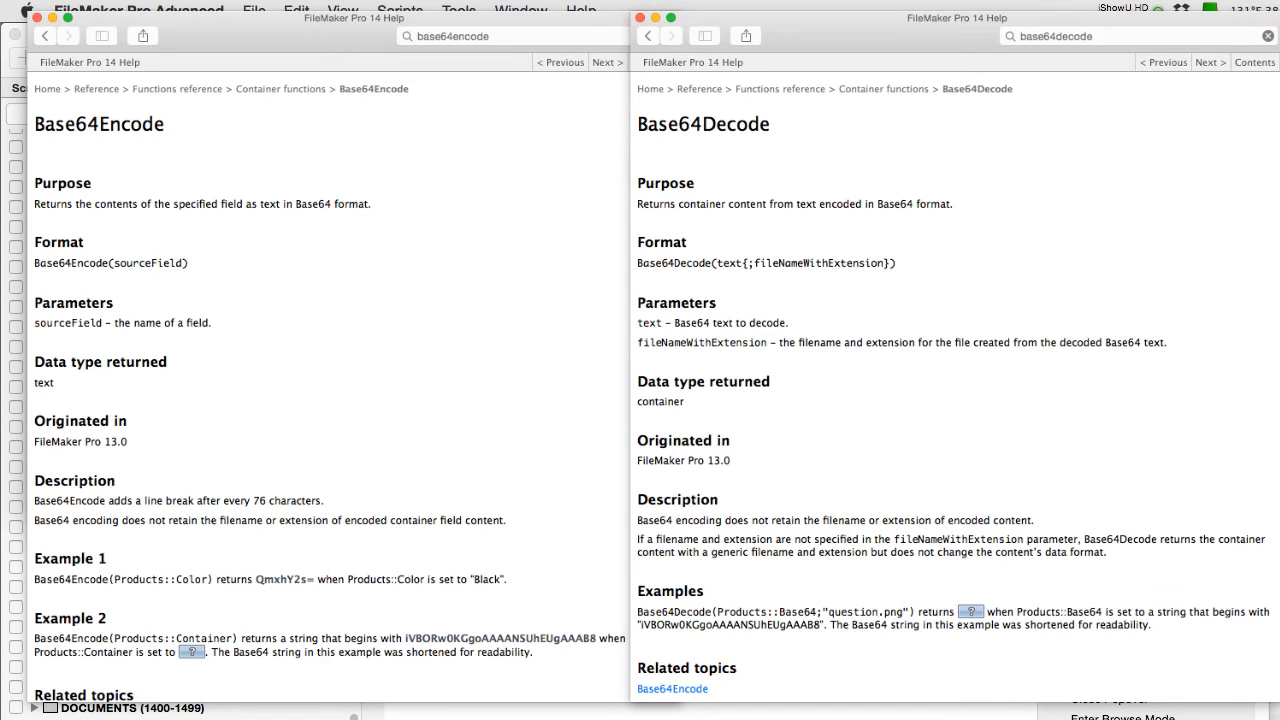
{"action": "double_click", "coordinate": [730, 612]}
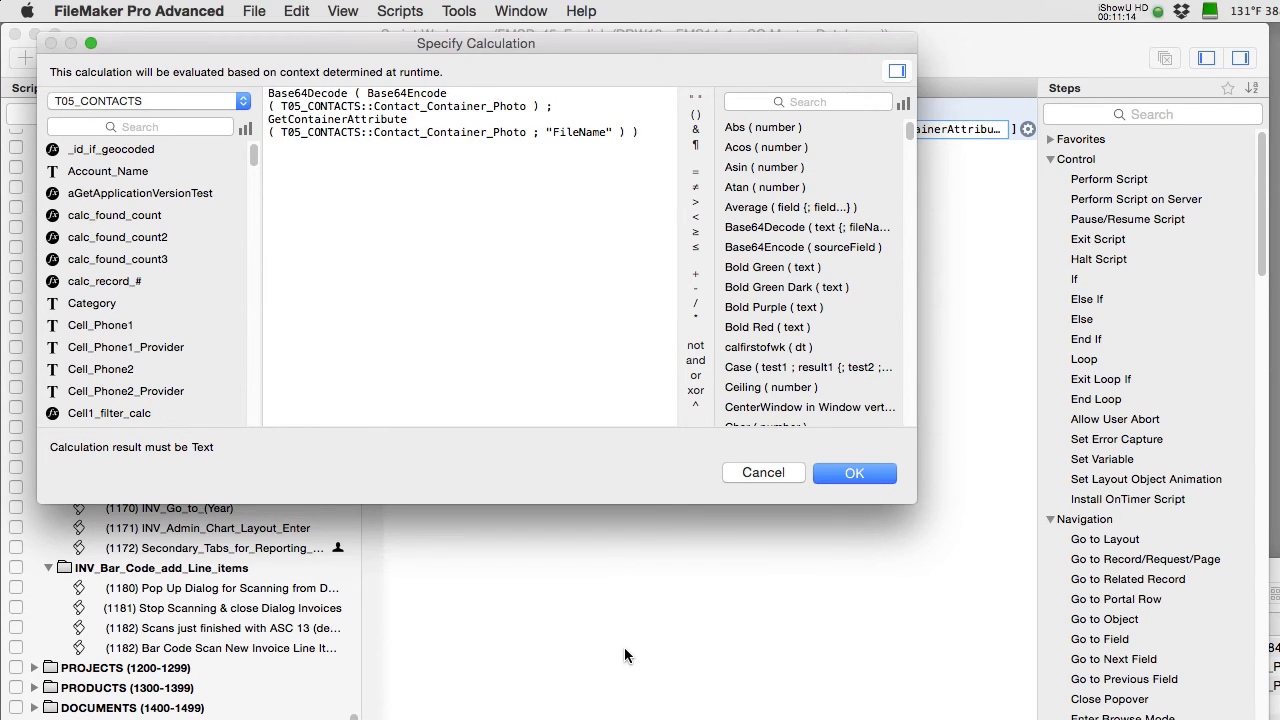
Close the Base64Decode(Base64Encode(...); GetContainerAttribute(...; "FileName")) formula and accept it.
{"action": "type", "text": ")"}
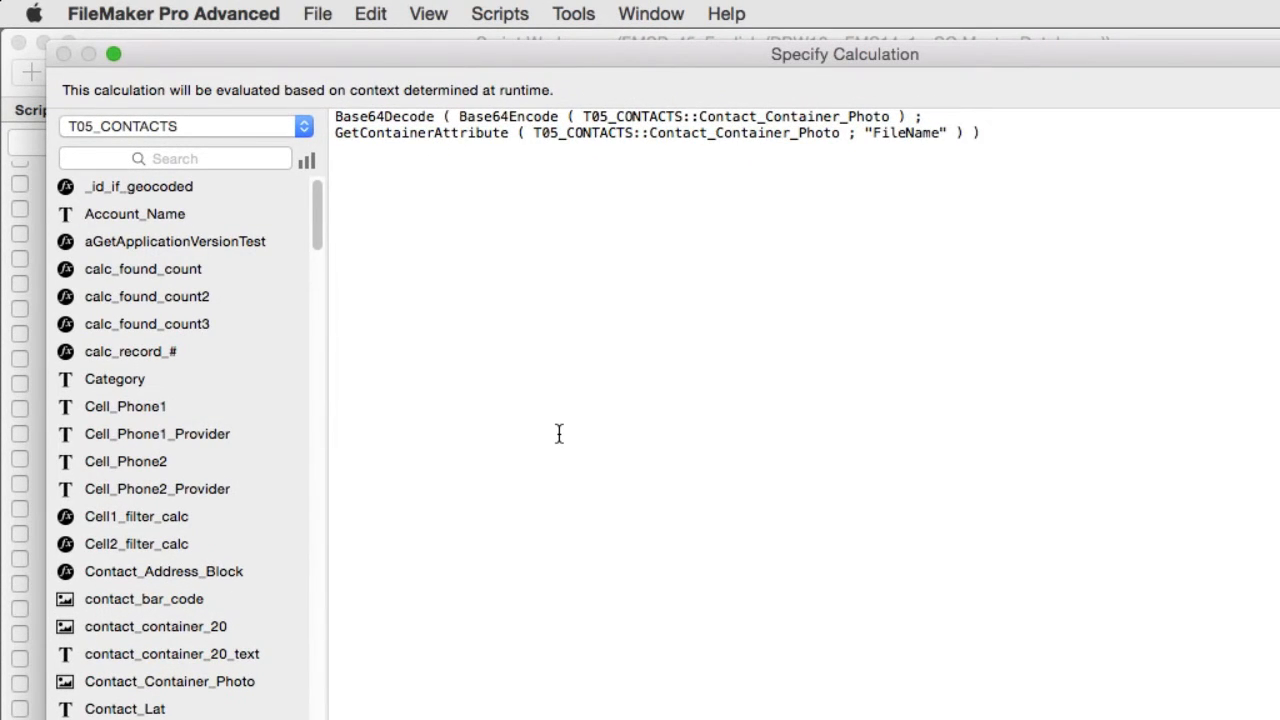
{"action": "mouse_move", "coordinate": [600, 388]}
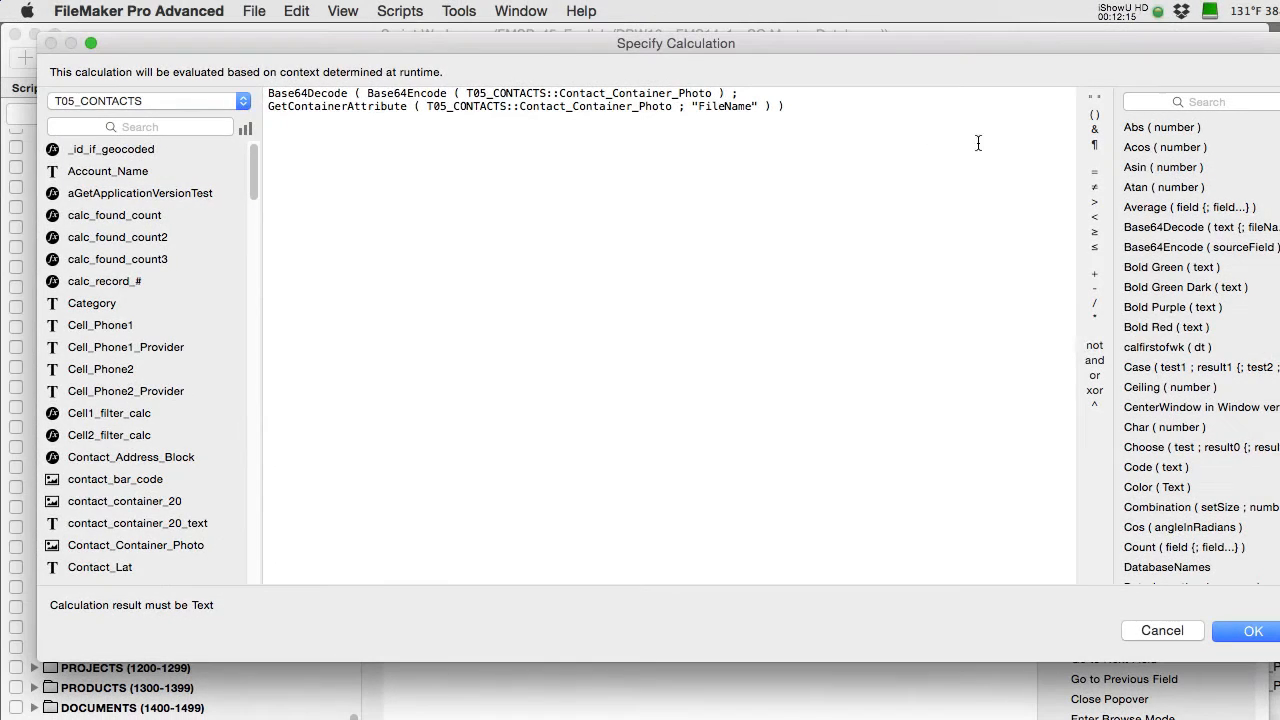
{"action": "left_click", "coordinate": [1252, 630]}
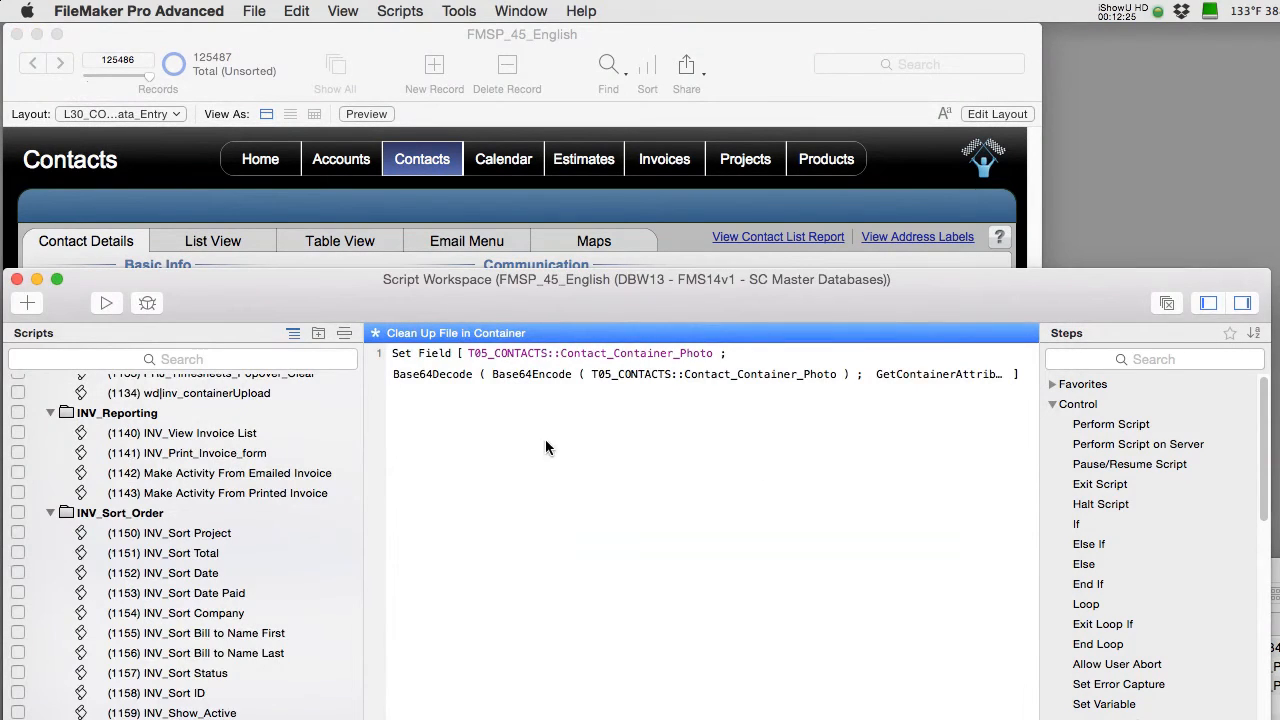
{"action": "mouse_move", "coordinate": [744, 440]}
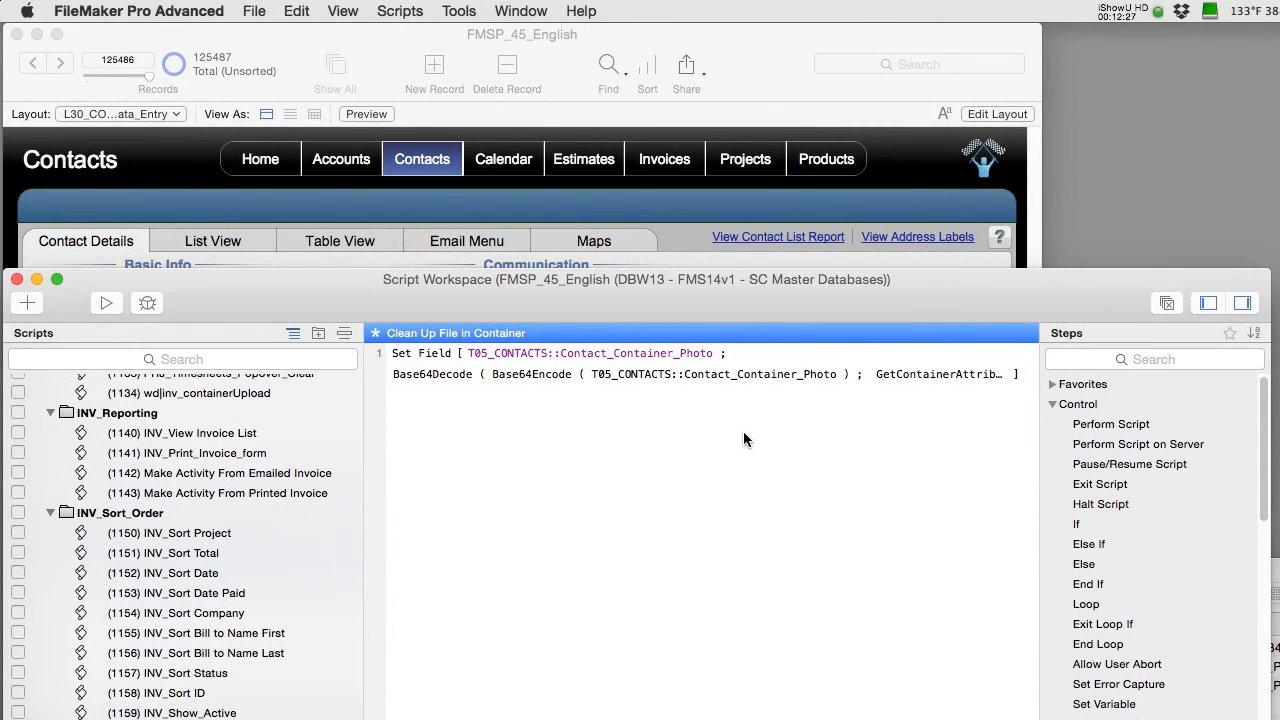
{"action": "mouse_move", "coordinate": [704, 464]}
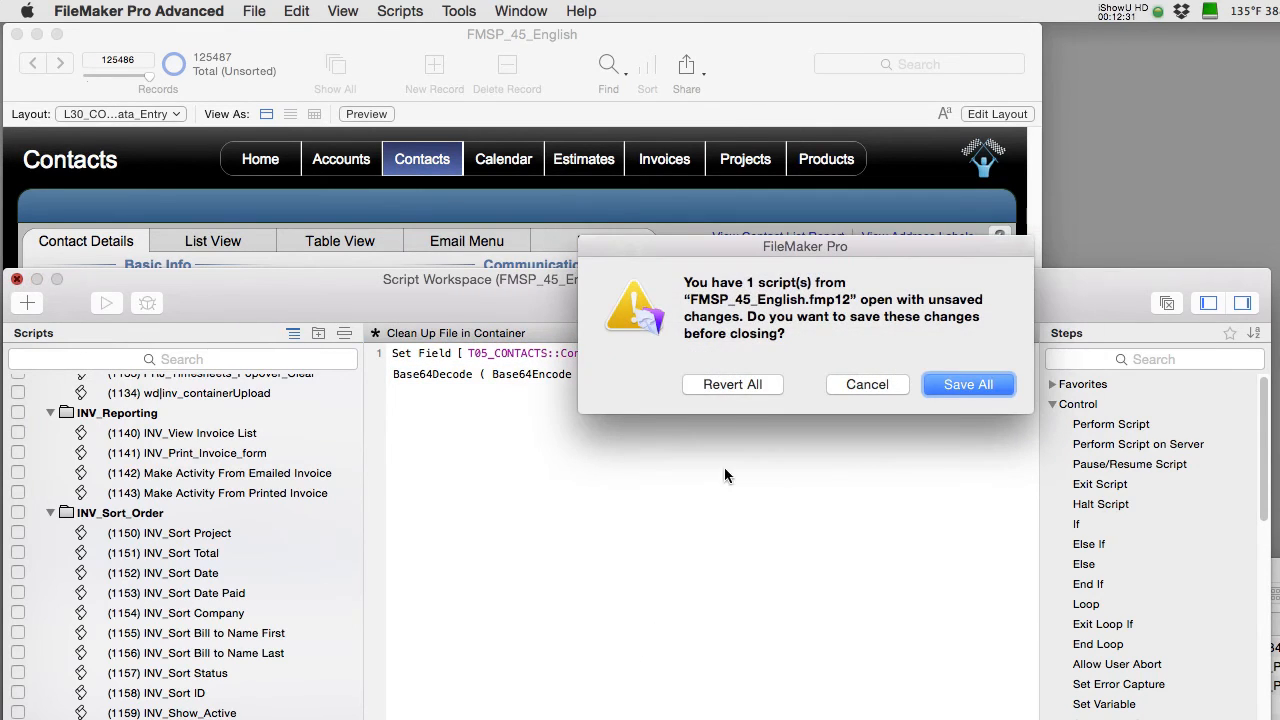
Save all changes to the cleanup script when closing the Script Workspace.
{"action": "left_click", "coordinate": [968, 384]}
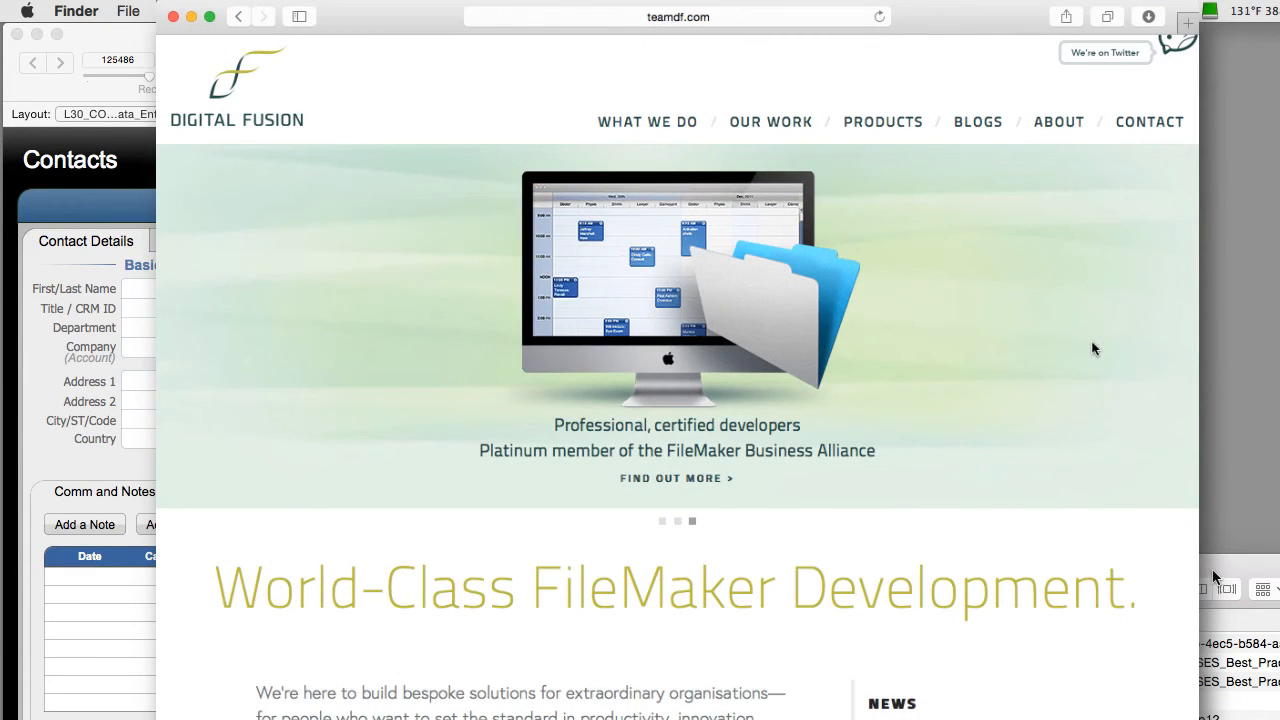
{"action": "mouse_move", "coordinate": [990, 168]}
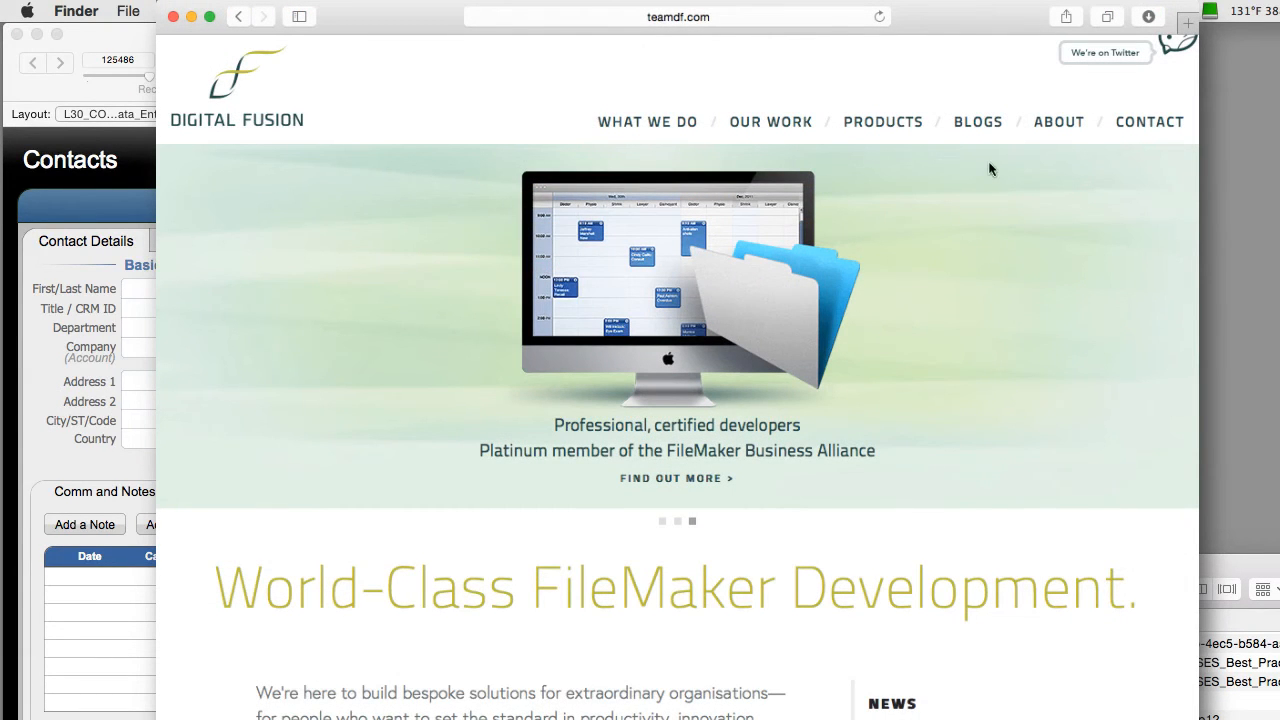
Go to the BLOGS section of teamdf.com to reach the Digital Fusion News page.
{"action": "left_click", "coordinate": [976, 122]}
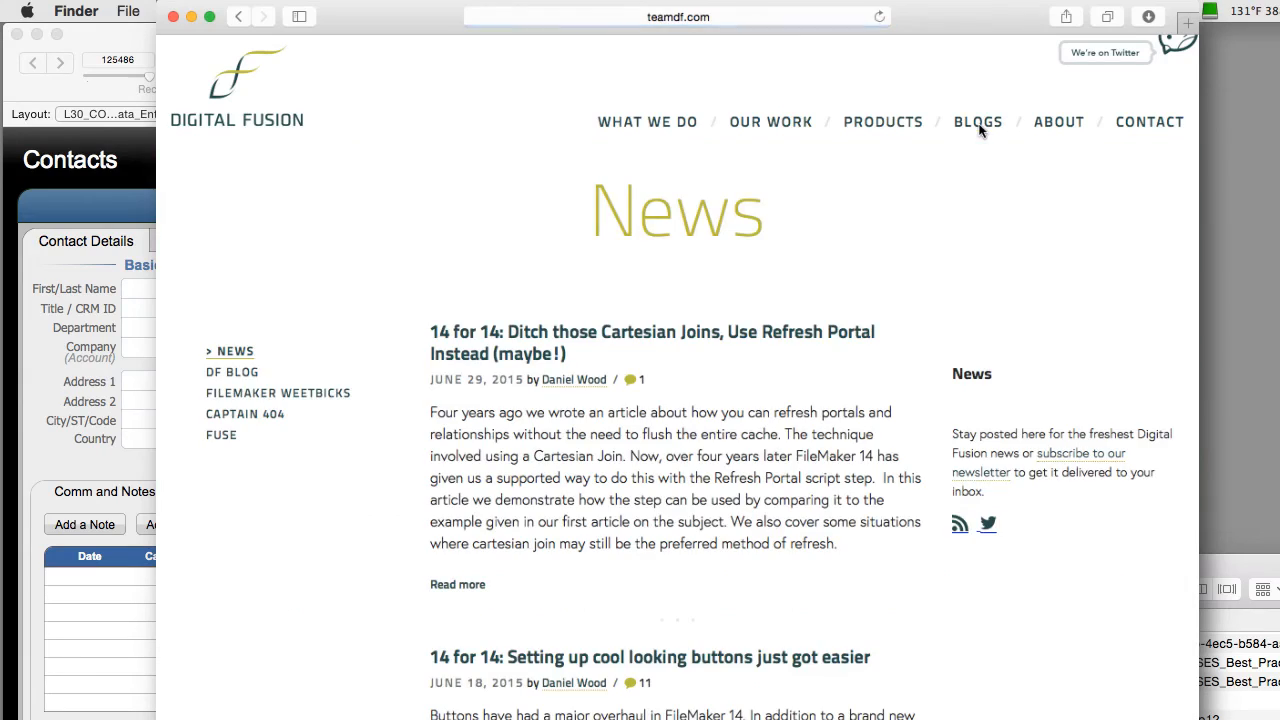
{"action": "mouse_move", "coordinate": [944, 384]}
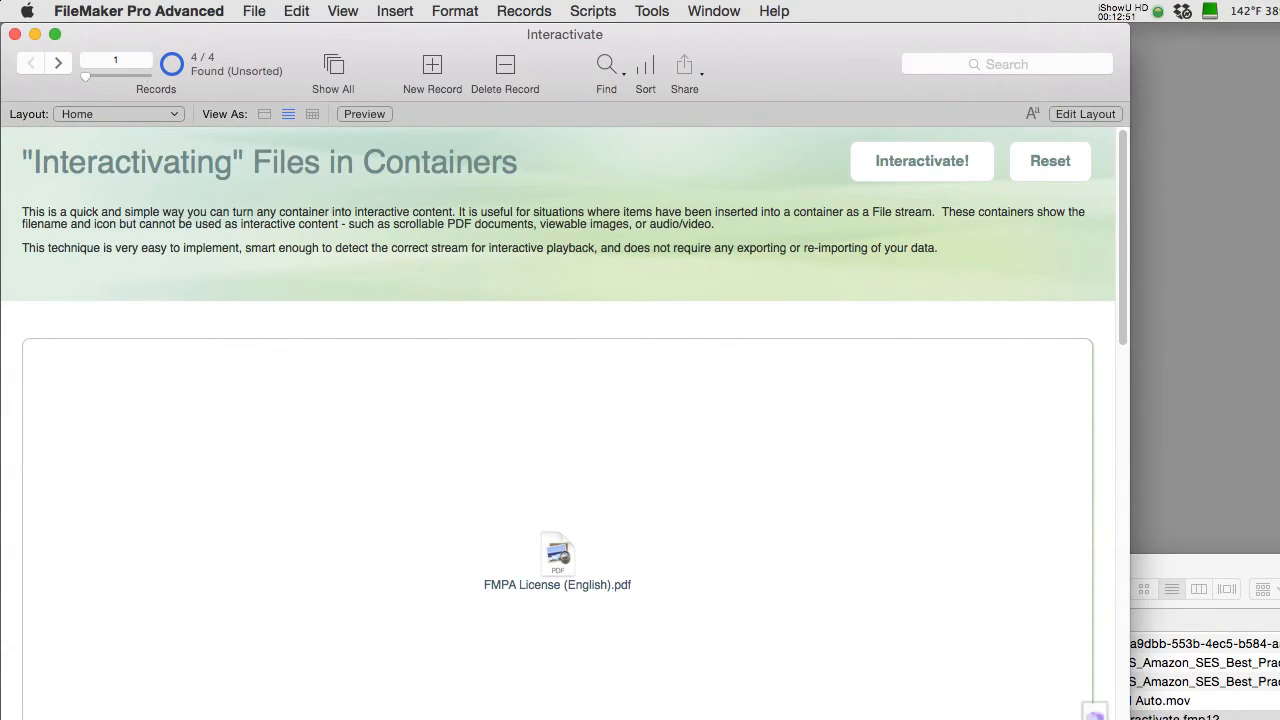
{"action": "mouse_move", "coordinate": [784, 588]}
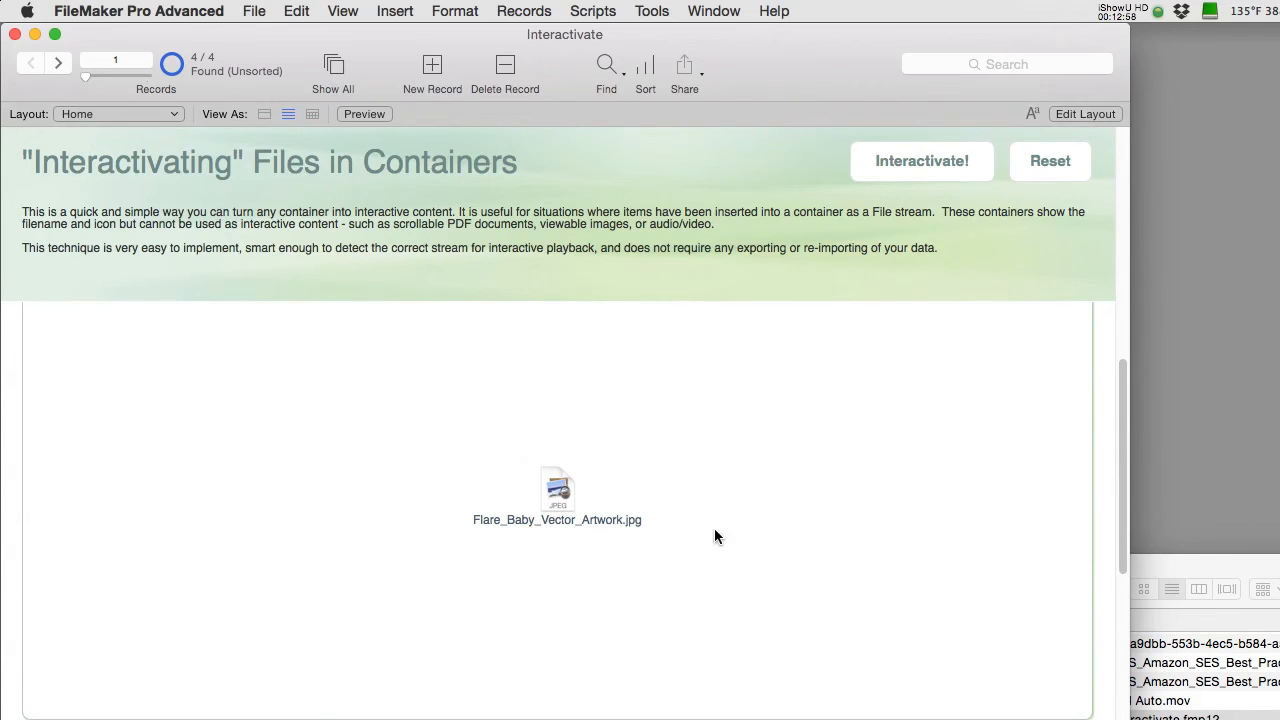
Scroll through the interactive PDF container and start the MP3 audio clip.
{"action": "scroll", "scroll_direction": "down", "scroll_amount": 3}
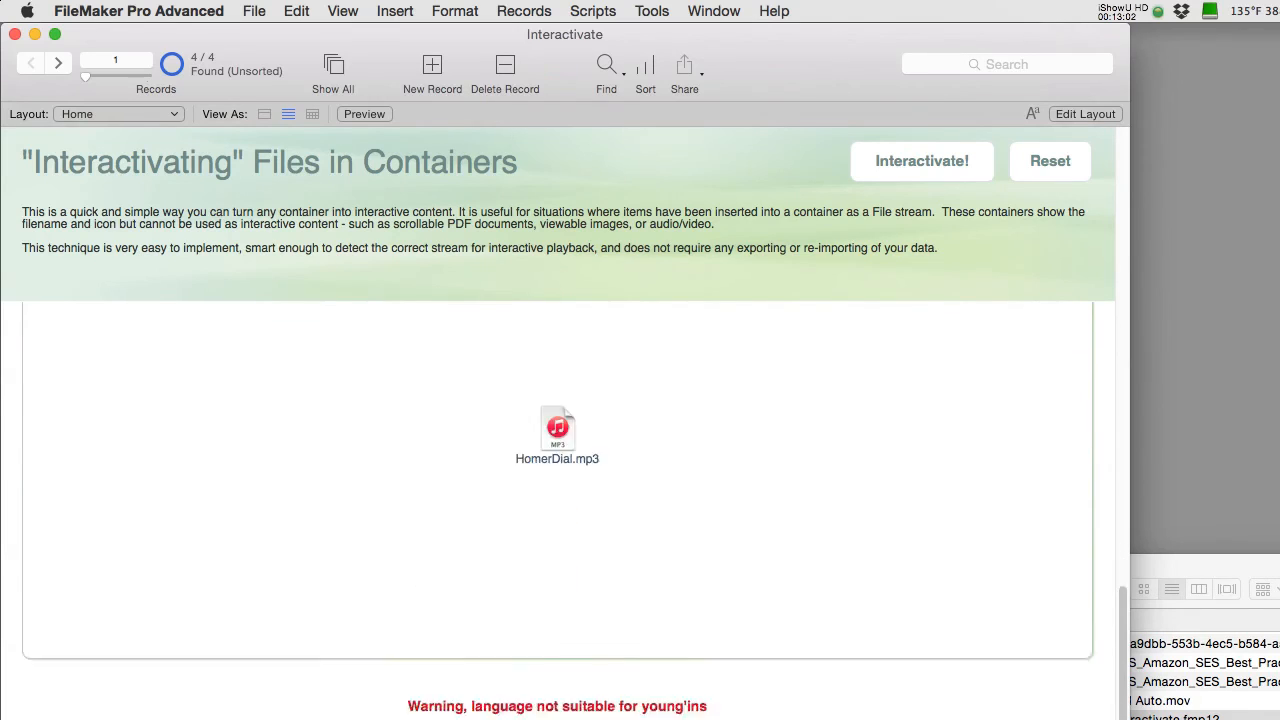
{"action": "scroll", "scroll_direction": "down", "scroll_amount": 3}
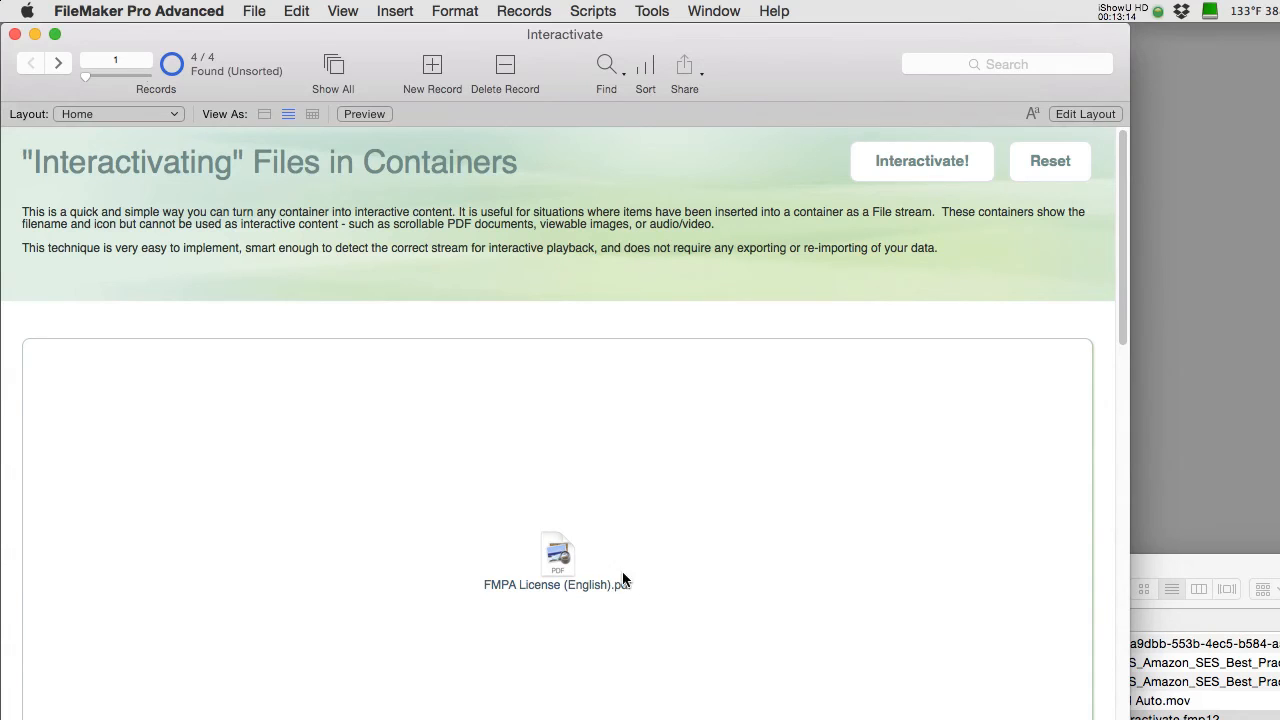
{"action": "mouse_move", "coordinate": [508, 528]}
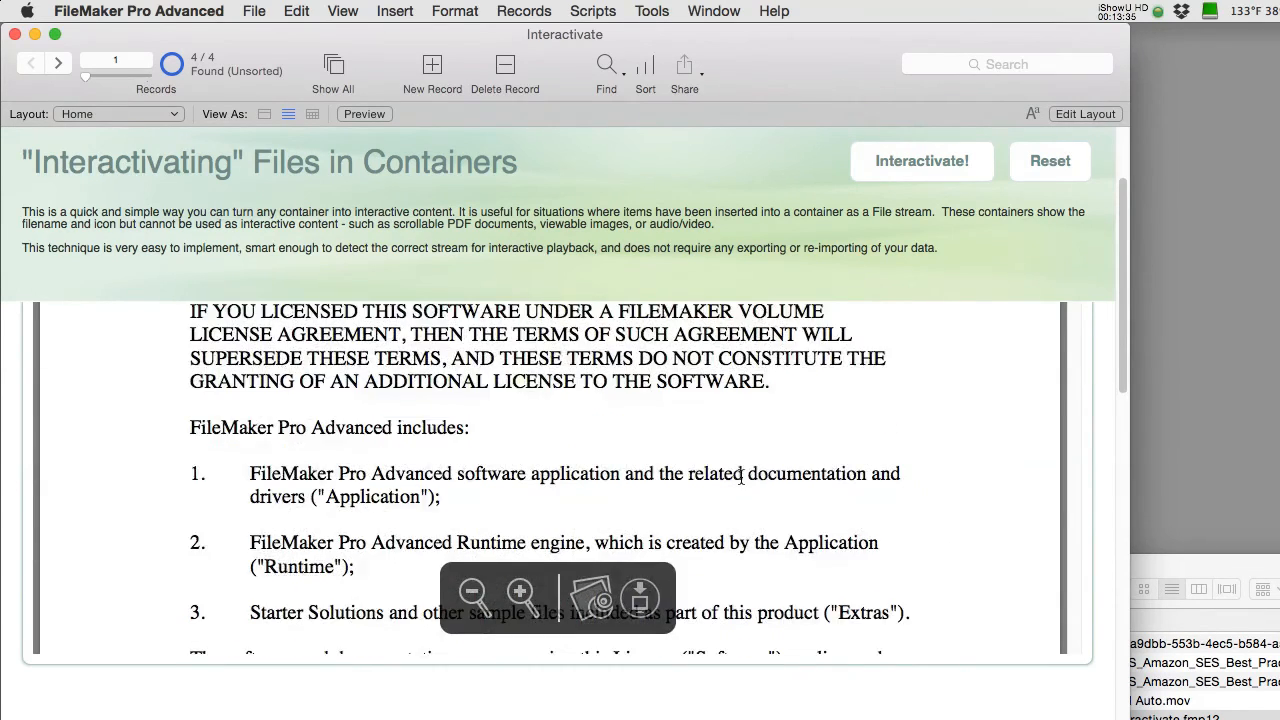
{"action": "scroll", "scroll_direction": "down", "scroll_amount": 3}
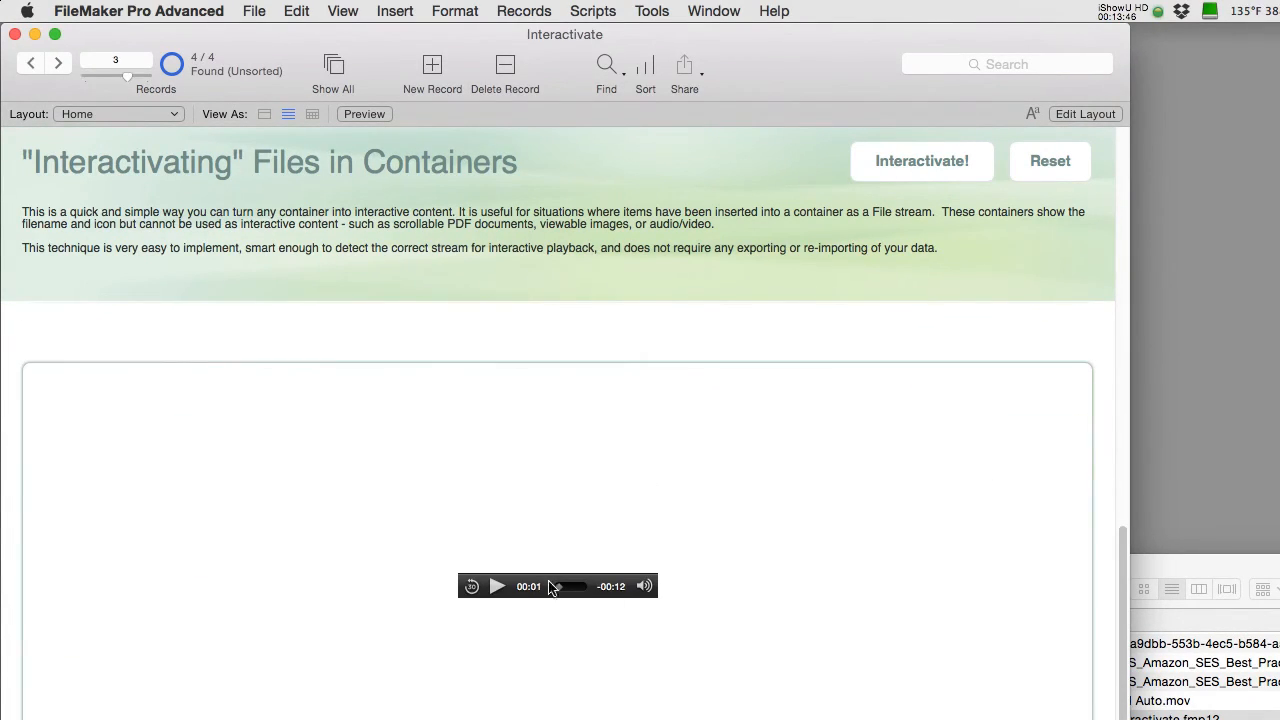
{"action": "left_click", "coordinate": [498, 586]}
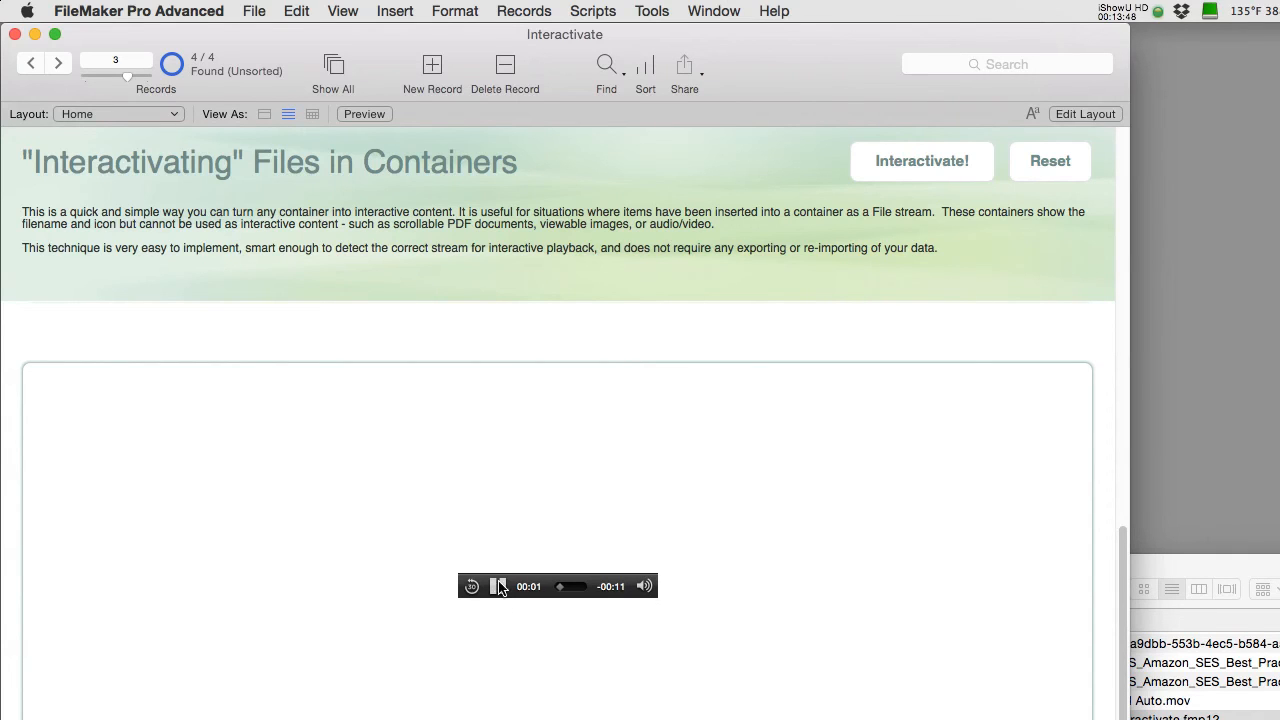
Scroll down to the video container and start the movie playing.
{"action": "scroll", "scroll_direction": "down", "scroll_amount": 3}
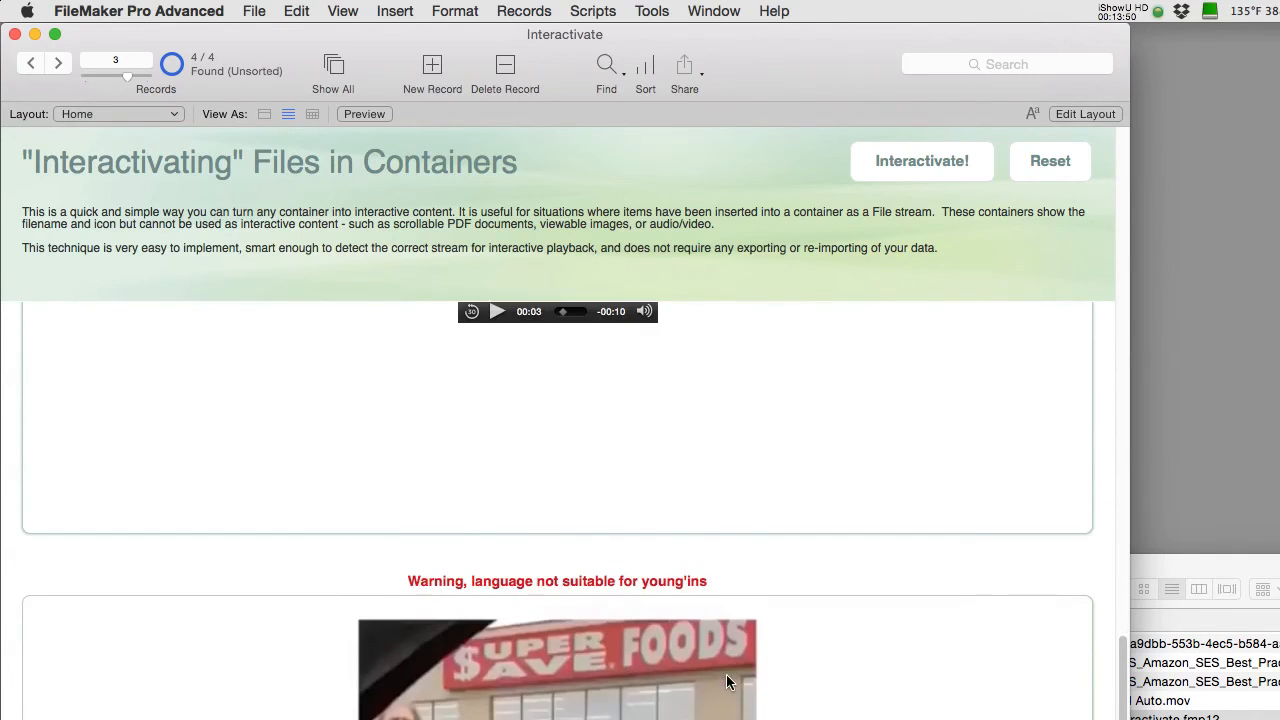
{"action": "scroll", "scroll_direction": "down", "scroll_amount": 3}
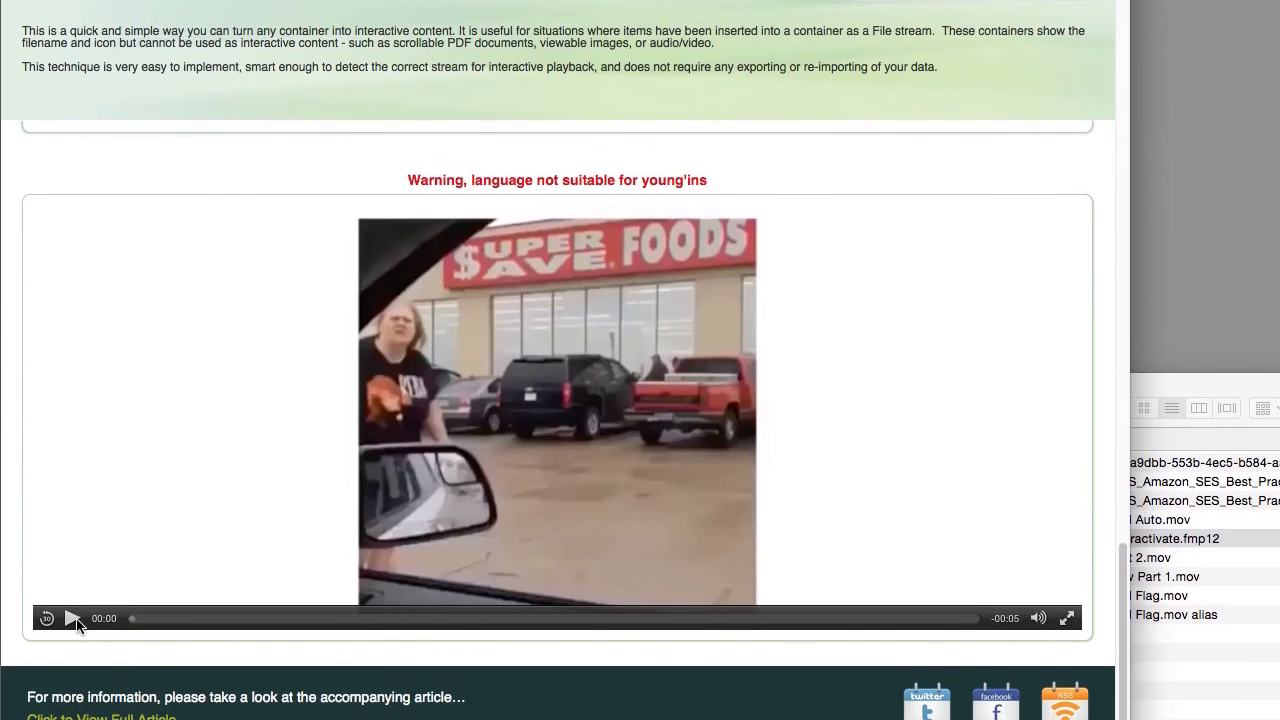
{"action": "left_click", "coordinate": [72, 616]}
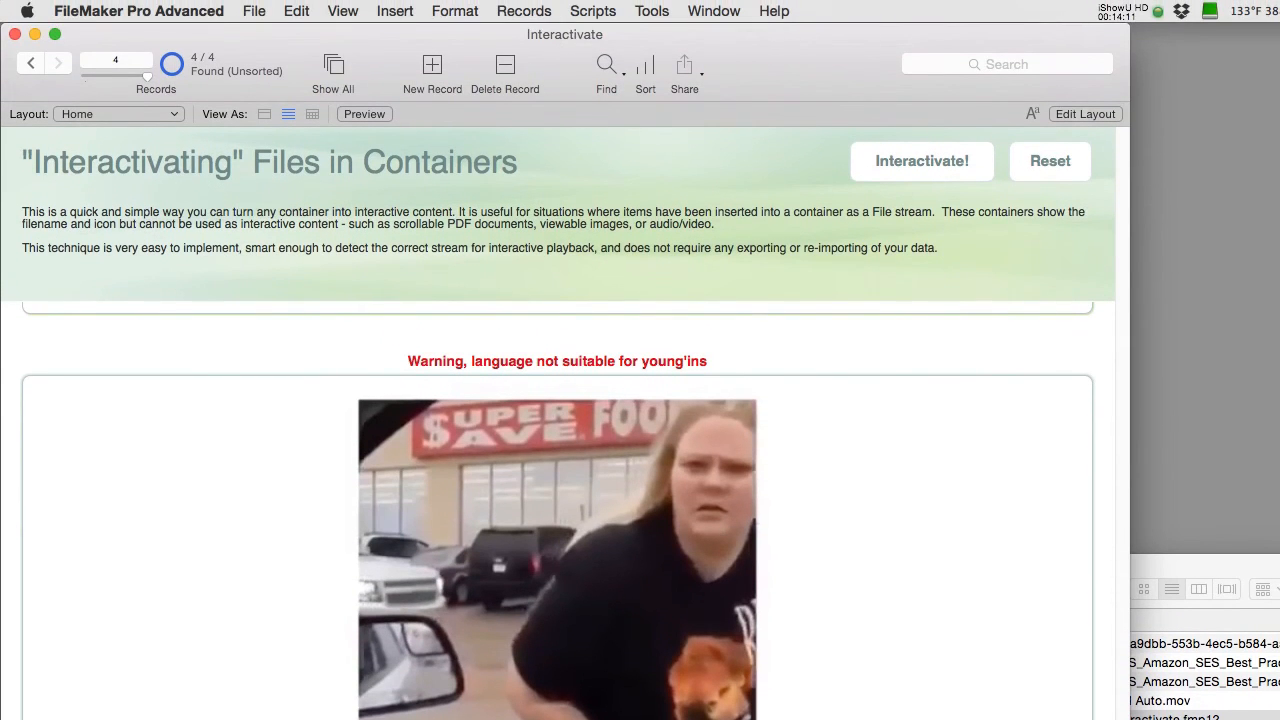
{"action": "mouse_move", "coordinate": [1048, 568]}
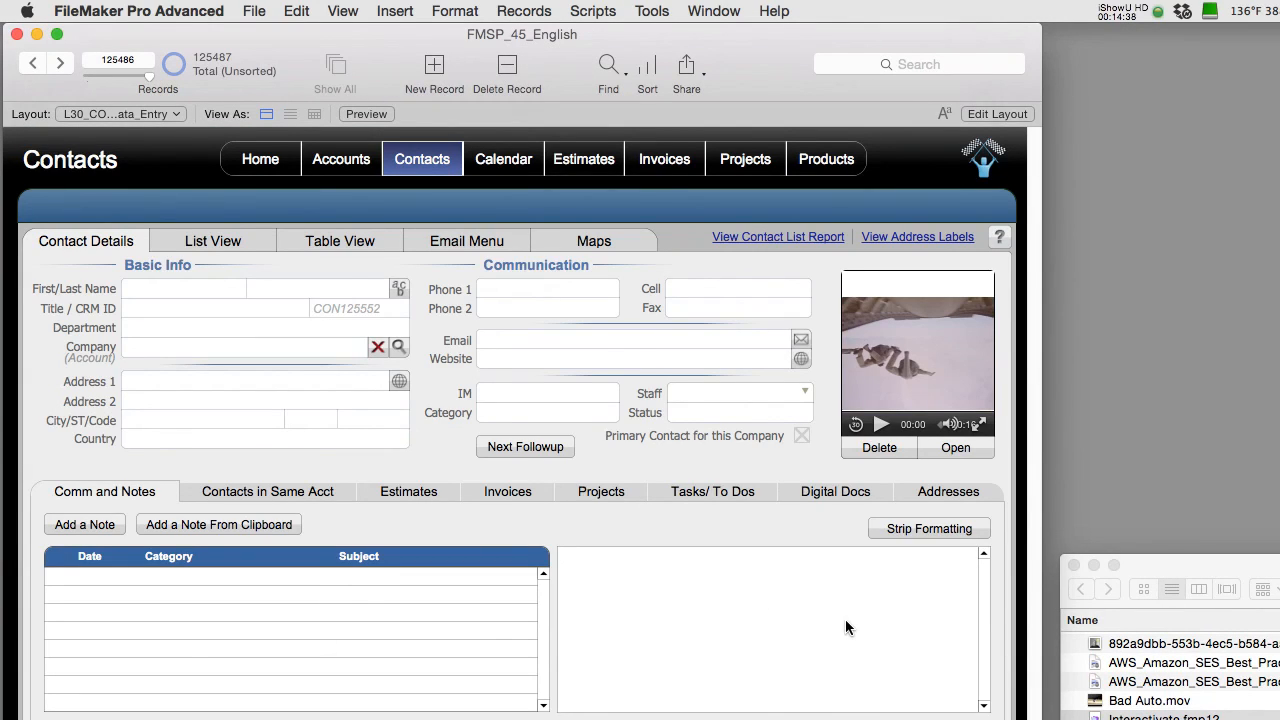
{"action": "mouse_move", "coordinate": [878, 486]}
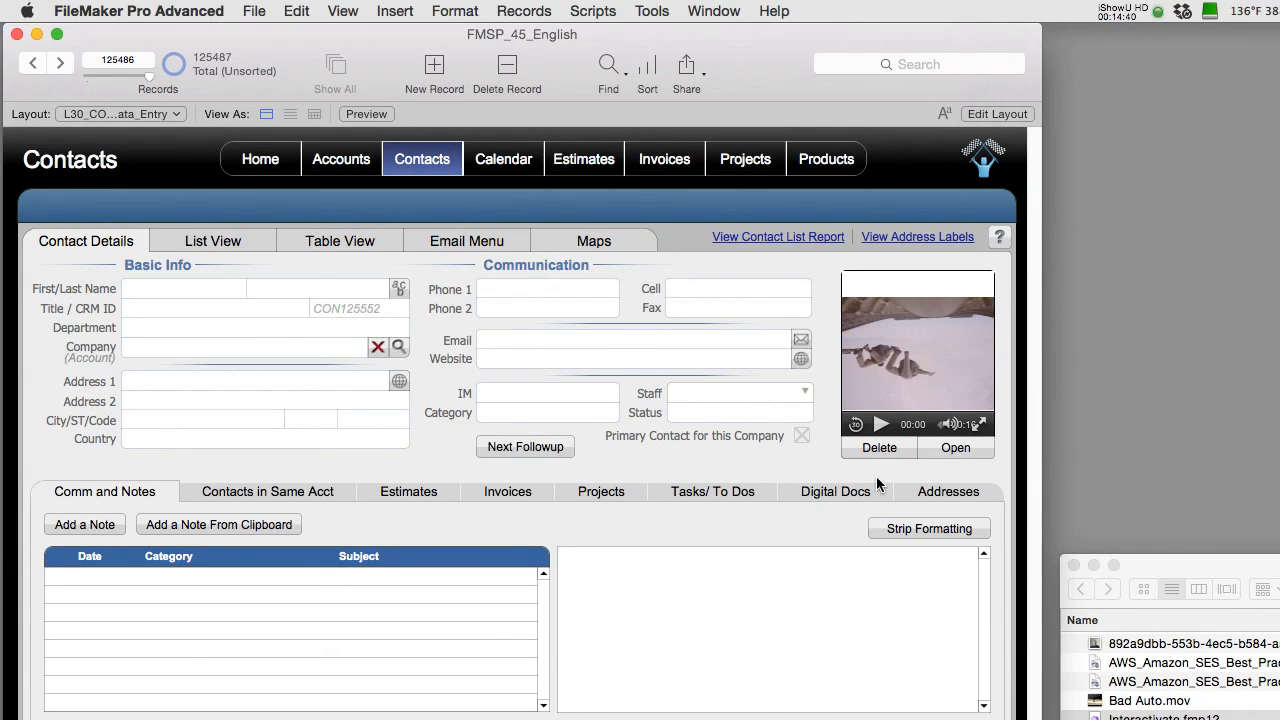
{"action": "mouse_move", "coordinate": [892, 482]}
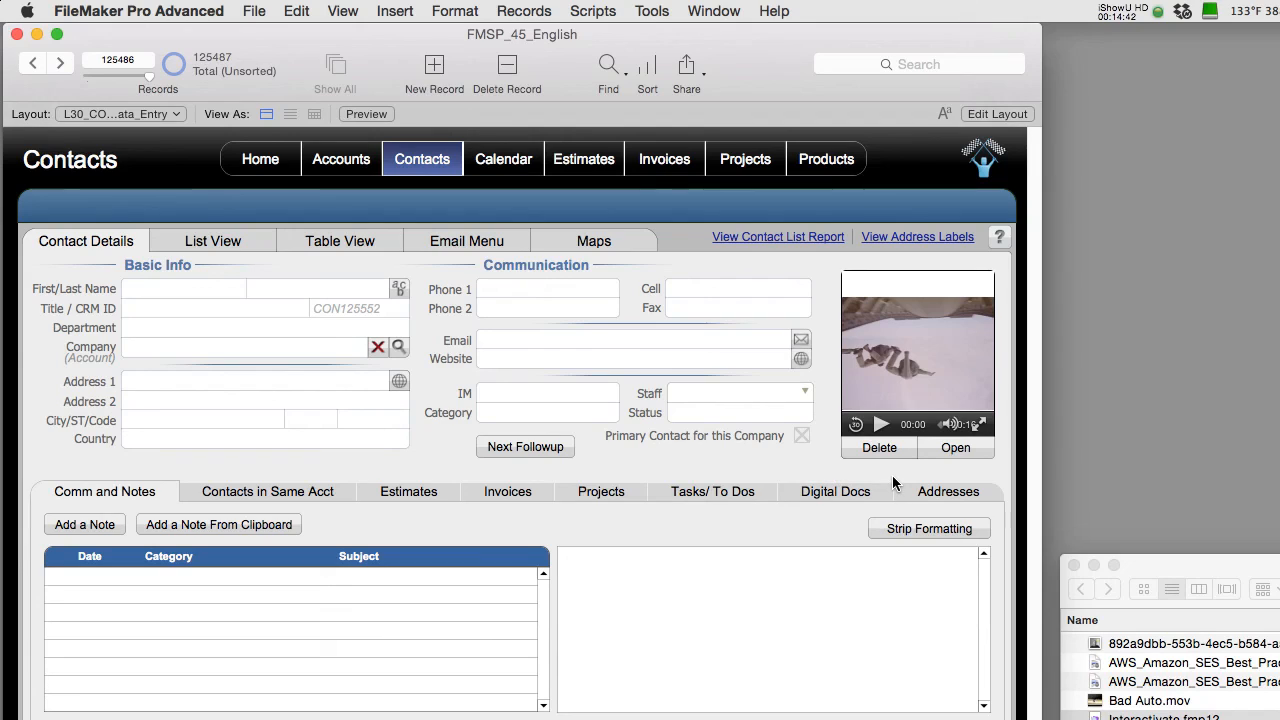